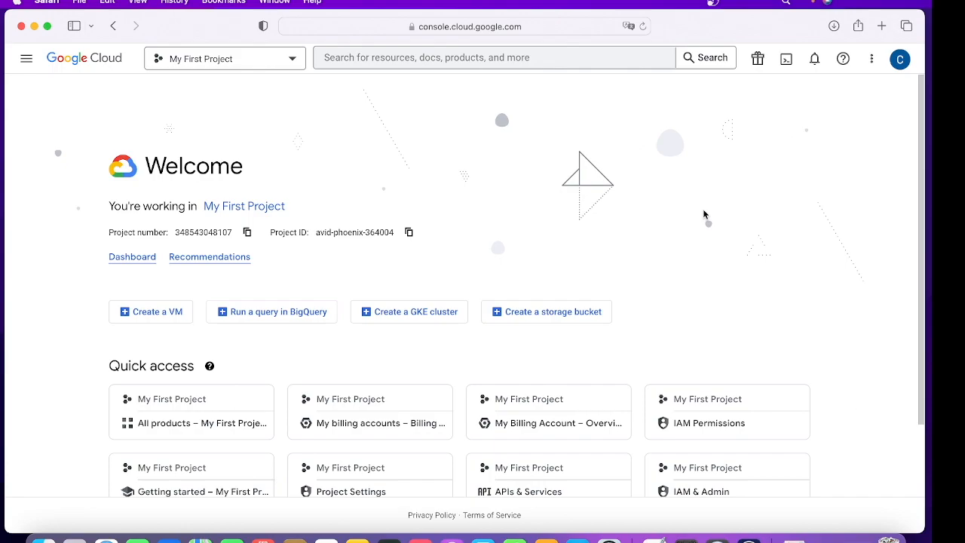
mouse_move(134, 94)
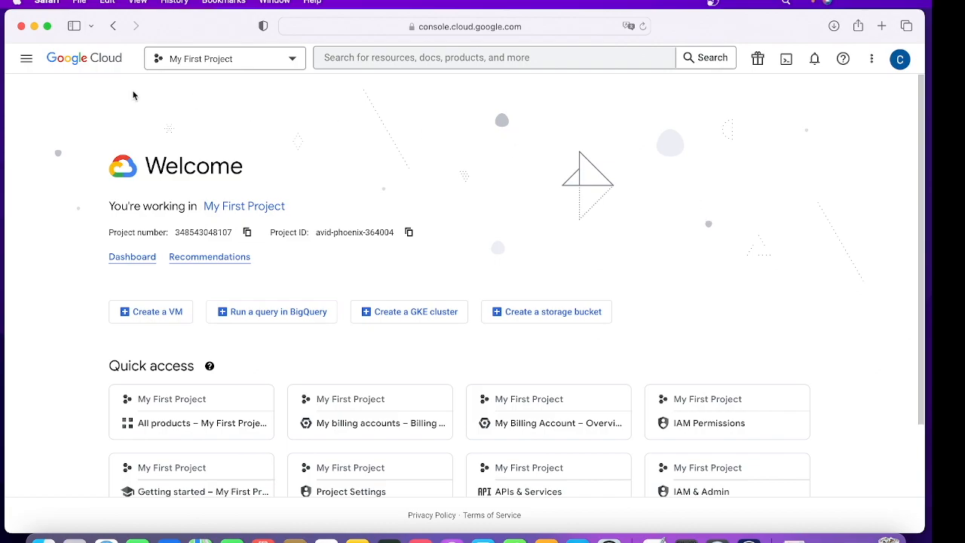
Step: Show the My First Project dashboard and select its project number
click(223, 57)
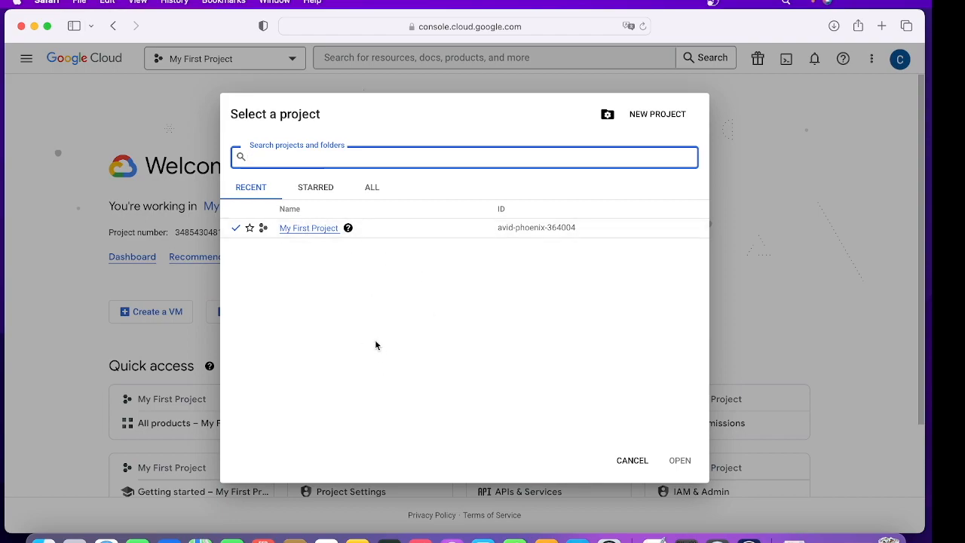
mouse_move(444, 336)
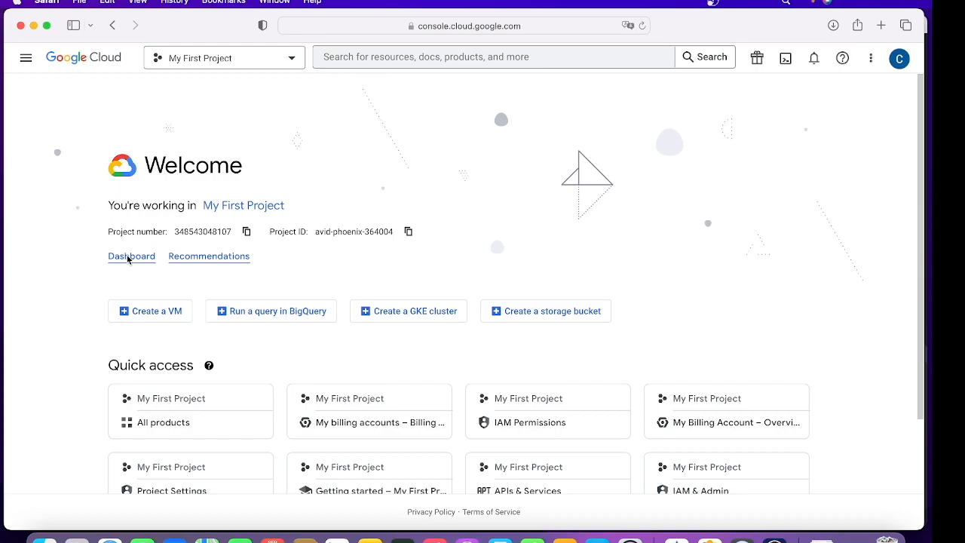
click(132, 256)
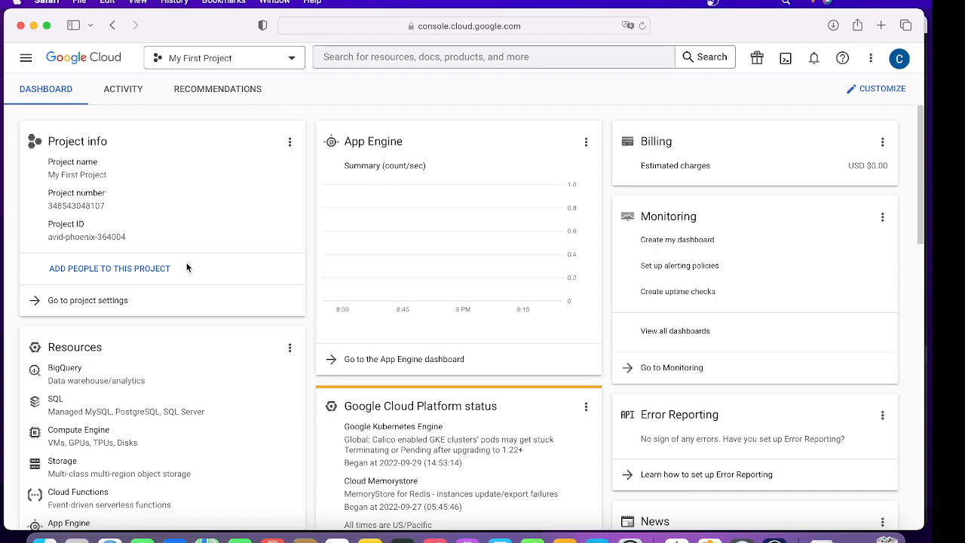
mouse_move(90, 187)
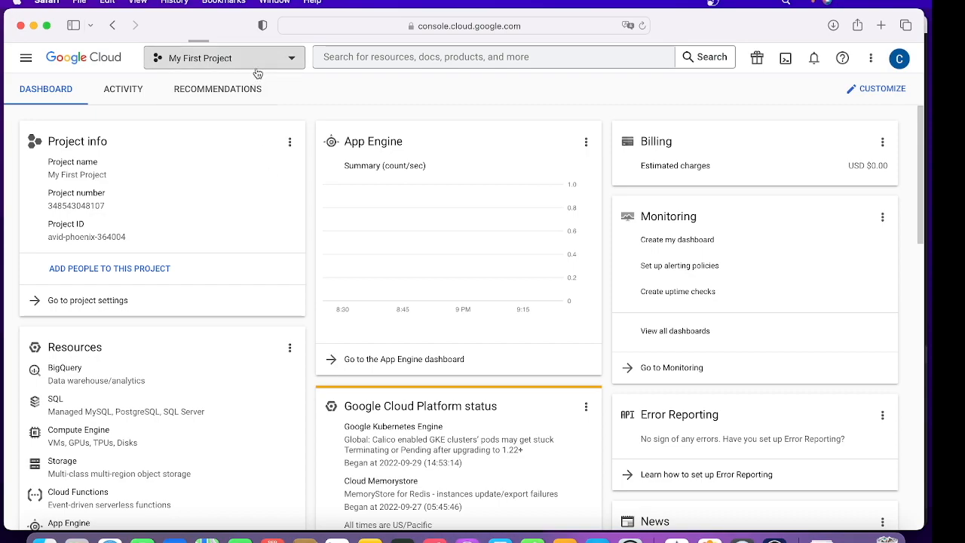
mouse_move(127, 179)
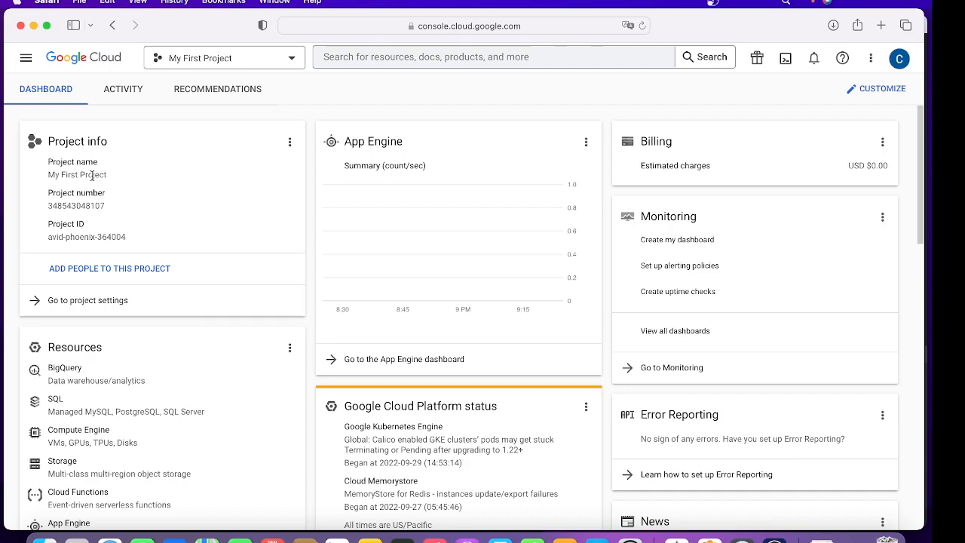
double_click(75, 206)
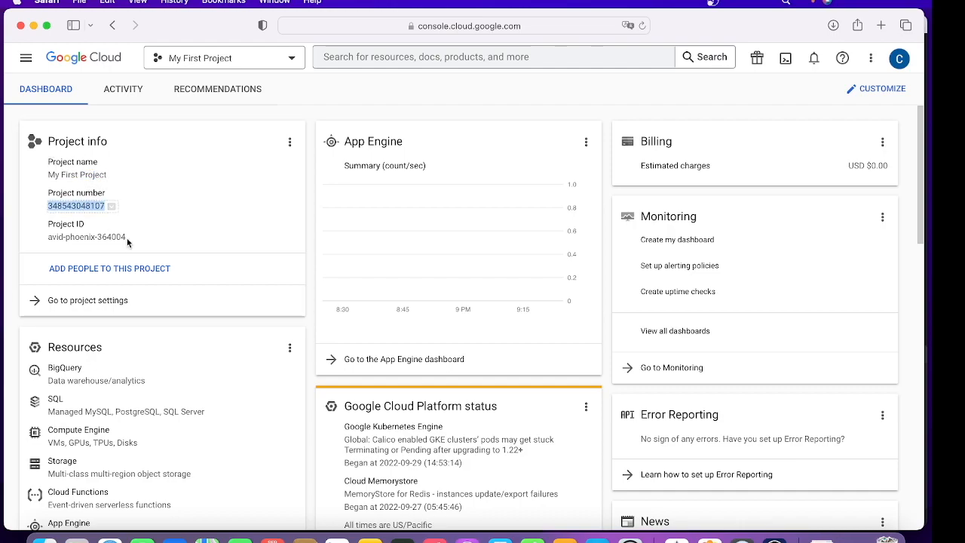
mouse_move(184, 235)
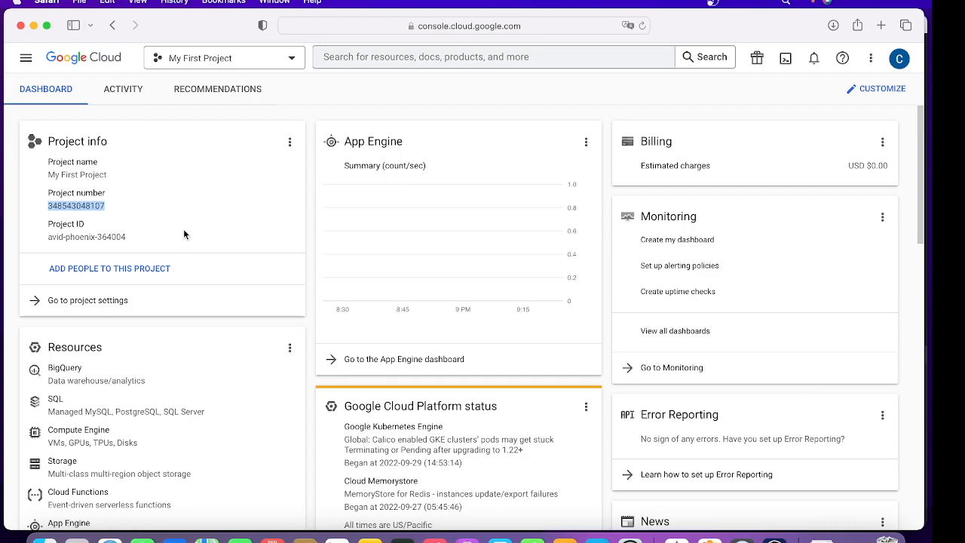
mouse_move(235, 245)
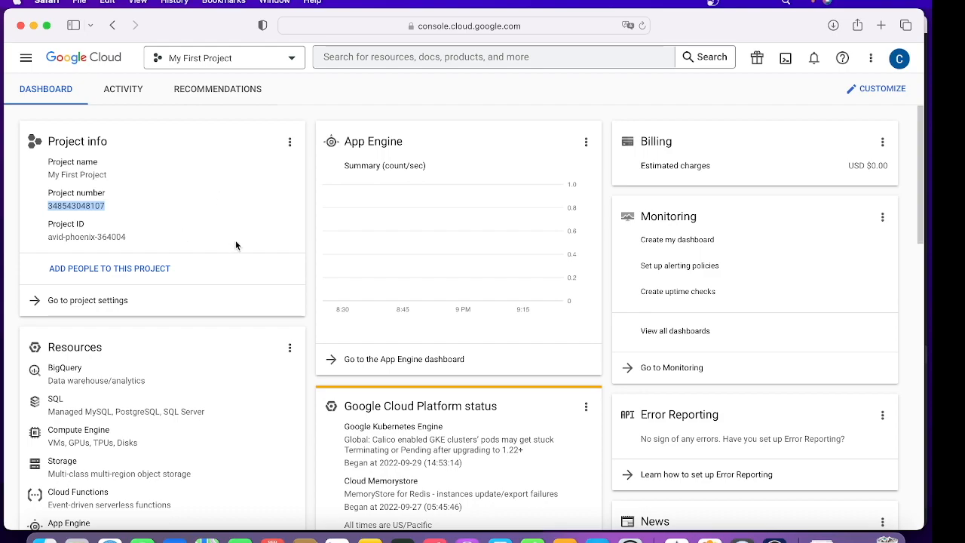
Step: Scroll through the dashboard's resources, billing and monitoring cards
scroll(down, 3)
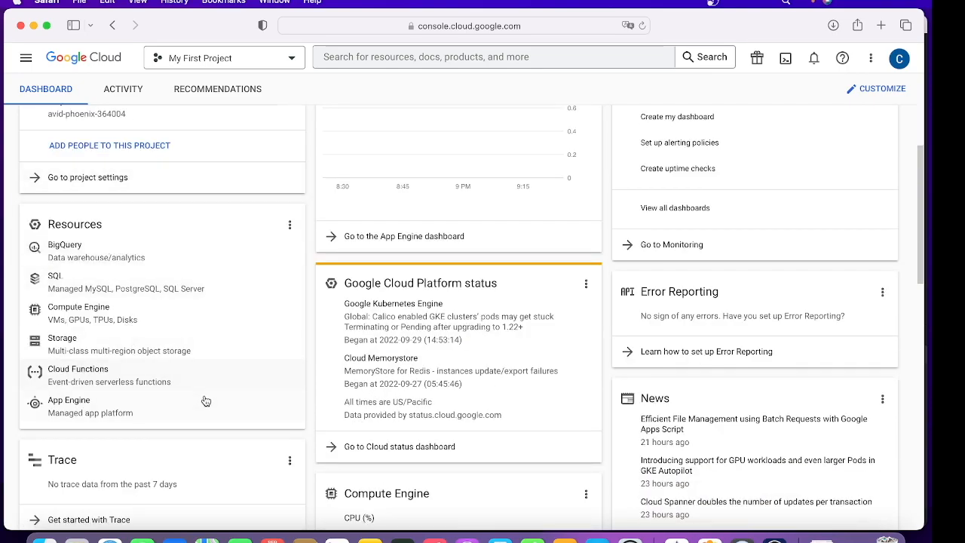
scroll(down, 3)
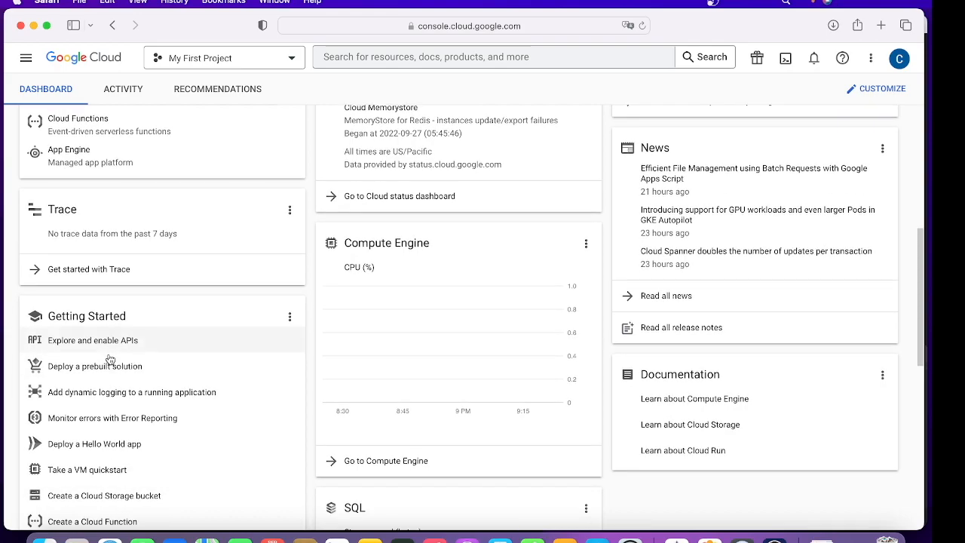
scroll(down, 3)
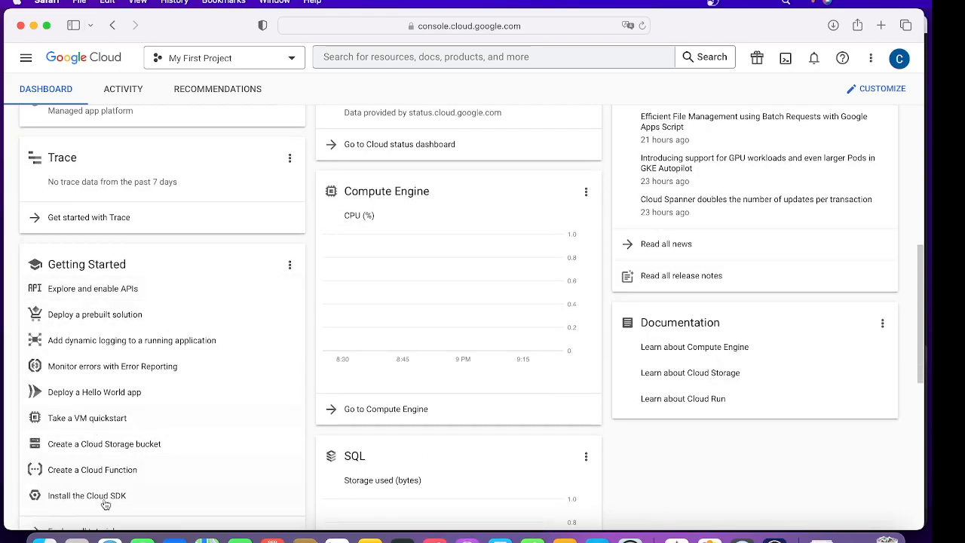
scroll(down, 3)
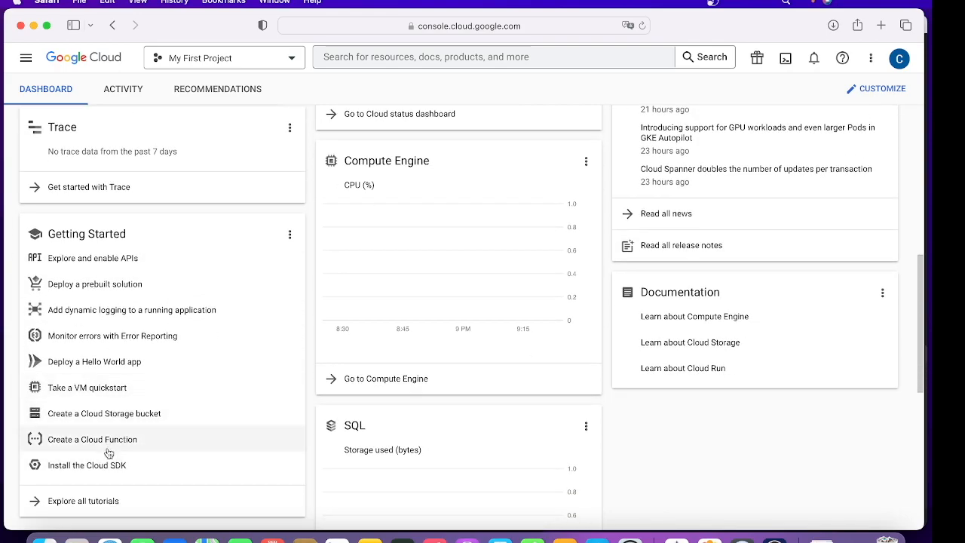
mouse_move(98, 506)
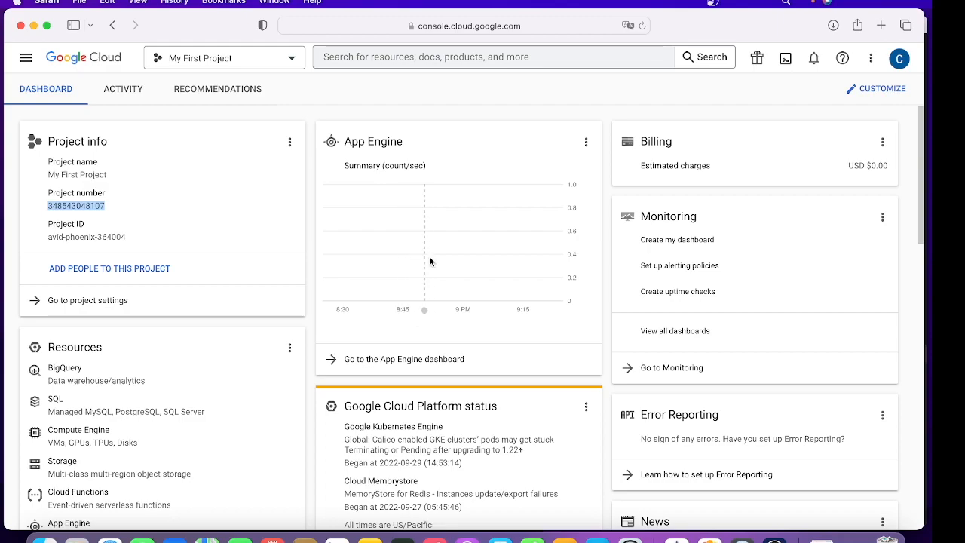
mouse_move(535, 282)
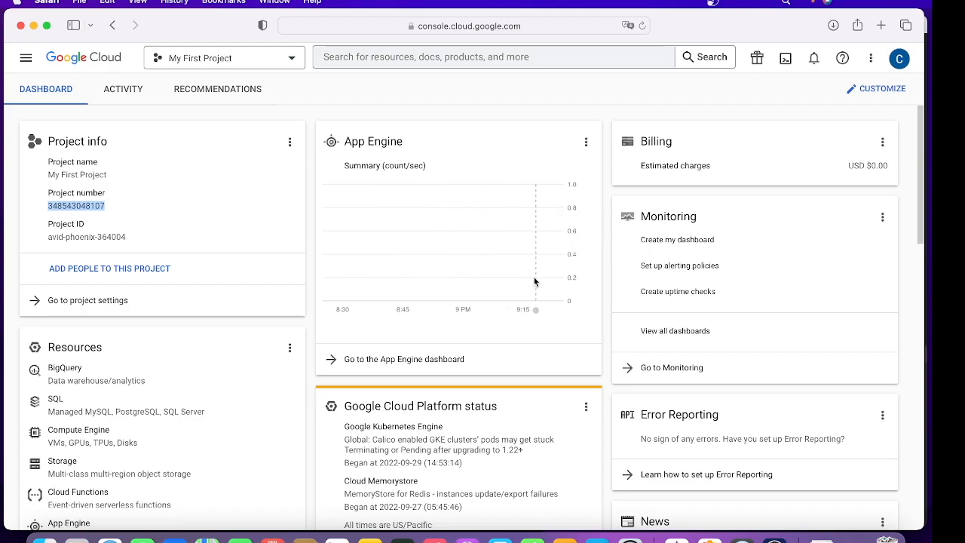
mouse_move(588, 326)
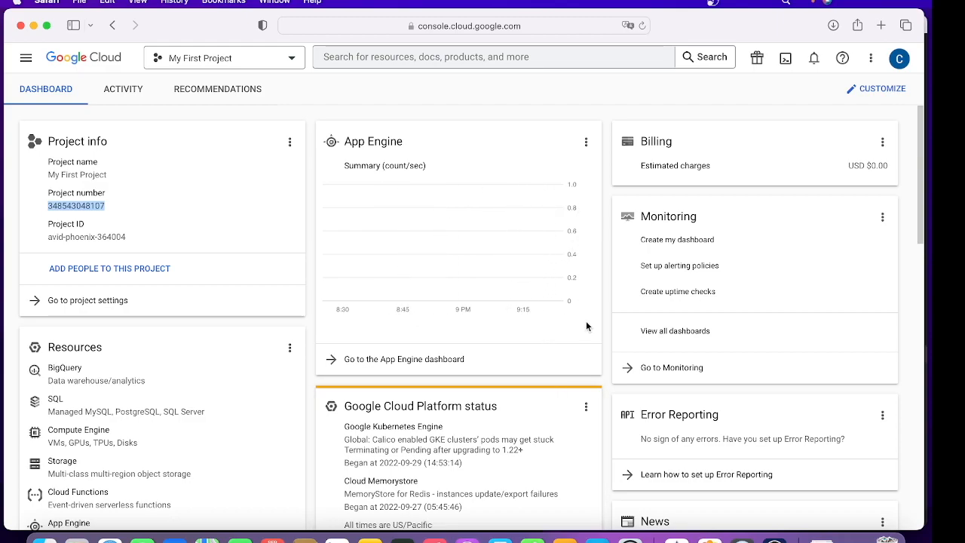
scroll(down, 3)
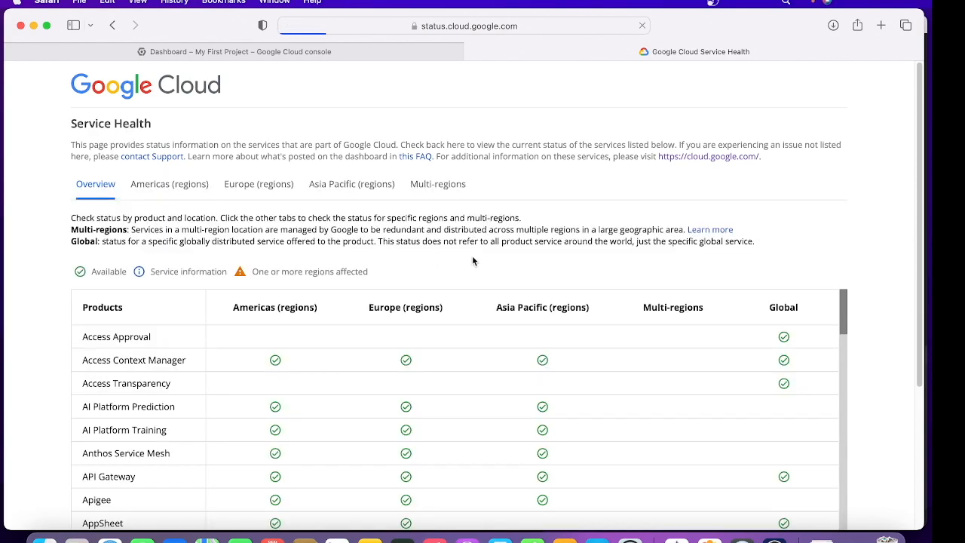
Step: Review the Service Health overview table, then show per-region status for the Americas
scroll(down, 3)
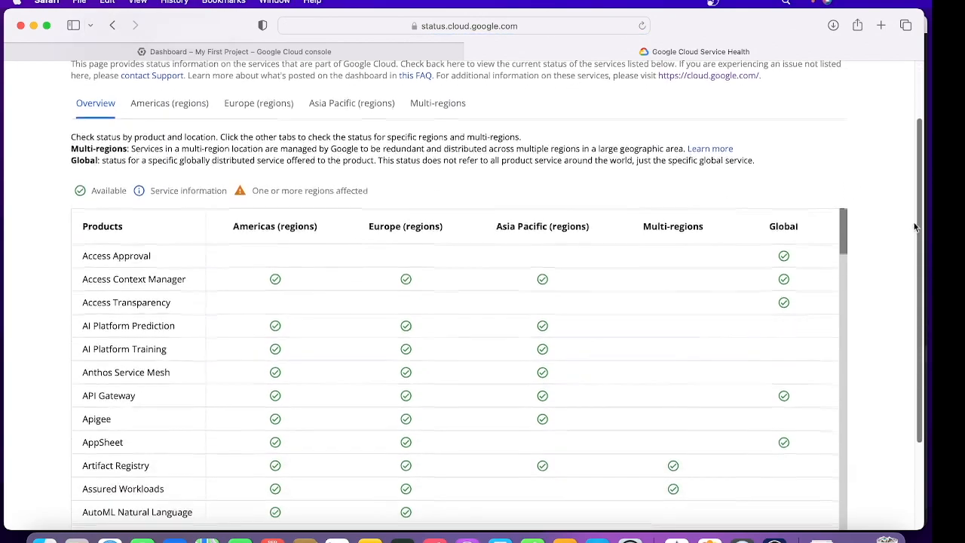
scroll(down, 3)
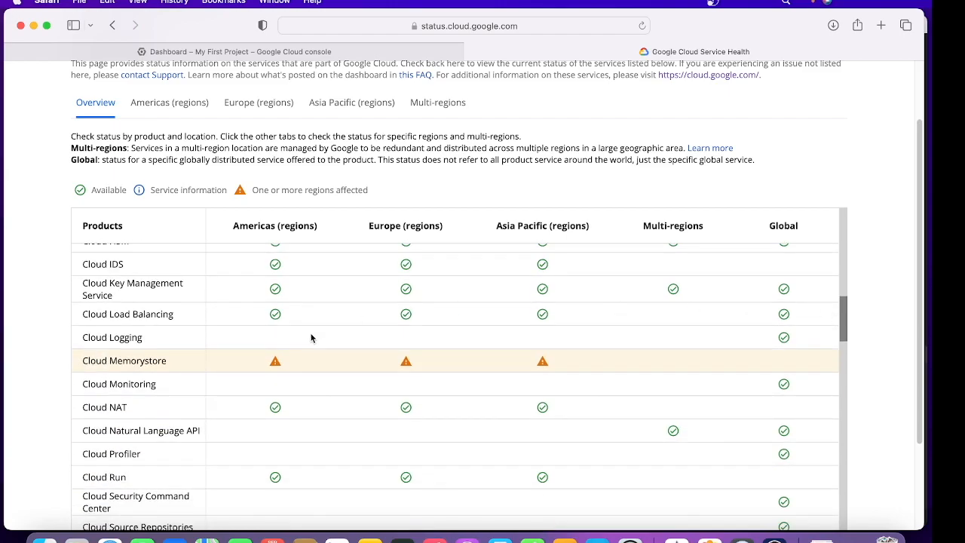
mouse_move(275, 371)
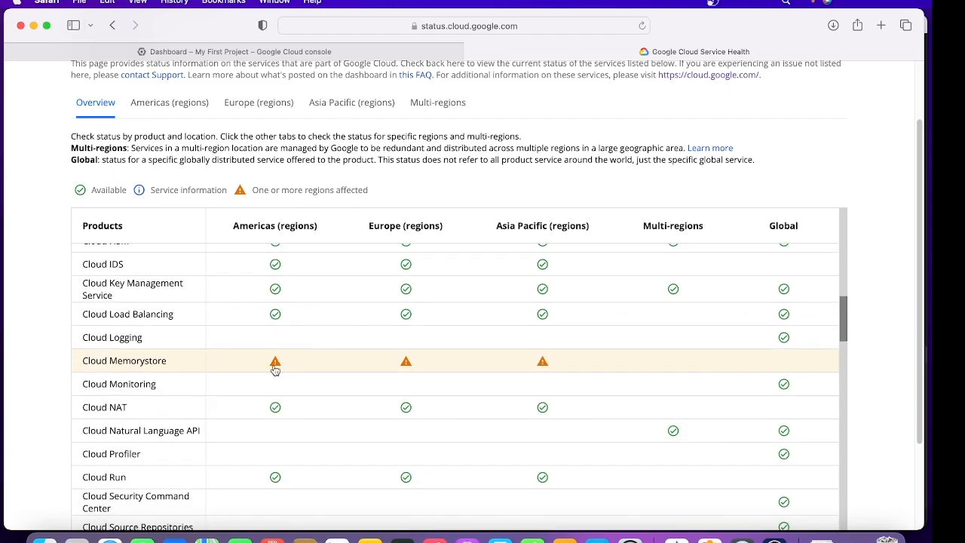
scroll(down, 3)
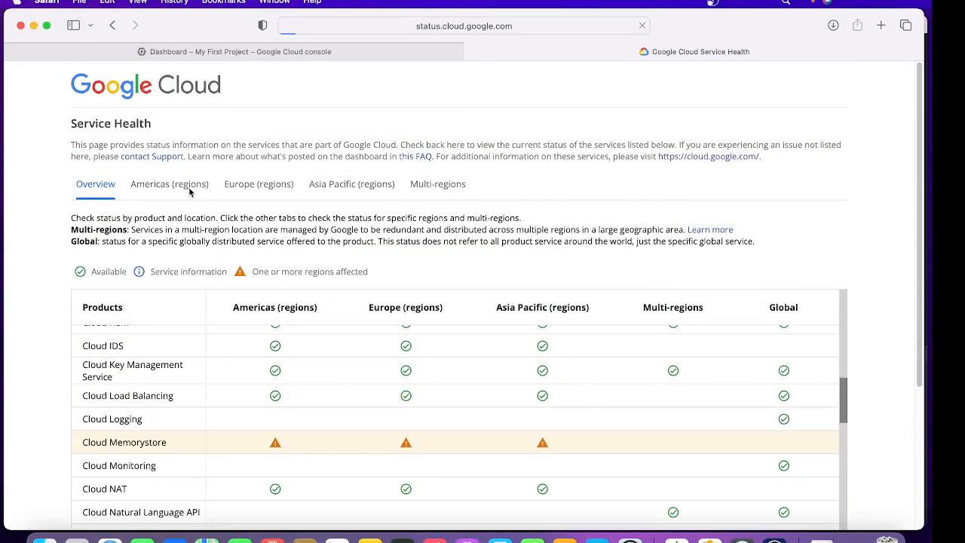
click(169, 184)
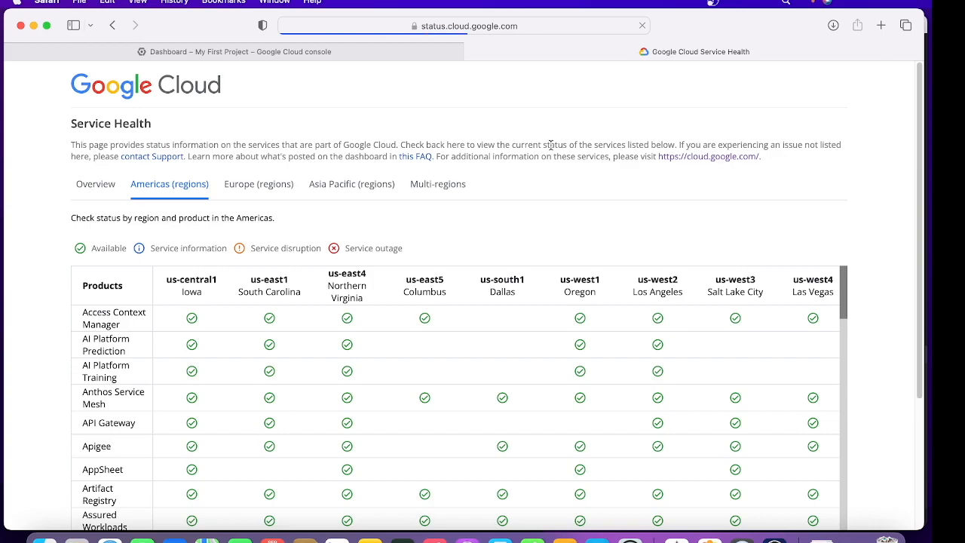
double_click(102, 285)
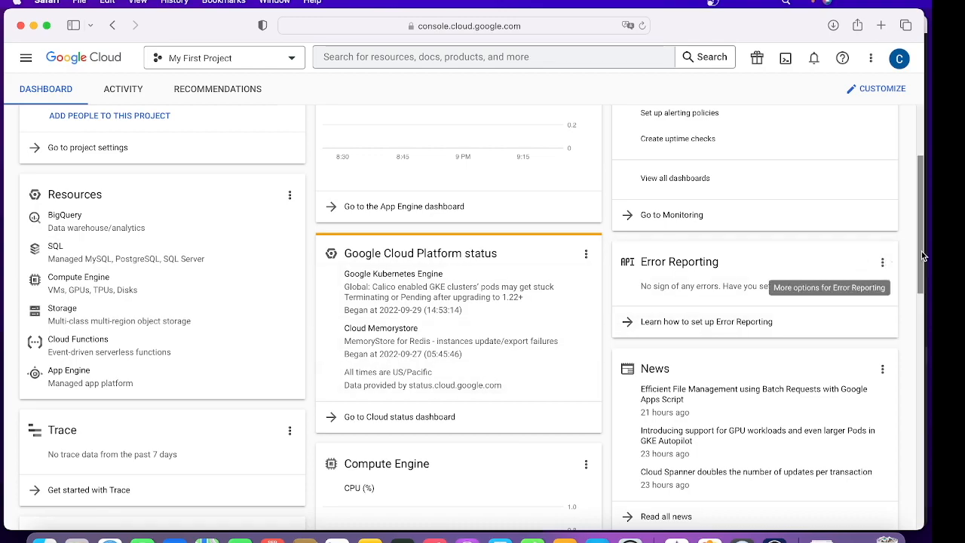
scroll(down, 3)
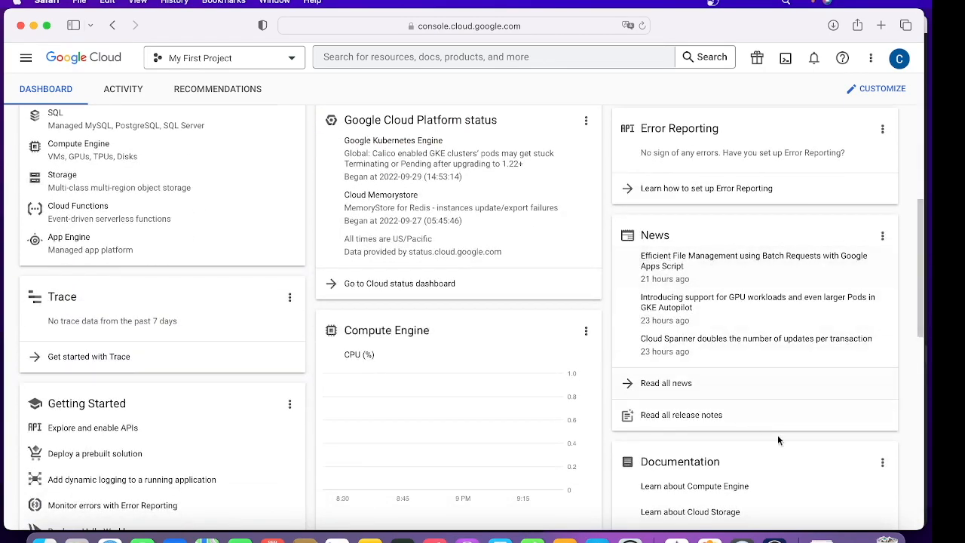
scroll(down, 3)
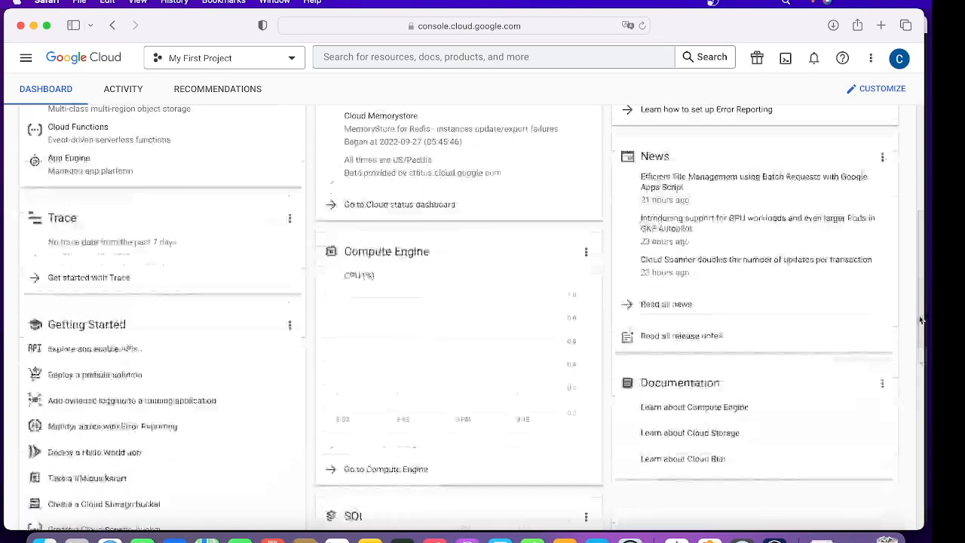
scroll(down, 3)
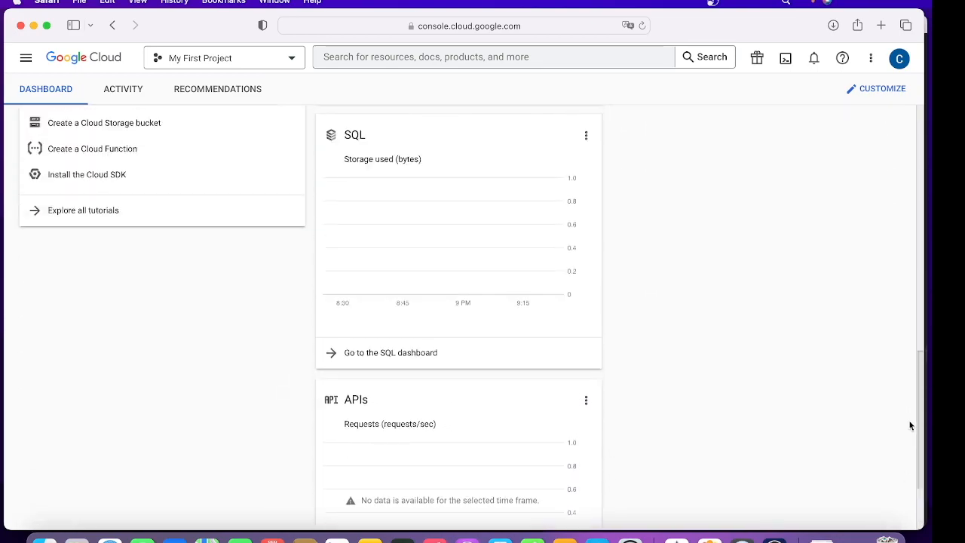
scroll(up, 3)
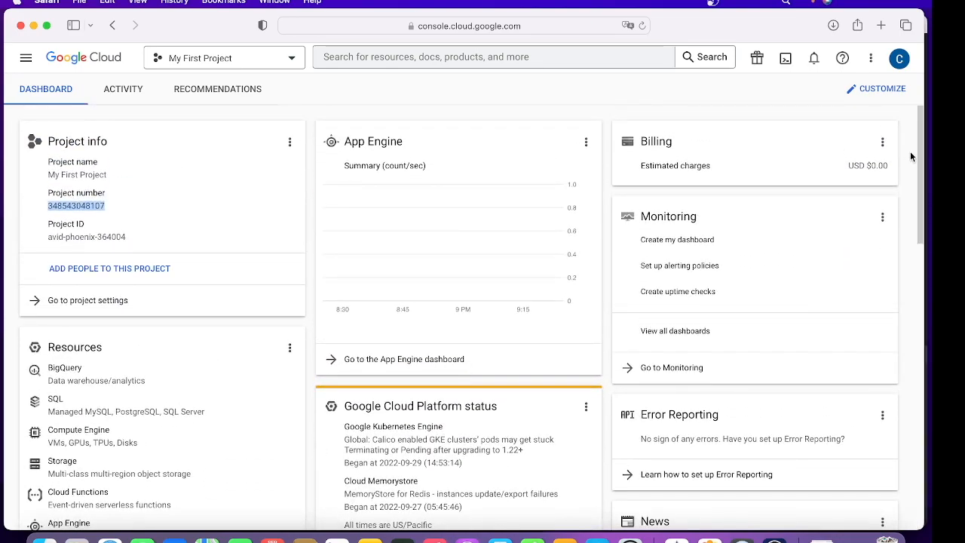
Step: In Customize mode, hide the App Engine and Error Reporting cards from the dashboard
click(876, 88)
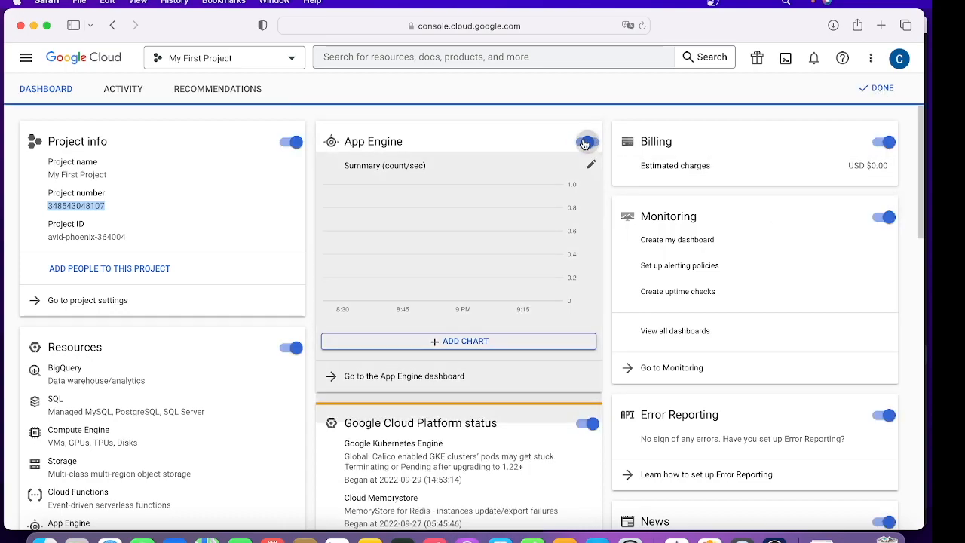
click(586, 141)
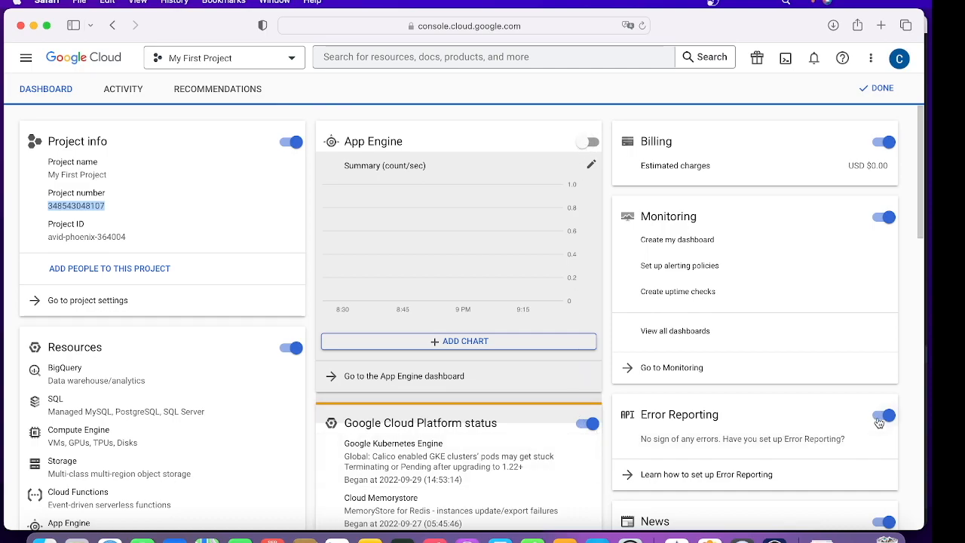
scroll(down, 3)
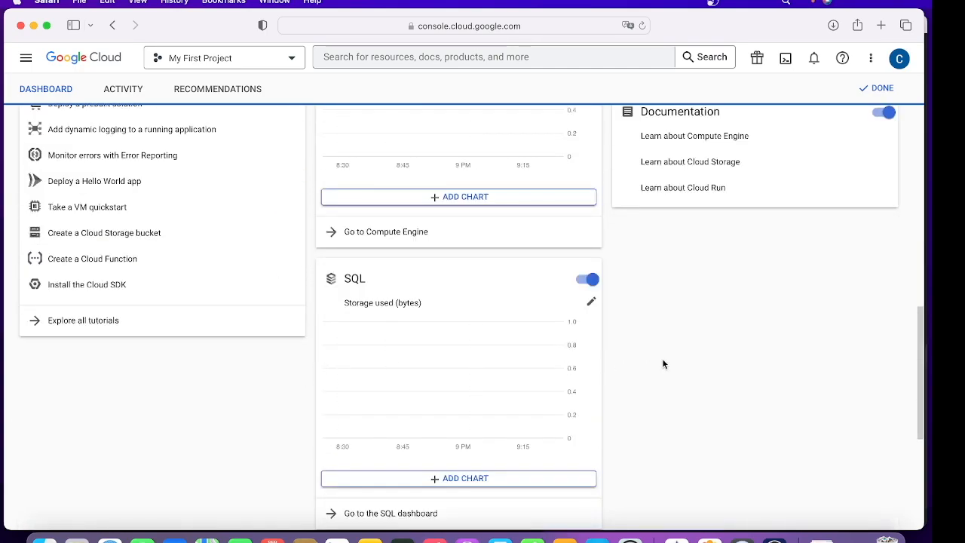
scroll(down, 3)
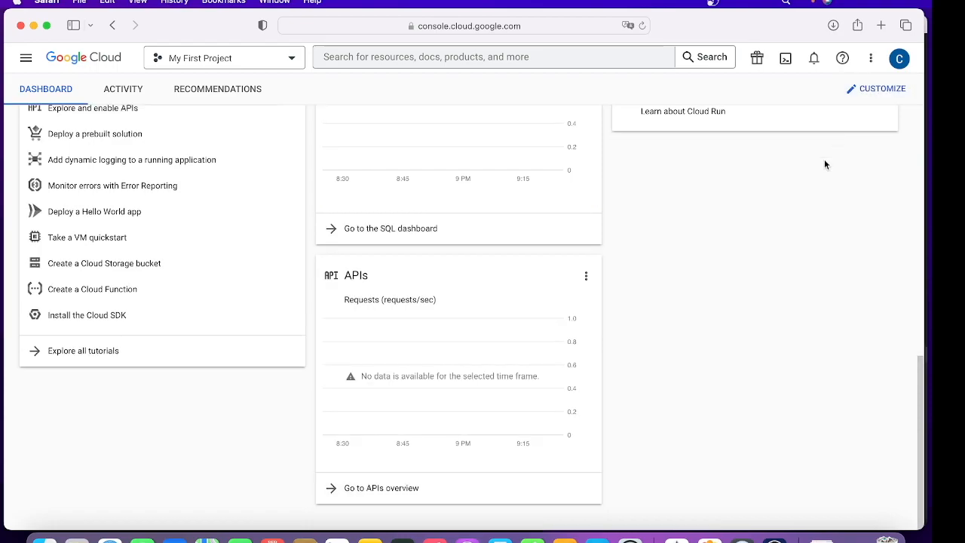
scroll(up, 3)
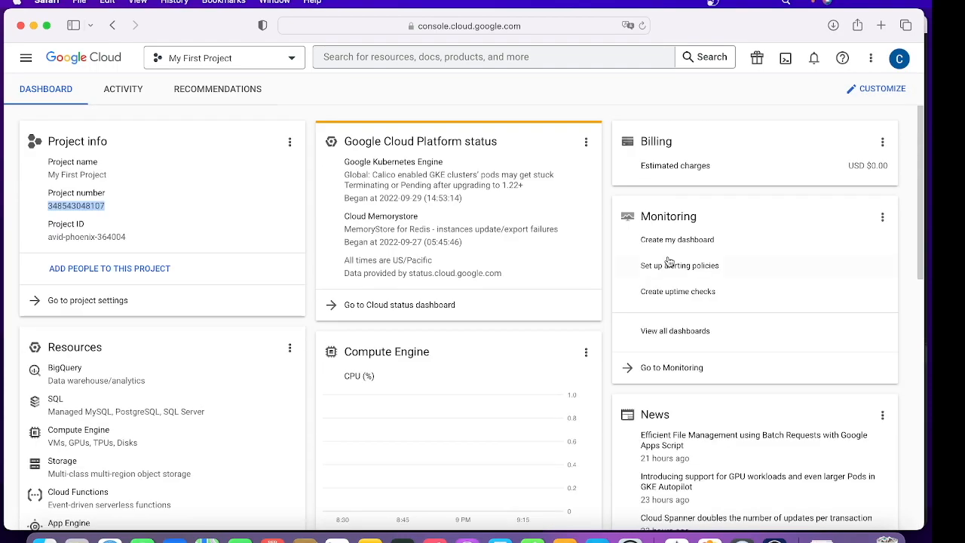
mouse_move(469, 211)
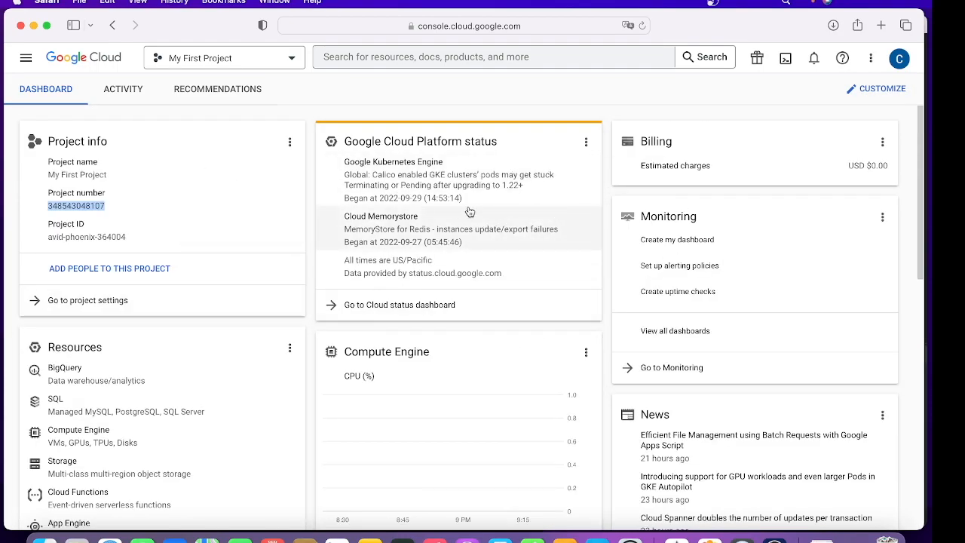
scroll(down, 3)
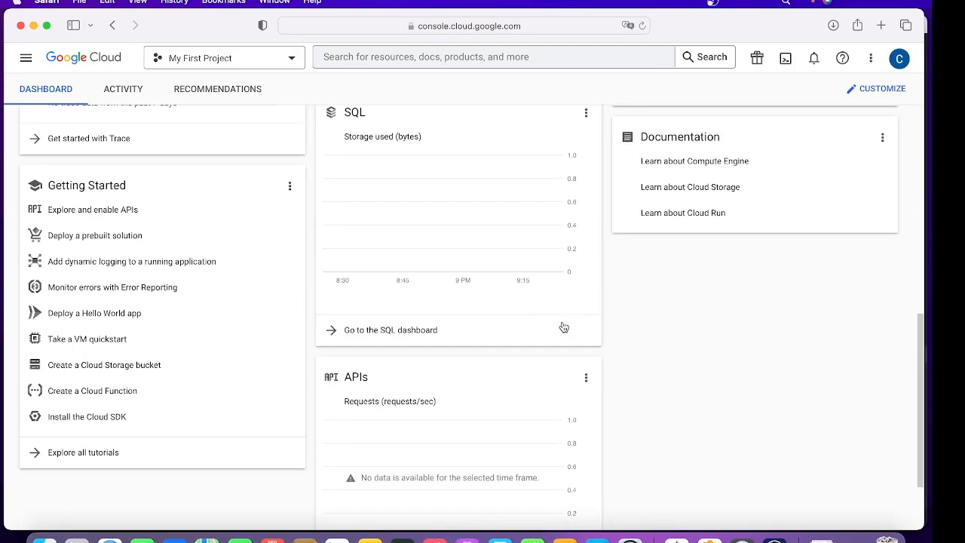
scroll(down, 3)
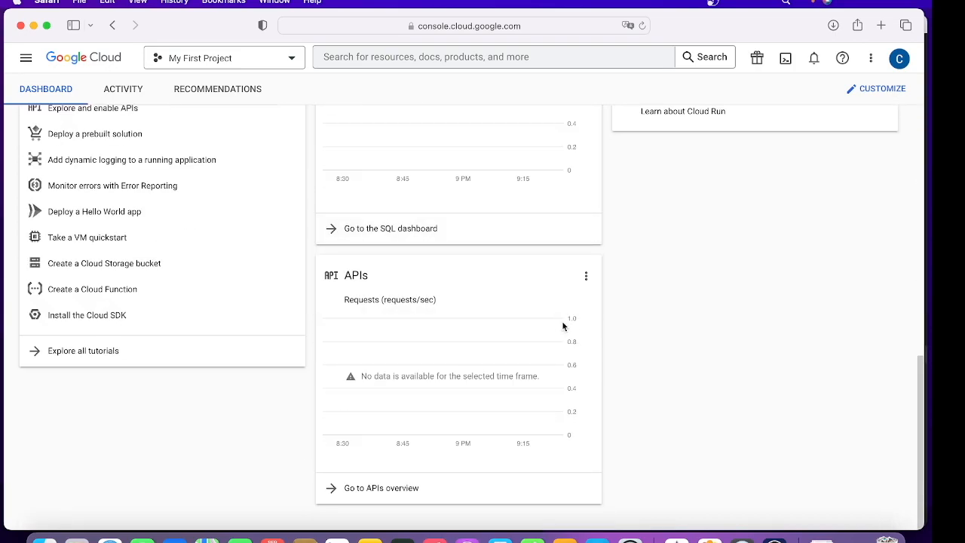
scroll(up, 3)
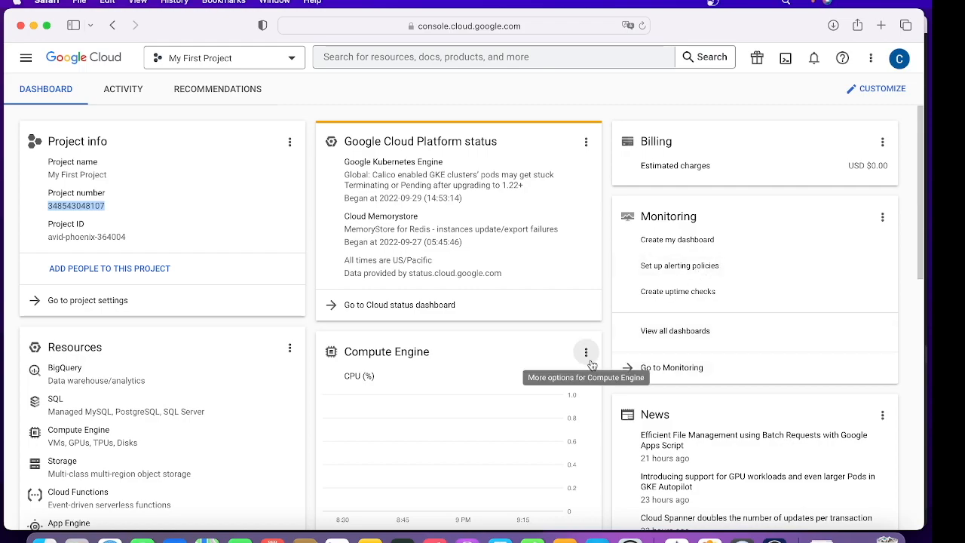
mouse_move(875, 87)
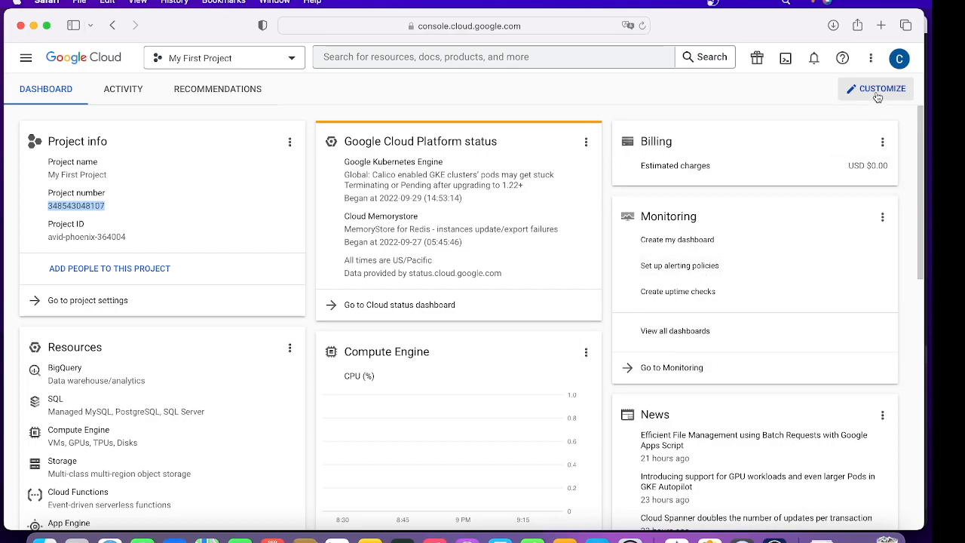
Step: Re-customize the dashboard to bring the App Engine card back and finish customizing
click(874, 87)
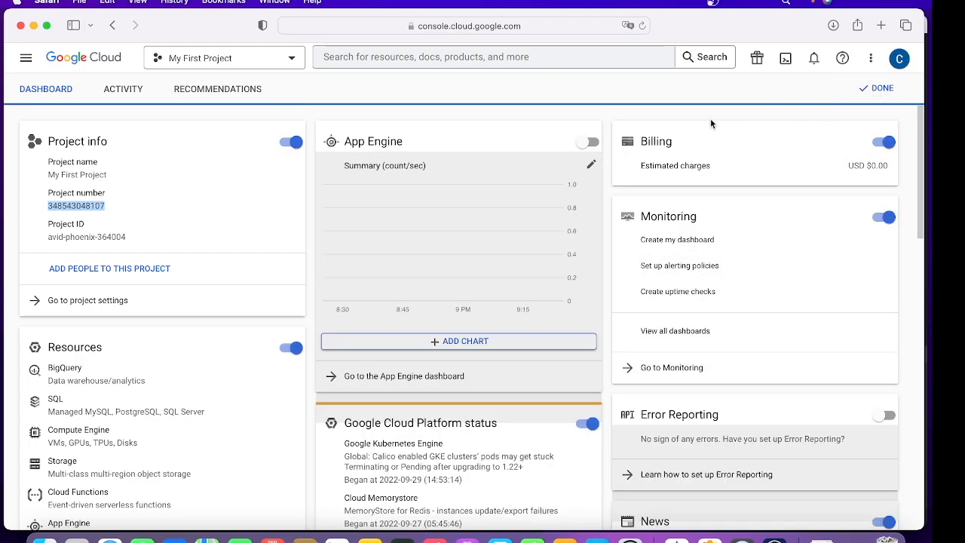
click(588, 142)
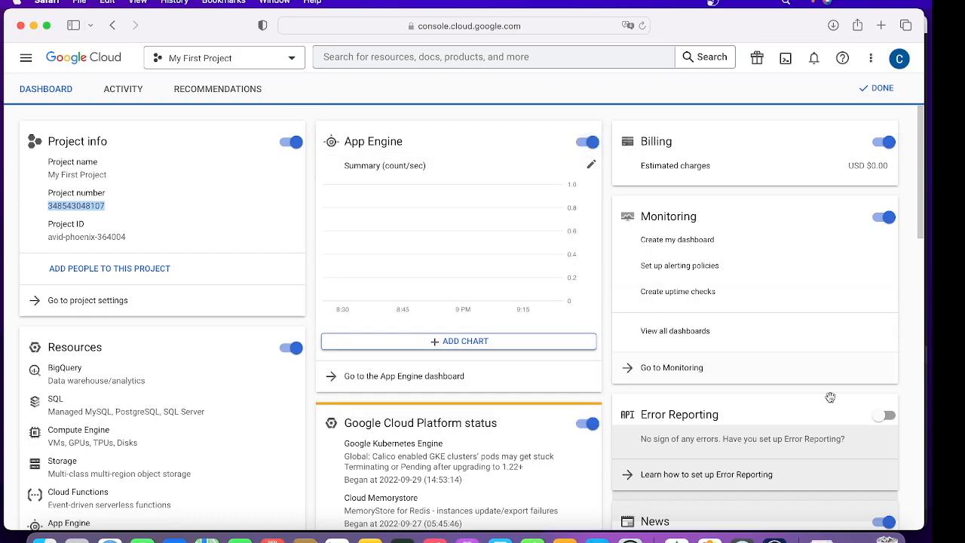
click(874, 87)
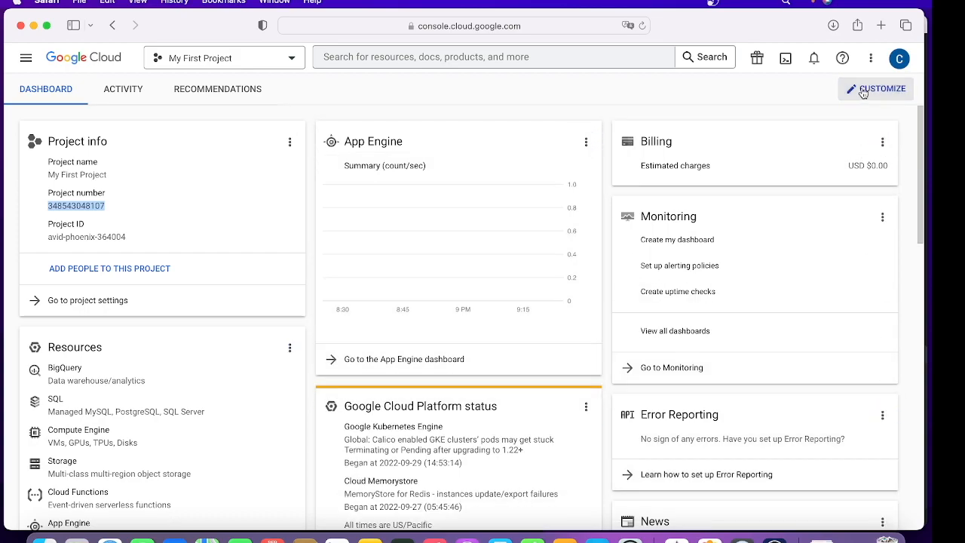
mouse_move(514, 395)
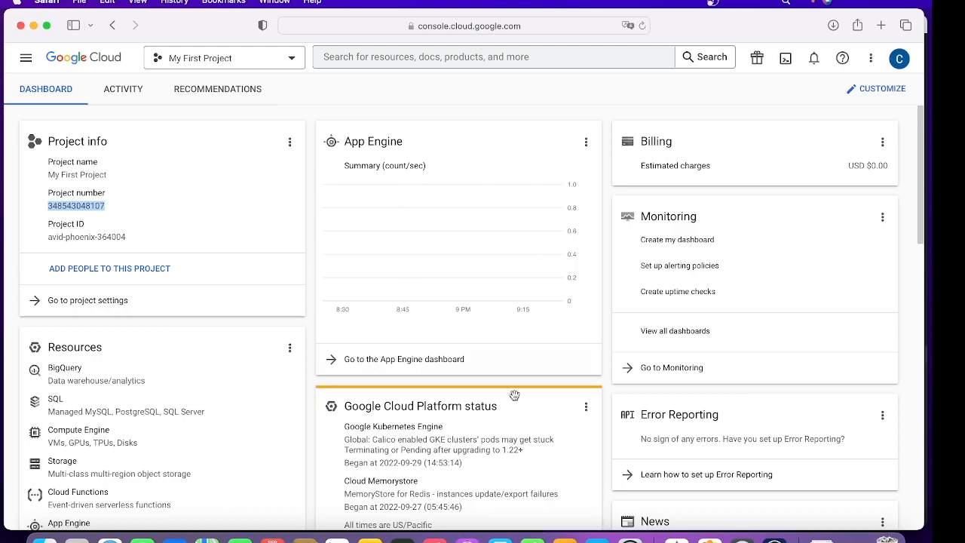
scroll(down, 3)
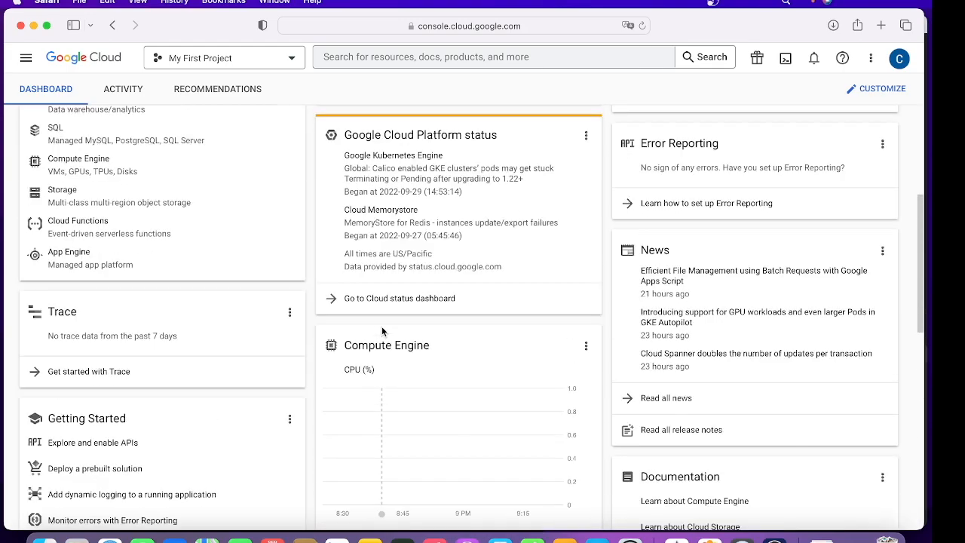
mouse_move(307, 383)
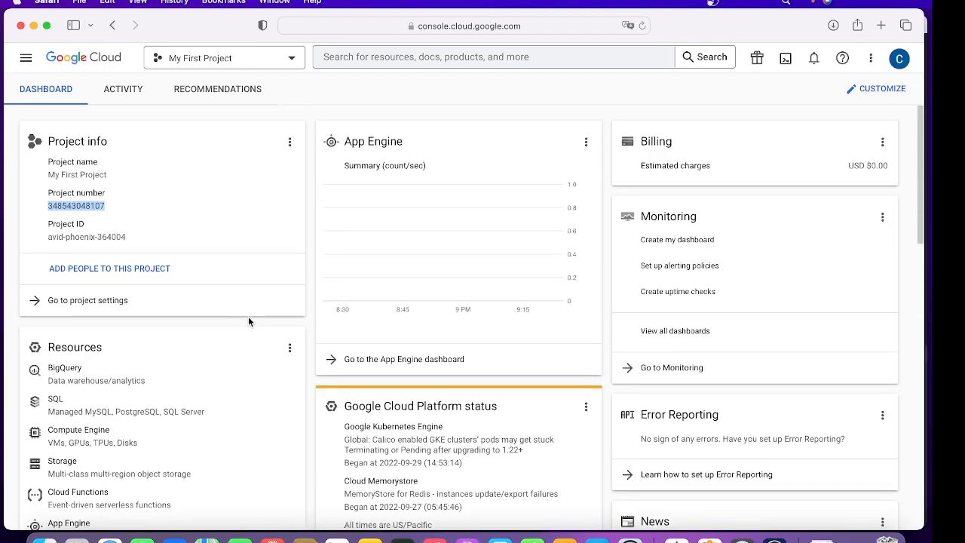
Step: View the project's Activity log, check its type filters and expand the AssignResourceToBillingAccount event
click(123, 89)
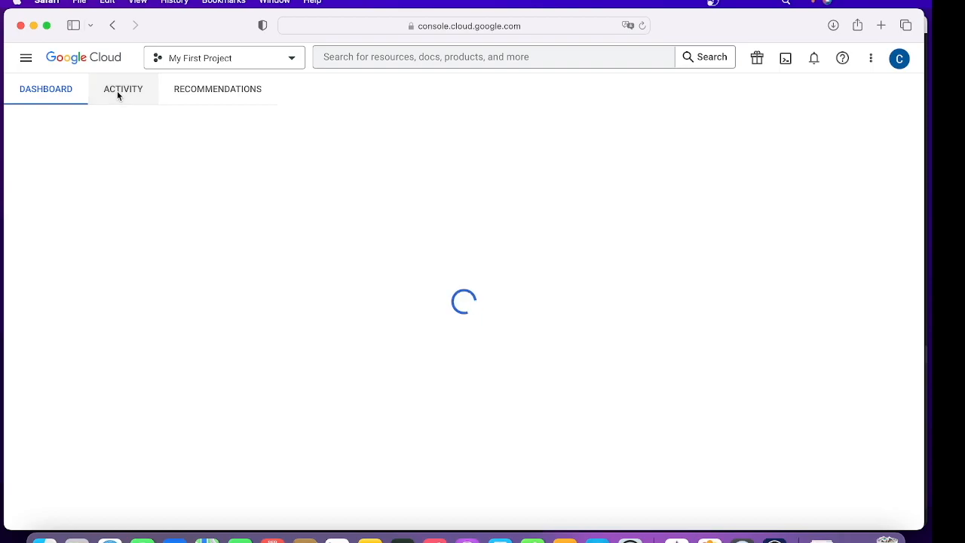
click(123, 87)
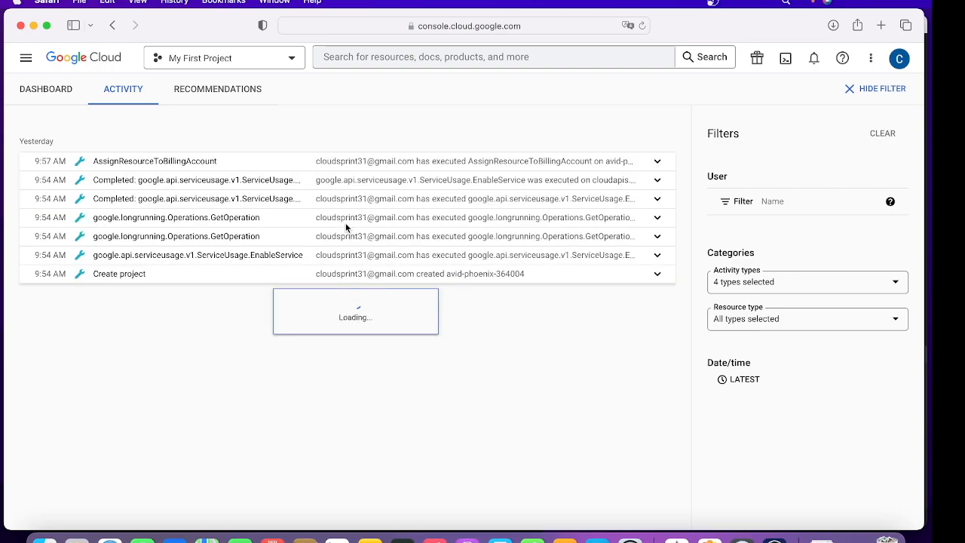
mouse_move(746, 286)
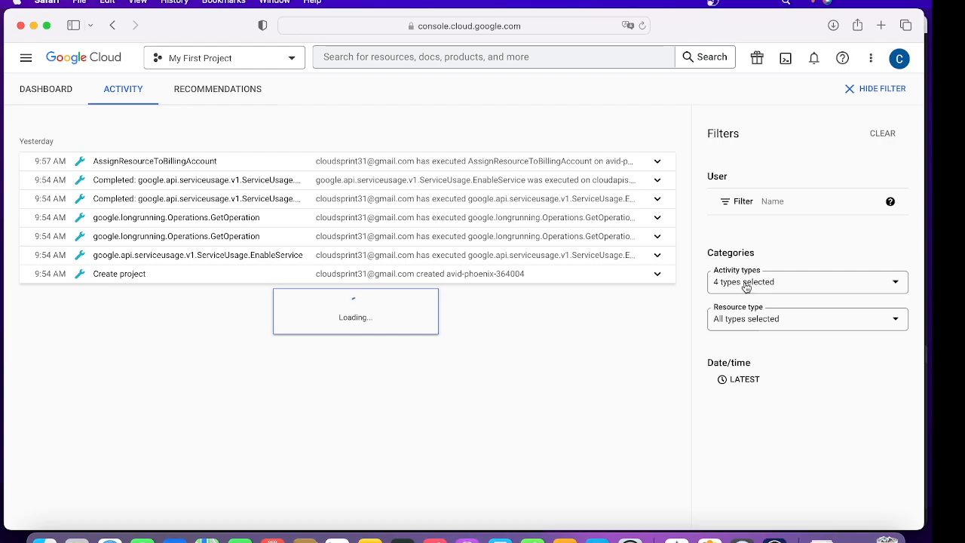
click(806, 282)
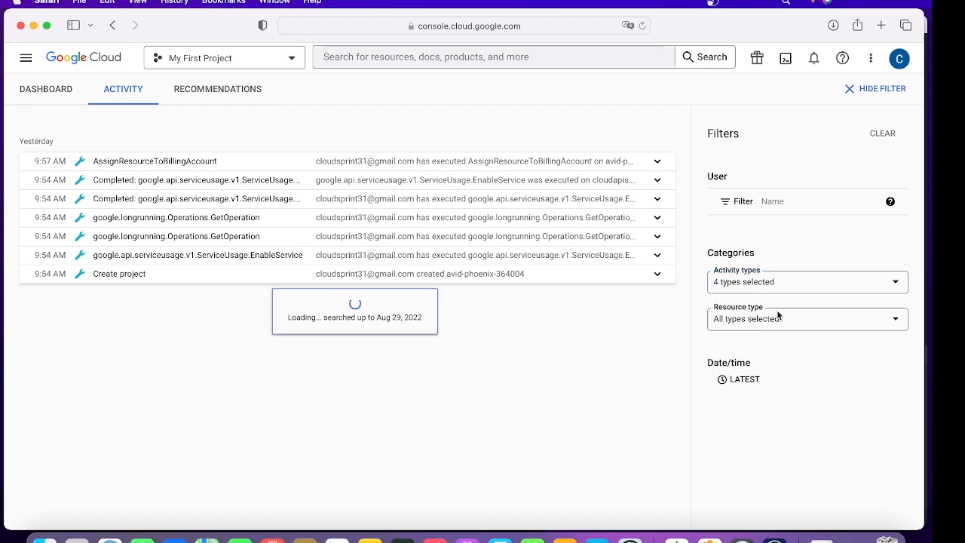
click(807, 318)
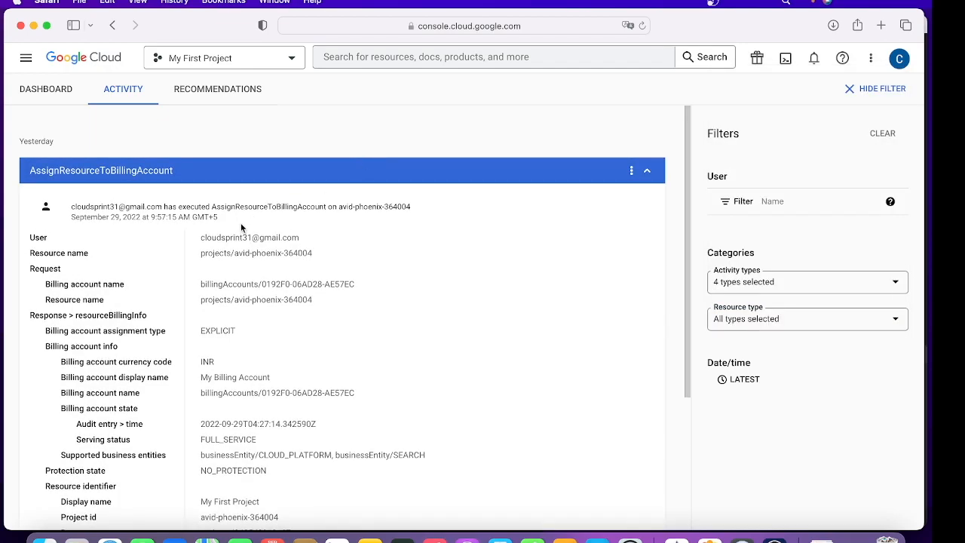
double_click(250, 238)
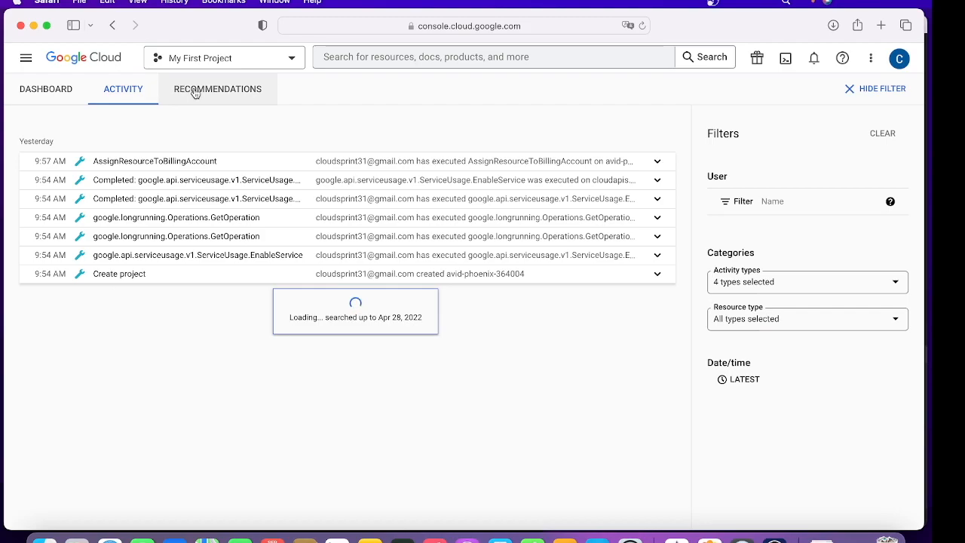
Step: View the empty Recommendations page, then return to the project dashboard
click(217, 88)
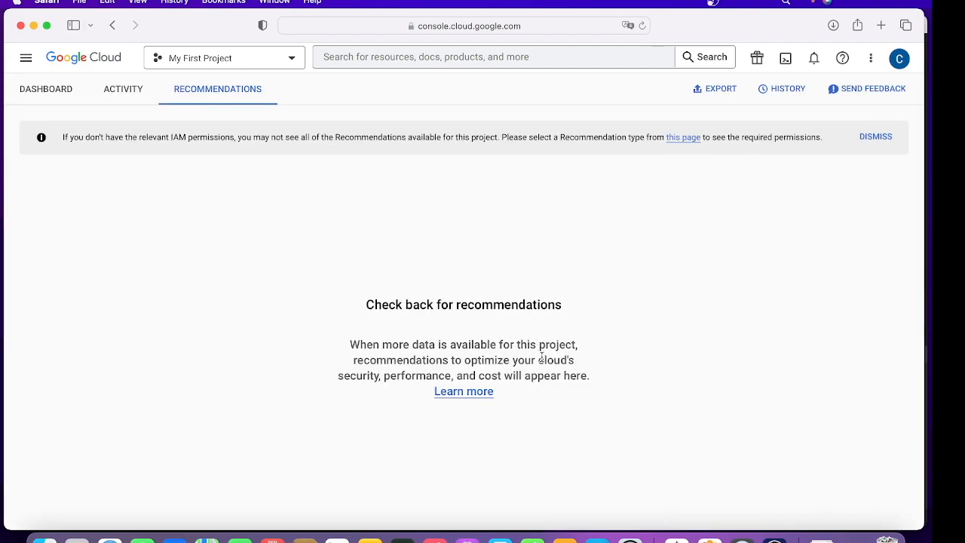
mouse_move(631, 398)
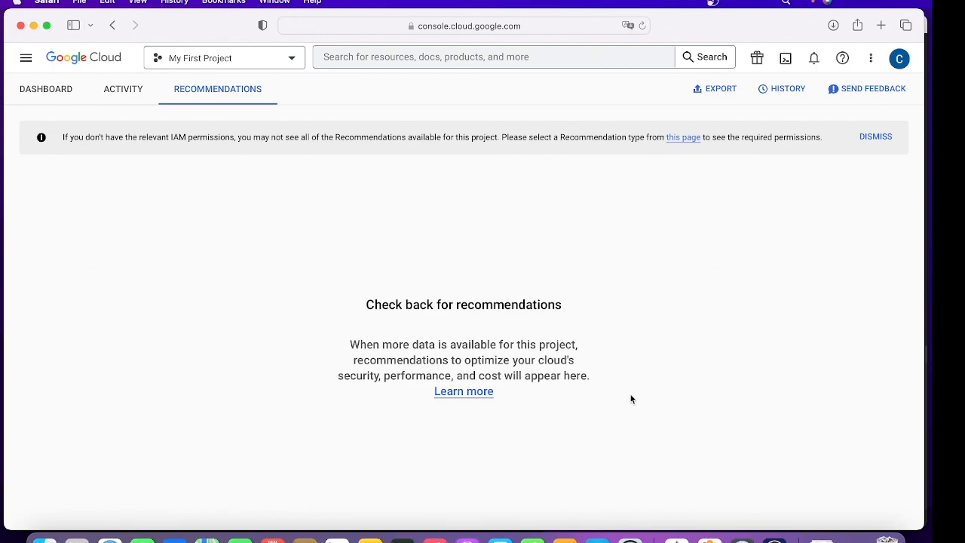
mouse_move(420, 304)
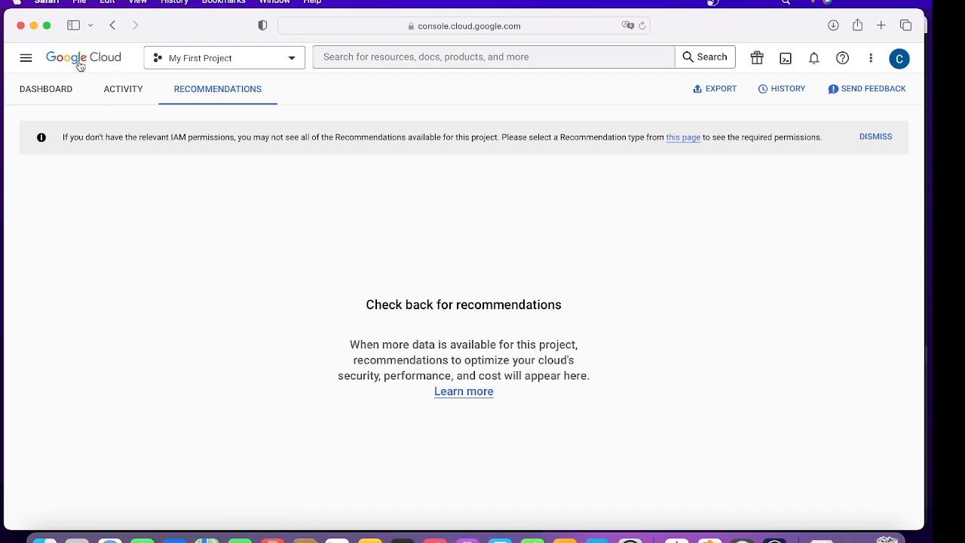
click(45, 87)
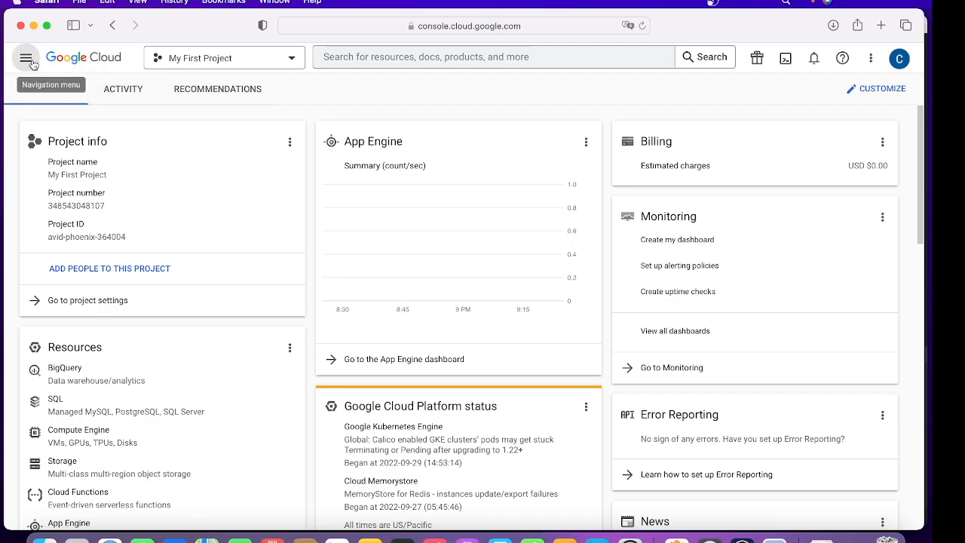
Step: From the navigation menu's pinned products, go to the full All products catalog
click(27, 57)
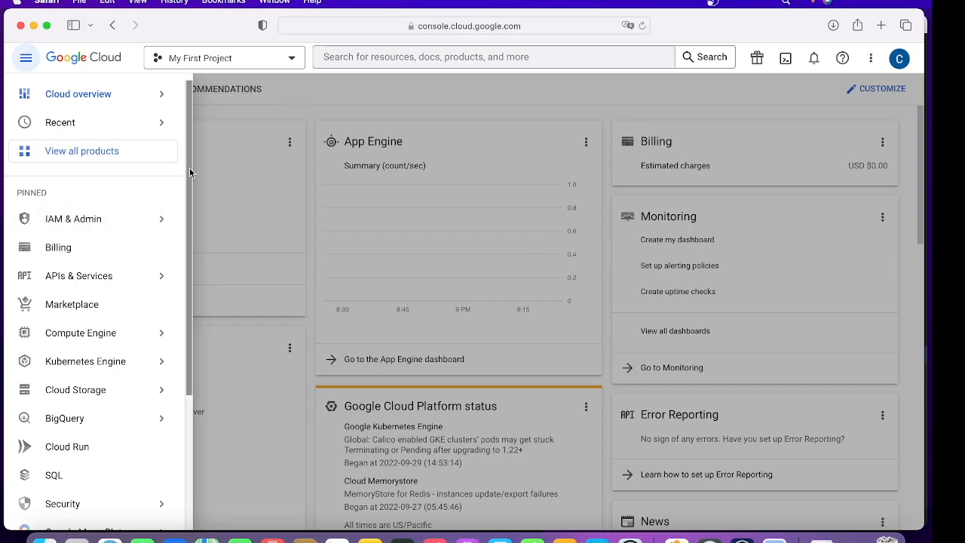
scroll(down, 3)
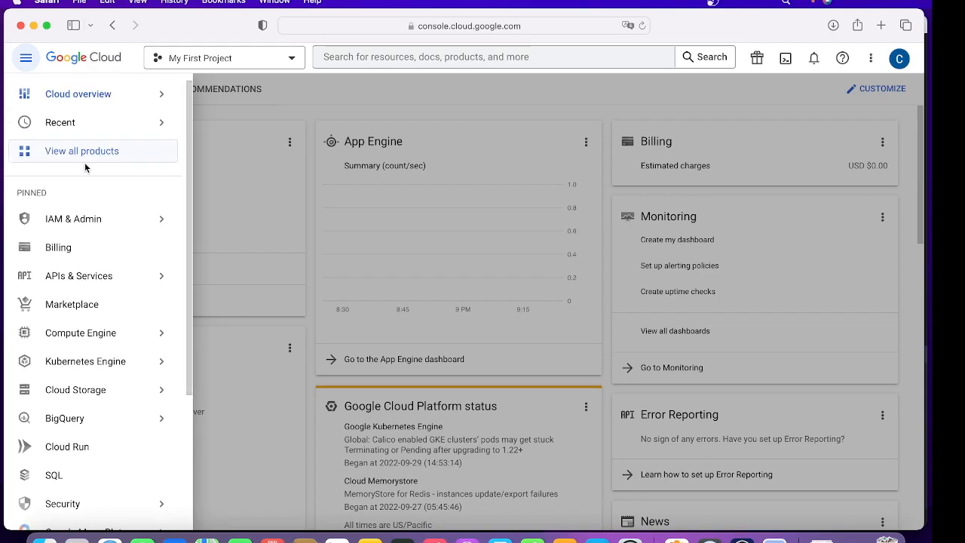
click(82, 151)
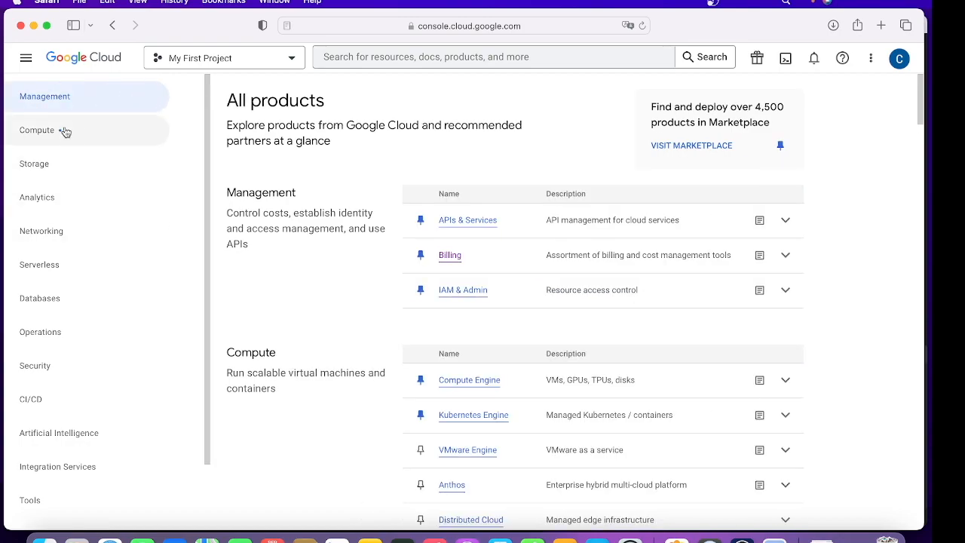
mouse_move(205, 102)
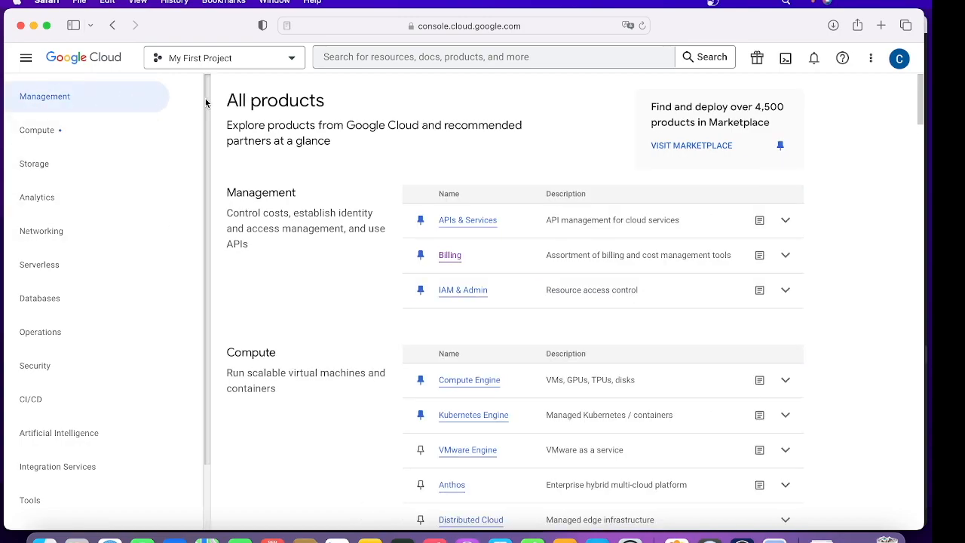
Step: Jump to the Networking section of the All products catalog
scroll(down, 3)
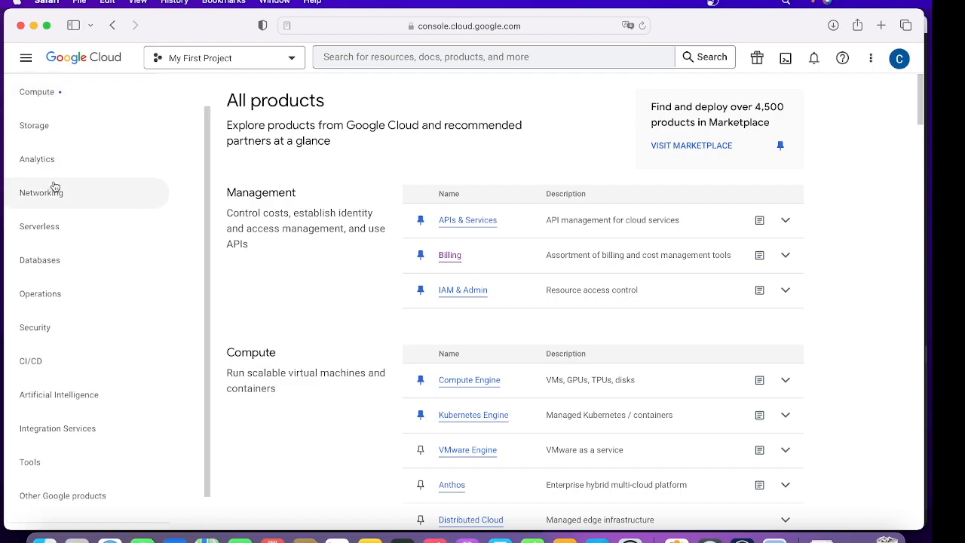
mouse_move(57, 353)
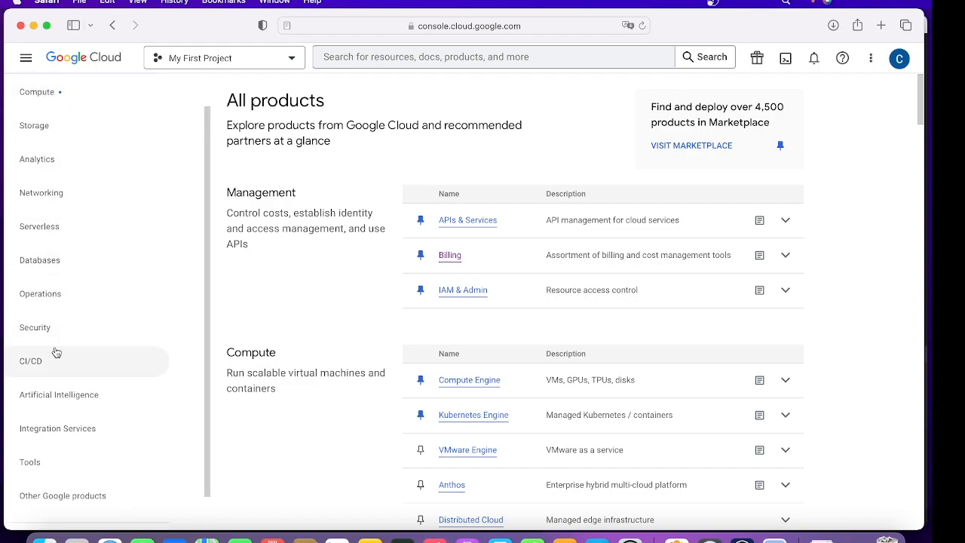
mouse_move(38, 92)
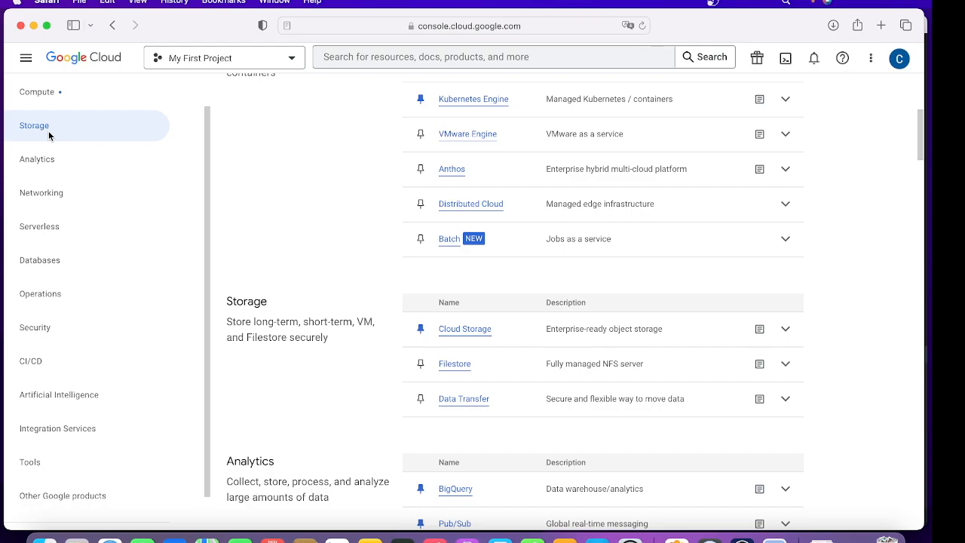
mouse_move(229, 319)
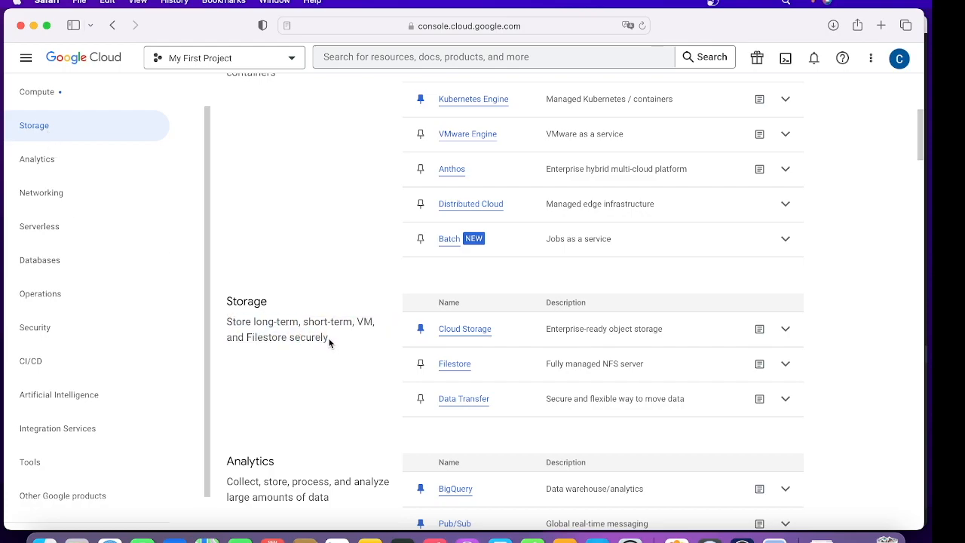
mouse_move(118, 229)
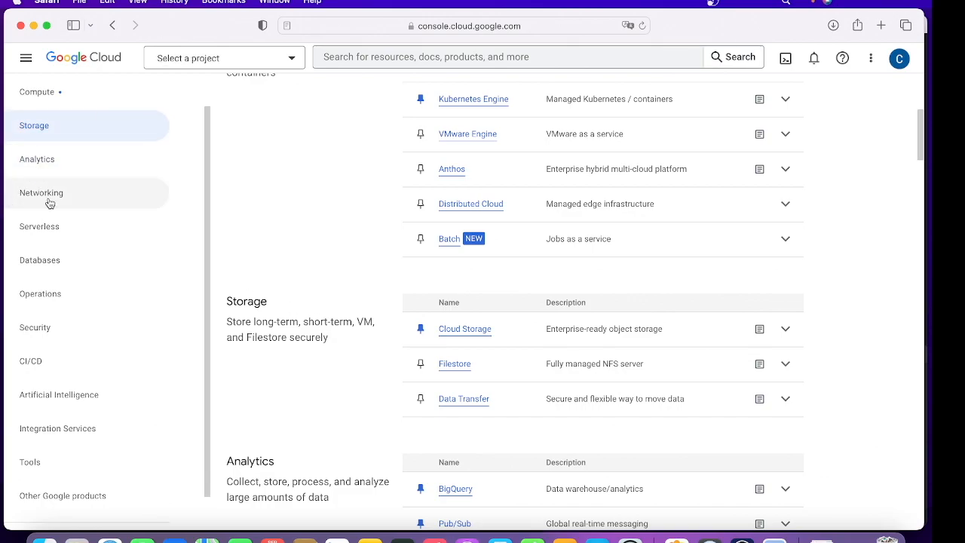
click(43, 193)
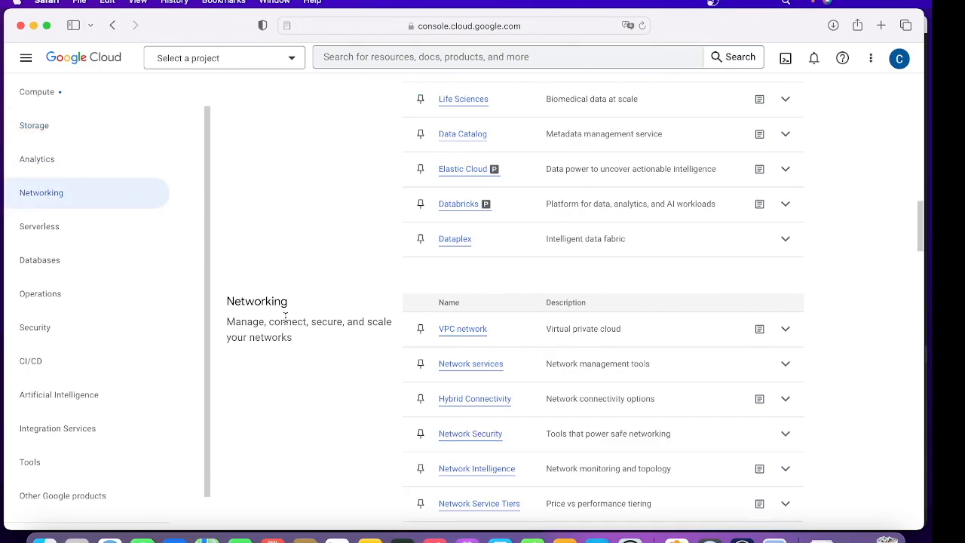
mouse_move(410, 339)
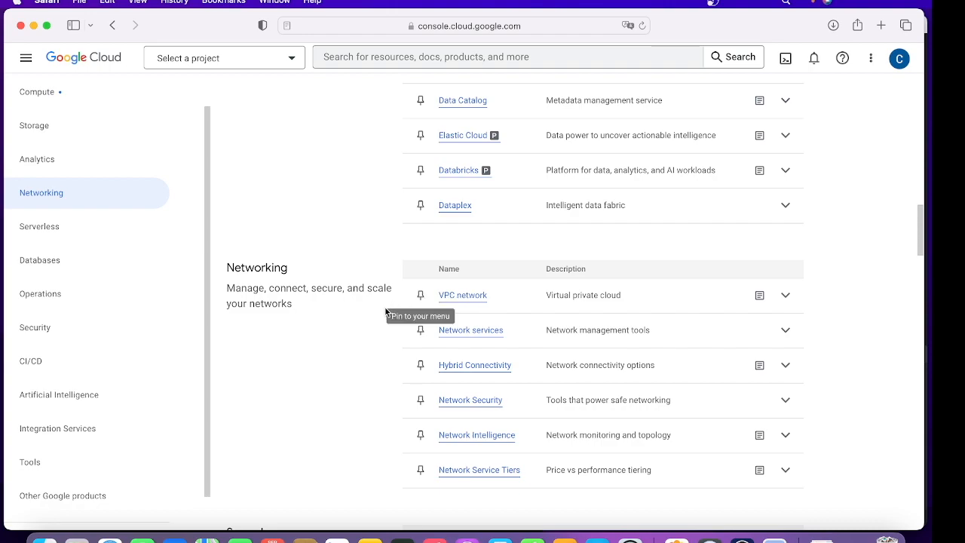
mouse_move(120, 248)
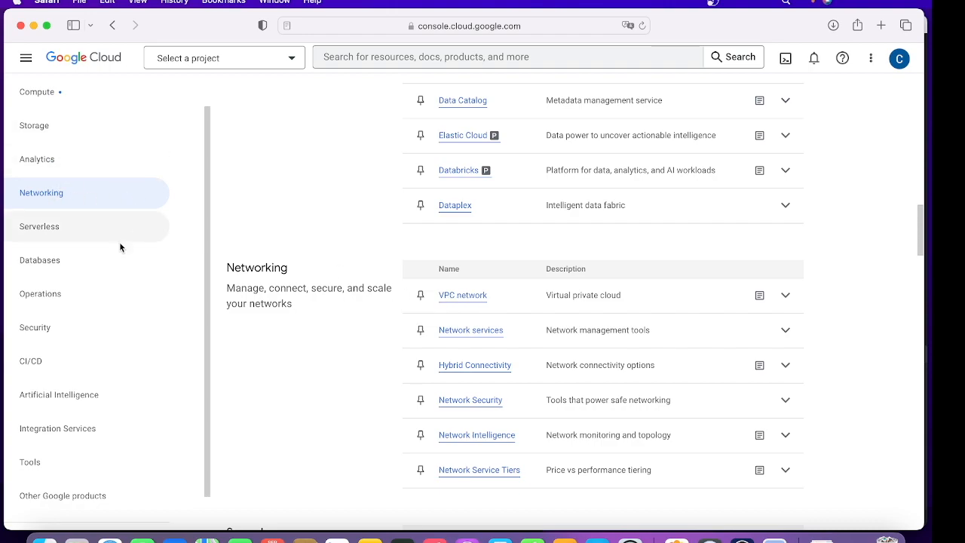
mouse_move(419, 294)
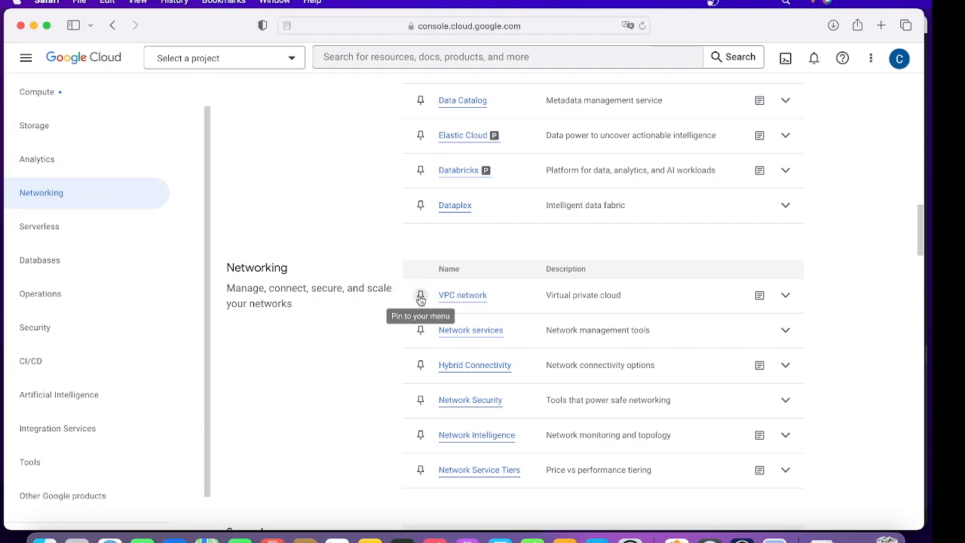
Step: Pin VPC network to the navigation menu and expand its sub-pages there
click(420, 294)
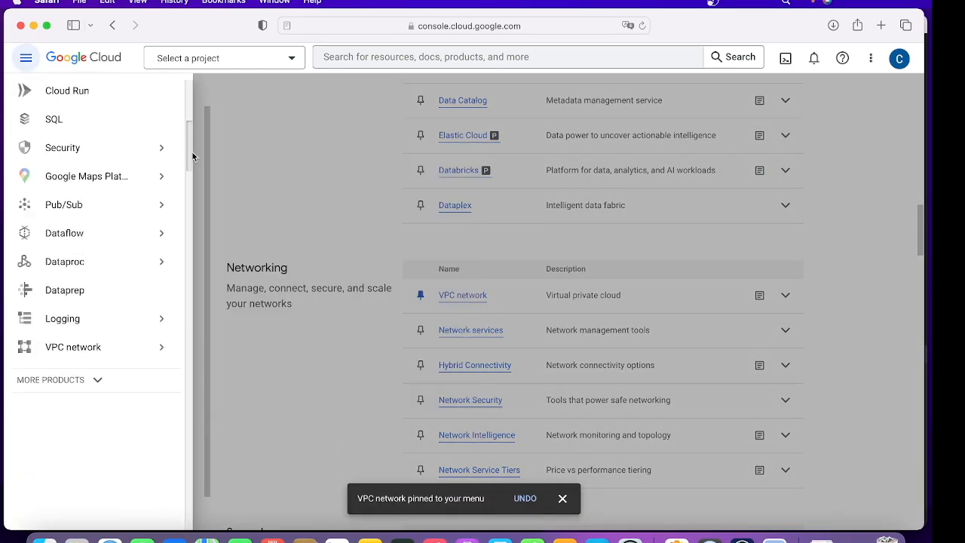
click(73, 347)
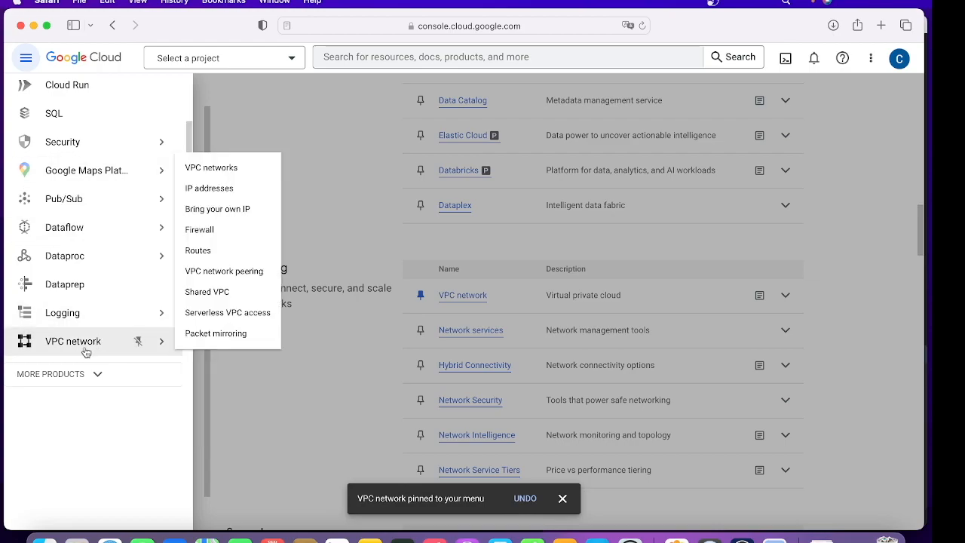
mouse_move(86, 350)
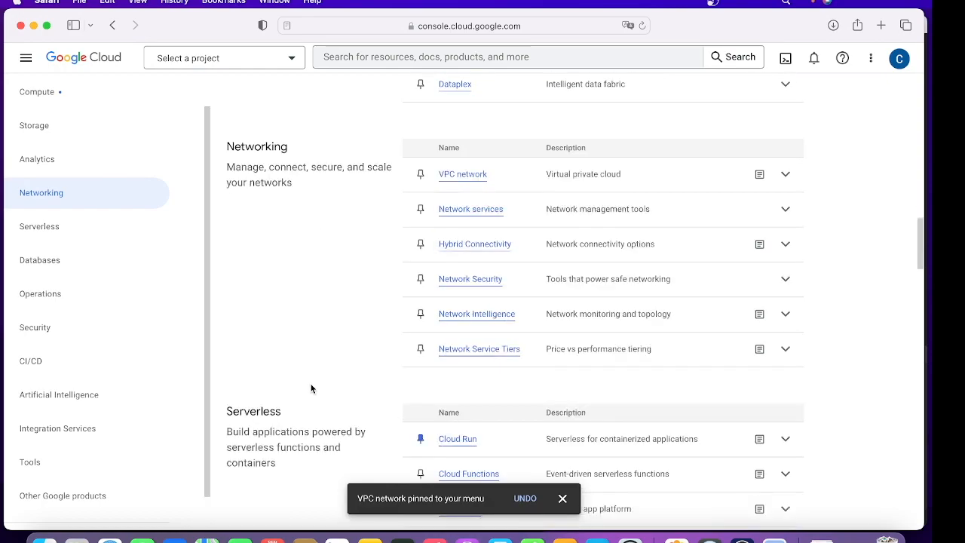
Step: Browse the Compute section, highlighting its description, then scroll on through Storage to Analytics
scroll(down, 3)
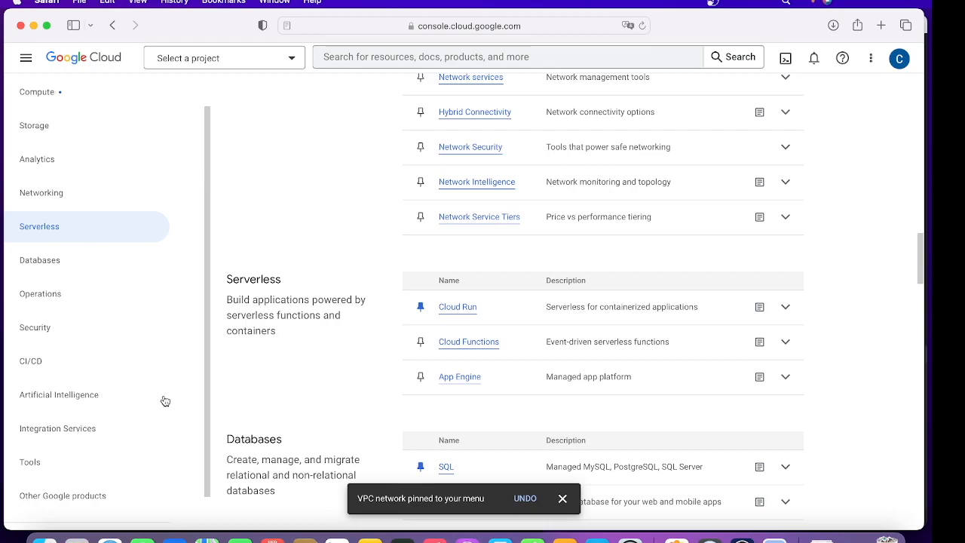
mouse_move(36, 92)
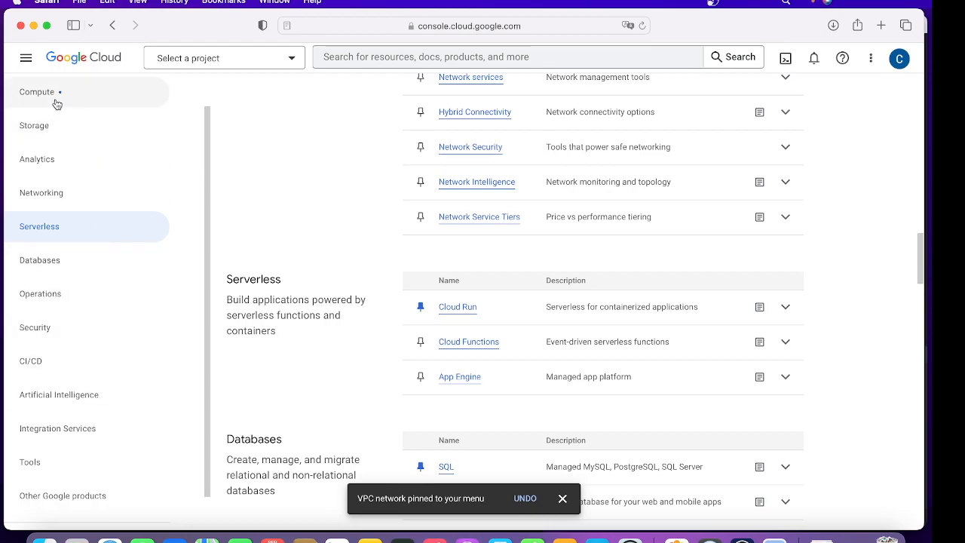
click(36, 92)
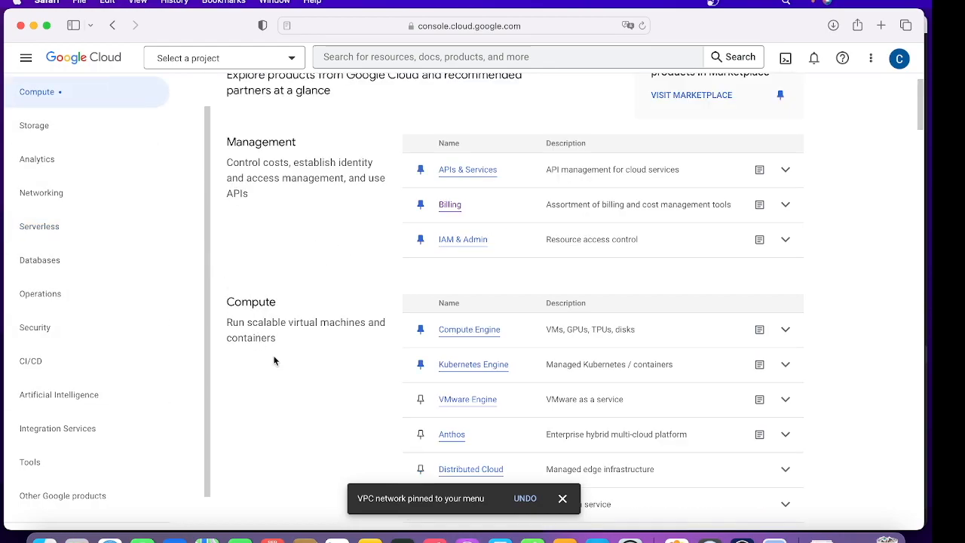
scroll(down, 3)
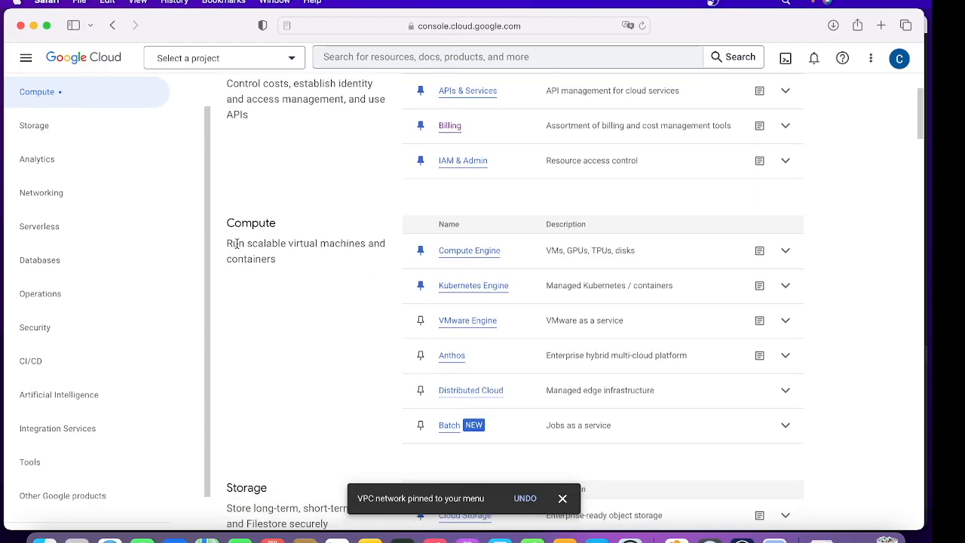
drag(226, 243, 276, 258)
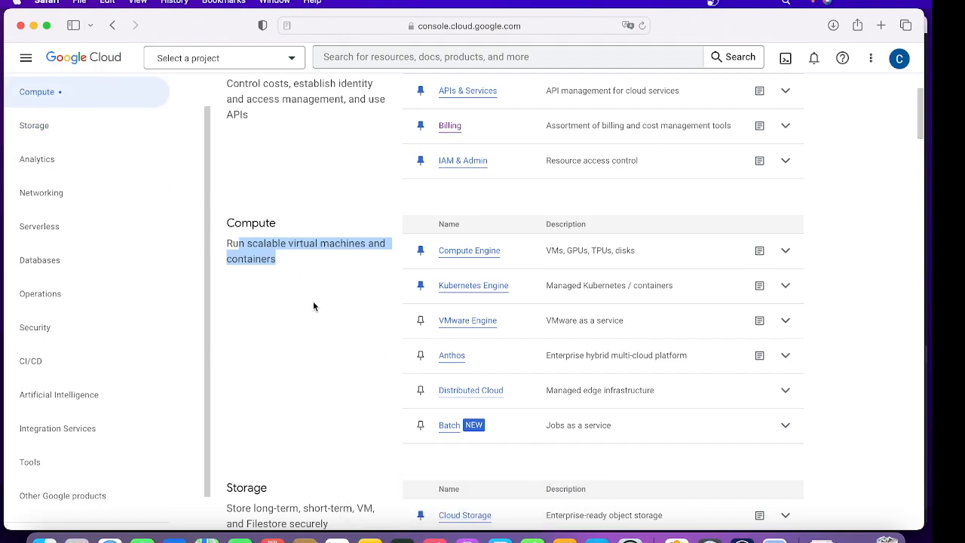
mouse_move(33, 125)
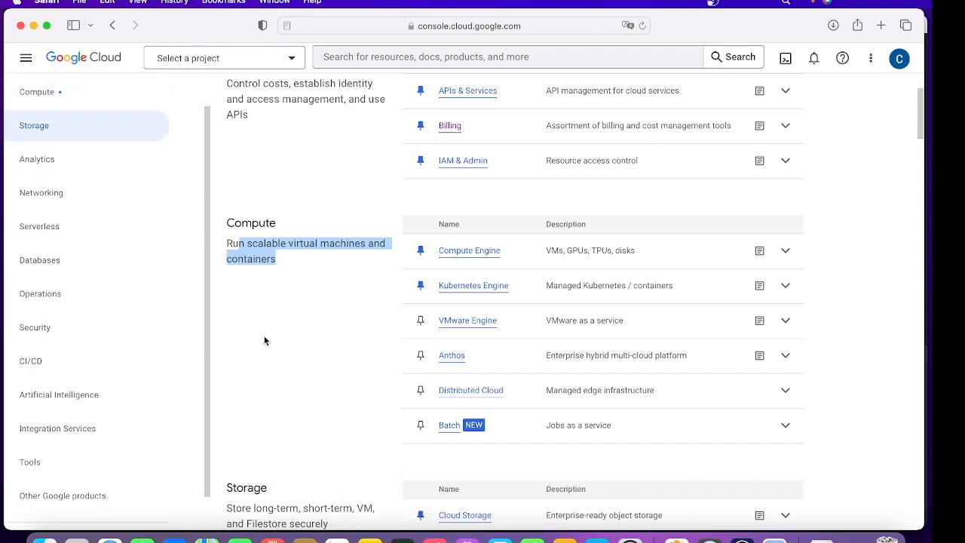
scroll(down, 3)
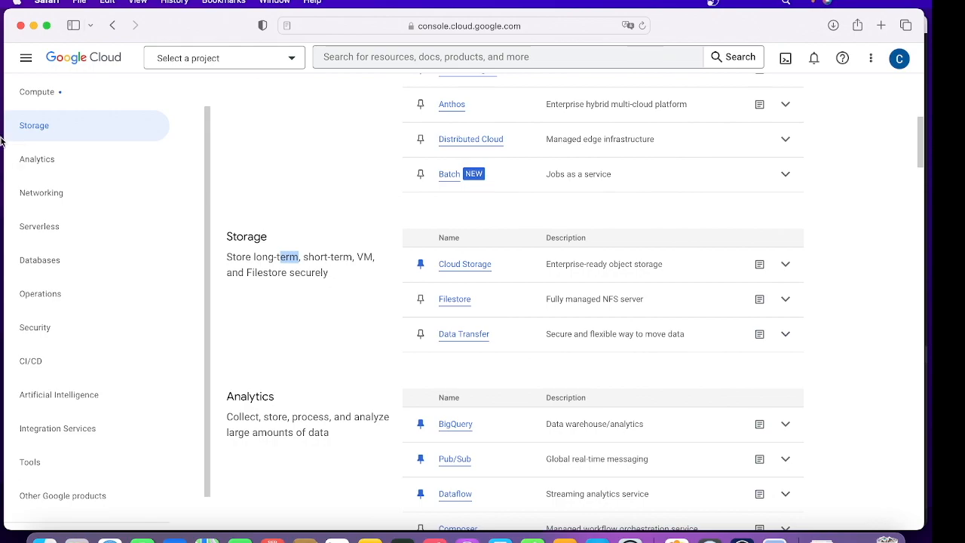
mouse_move(309, 356)
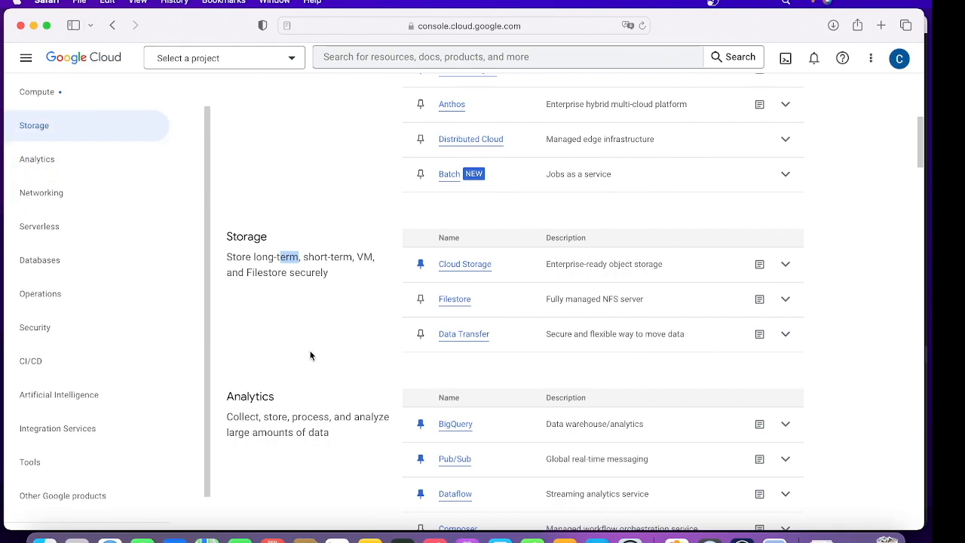
scroll(down, 3)
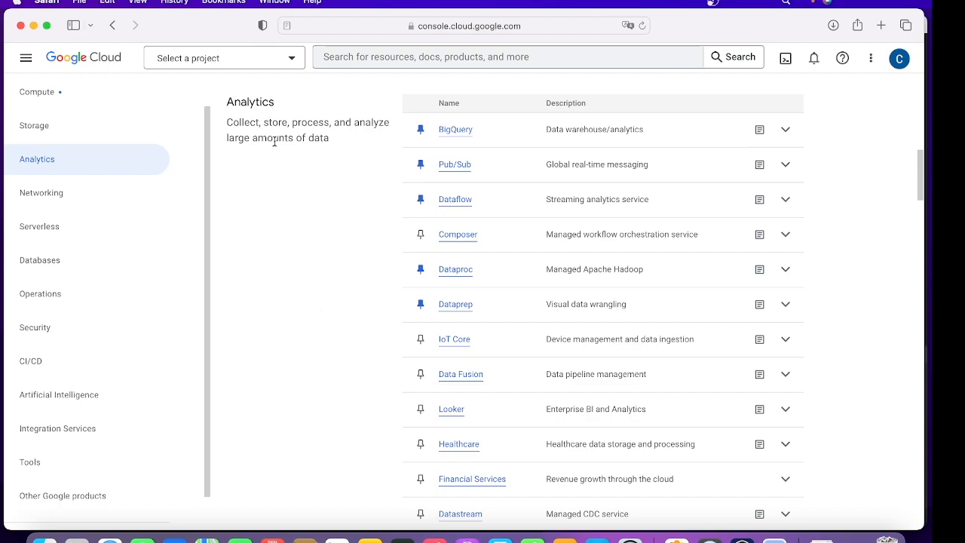
mouse_move(521, 262)
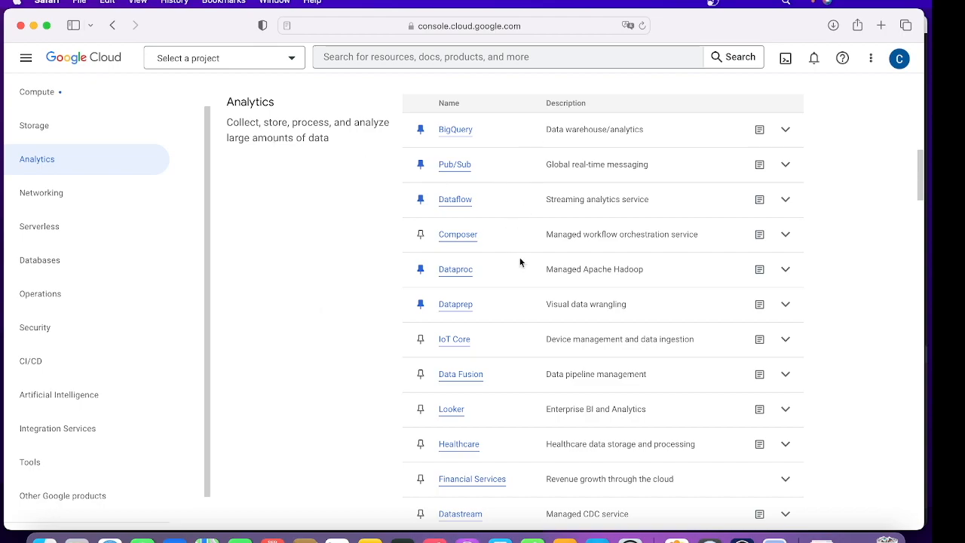
Step: Scroll the All products catalog down from Analytics through Networking to the Serverless section
scroll(down, 3)
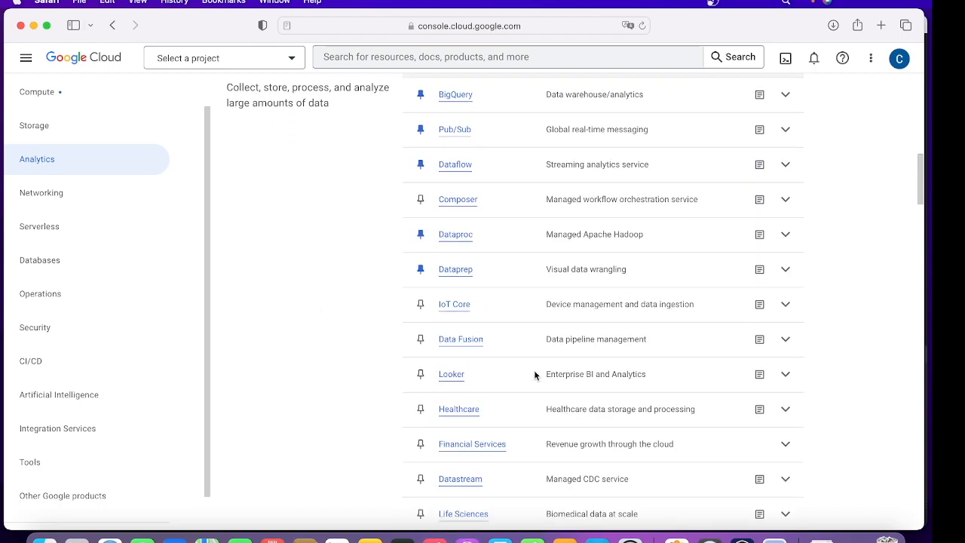
scroll(down, 3)
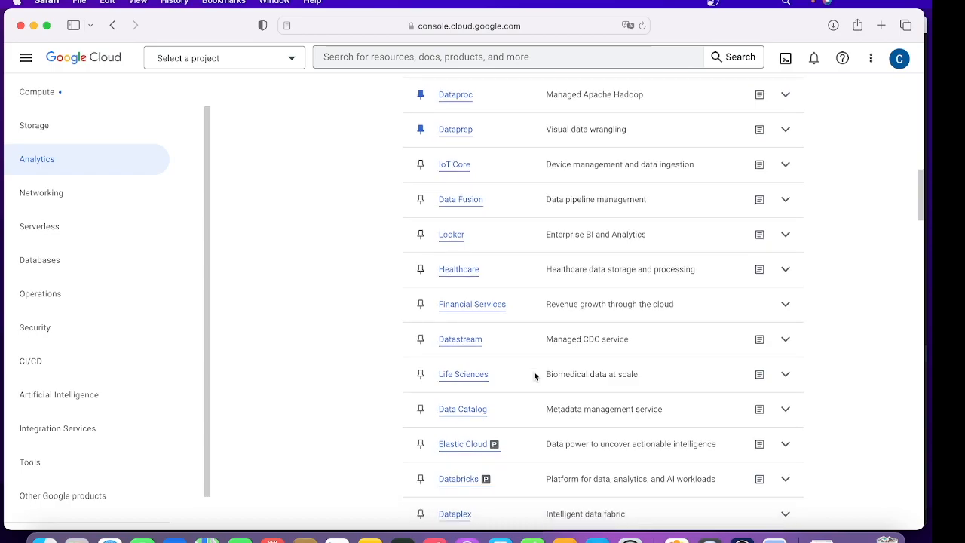
scroll(down, 3)
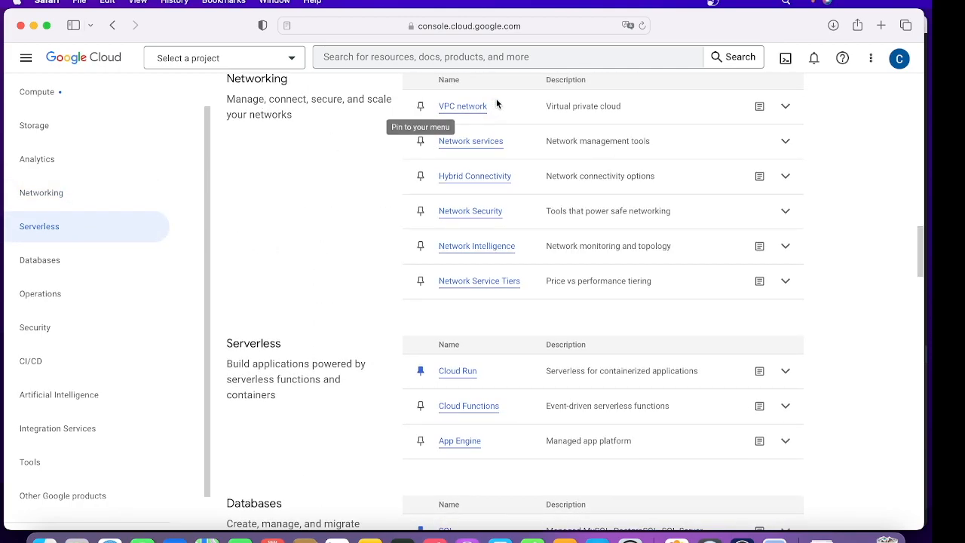
mouse_move(555, 172)
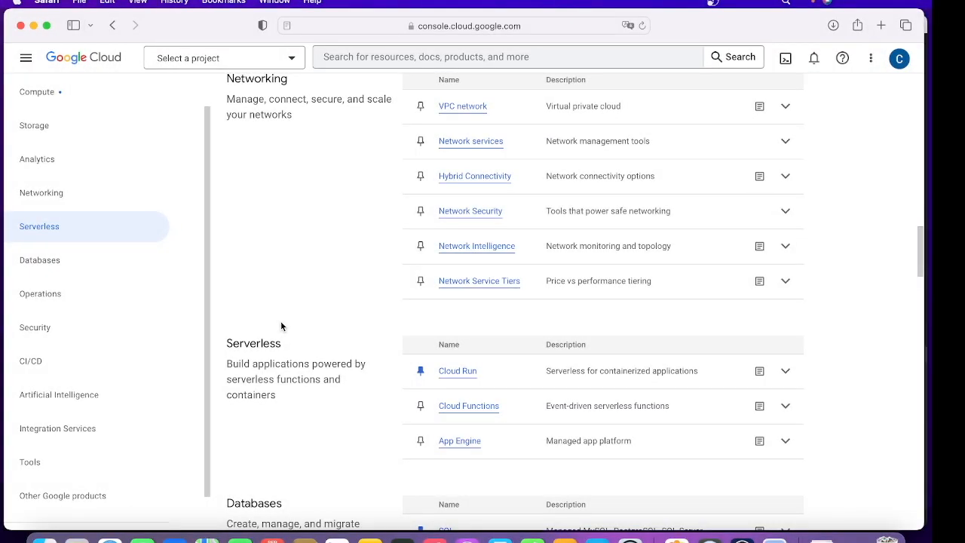
mouse_move(296, 407)
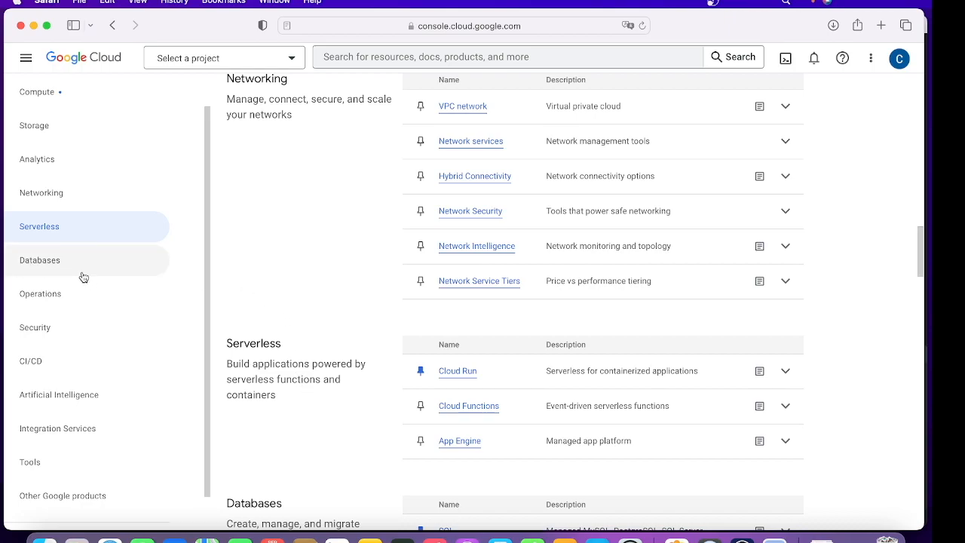
mouse_move(84, 259)
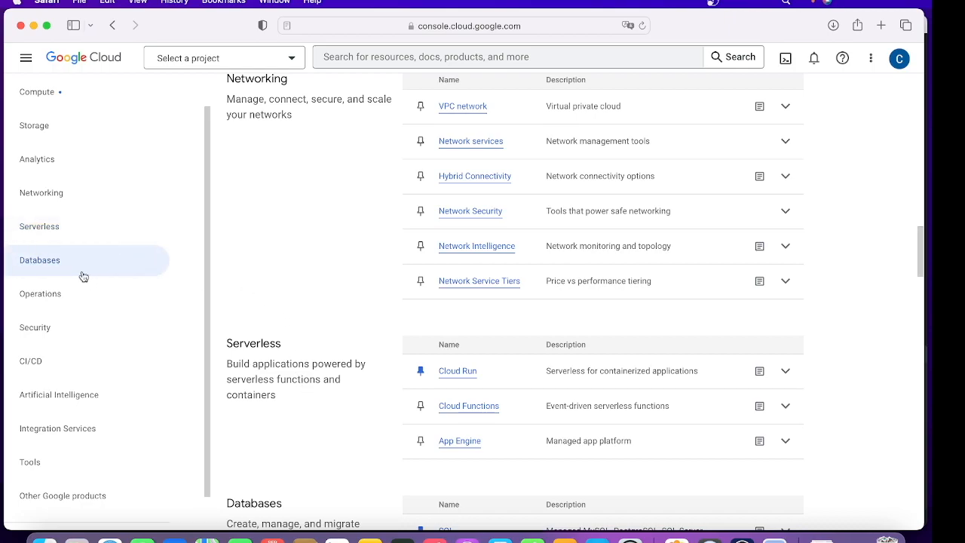
Step: Move through Databases and Operations (Logging, Monitoring, Error Reporting), then jump to the Security category
scroll(down, 3)
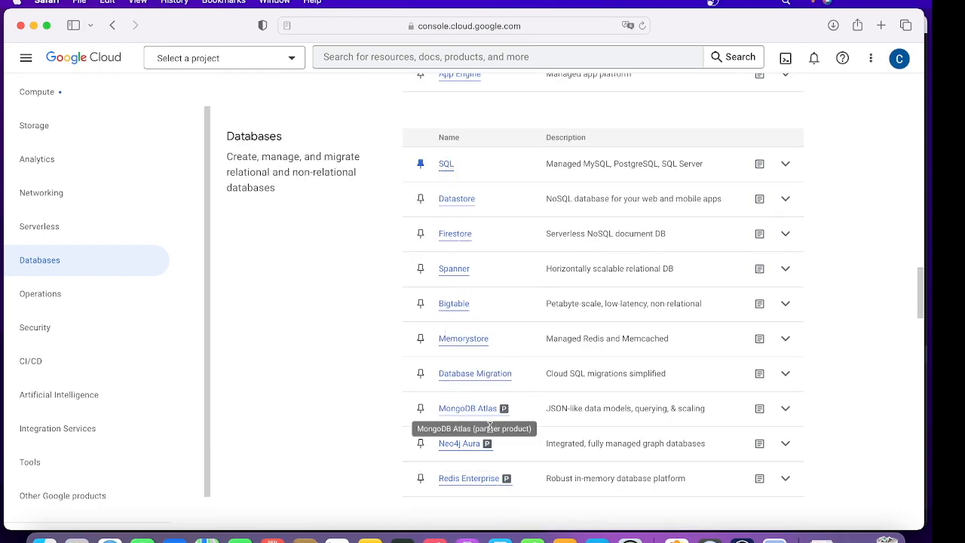
click(784, 337)
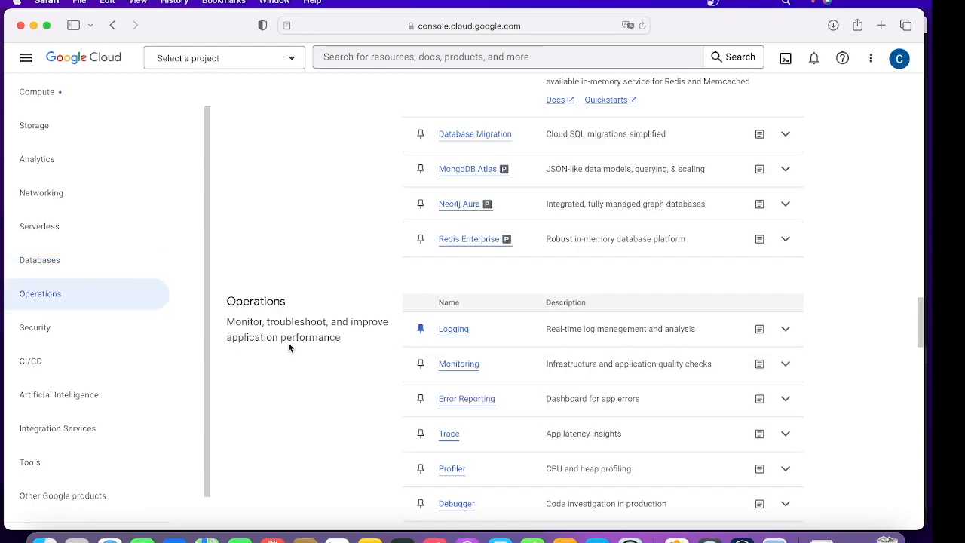
scroll(down, 3)
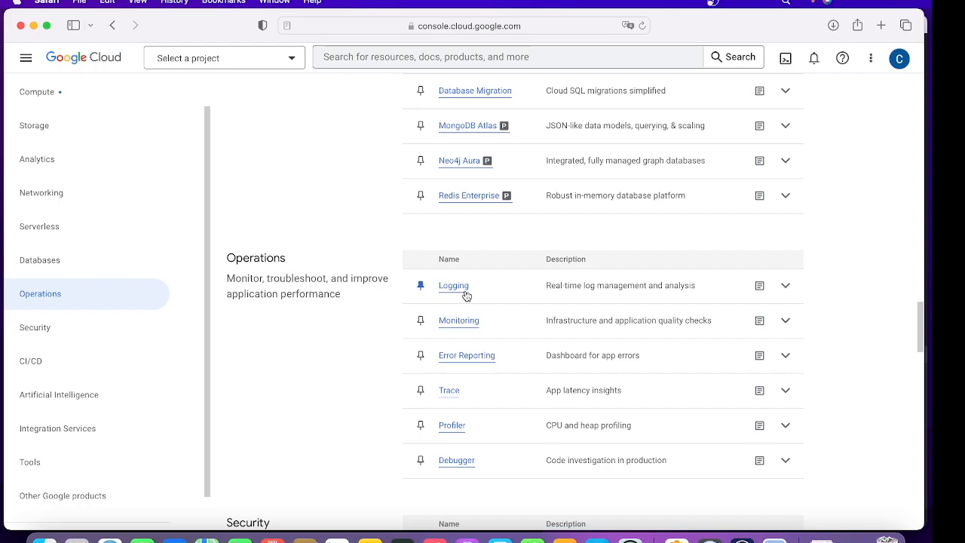
mouse_move(482, 464)
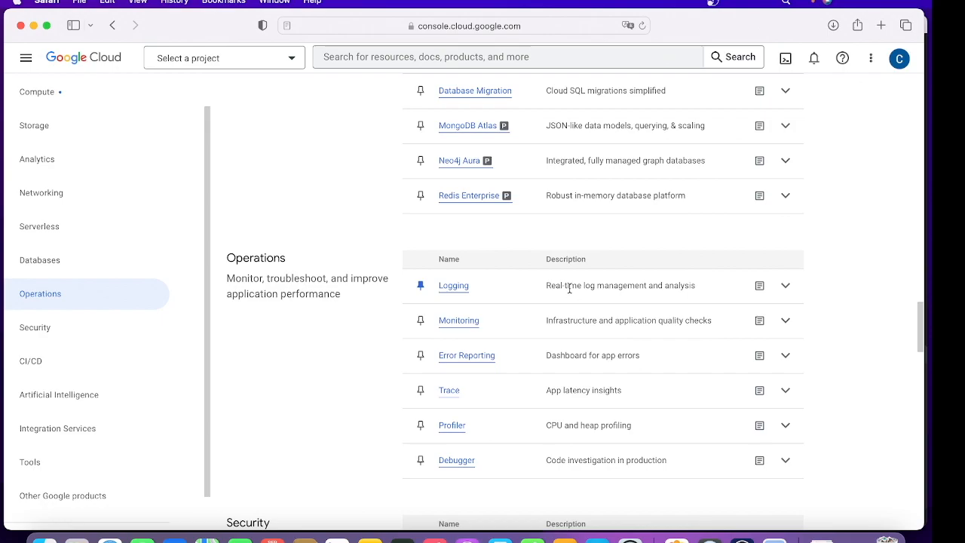
mouse_move(34, 327)
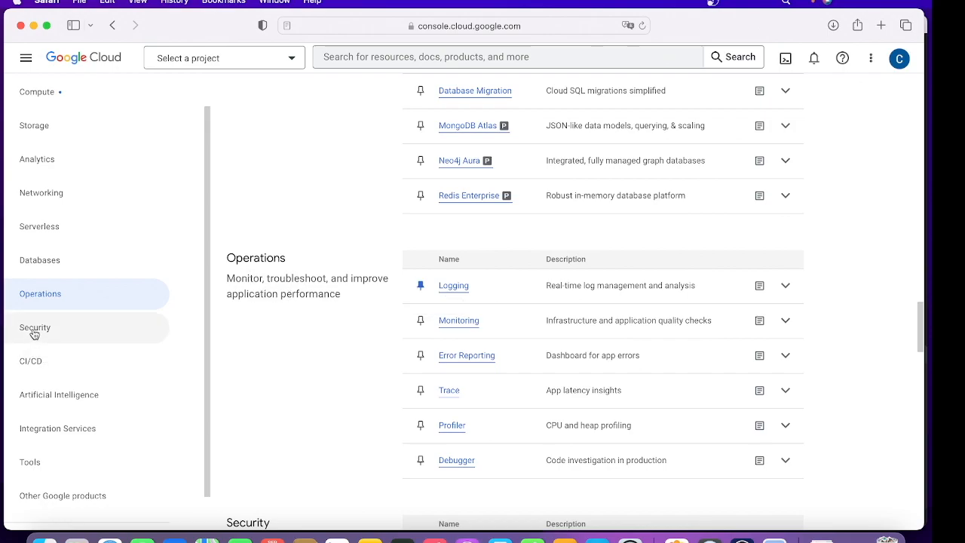
click(34, 328)
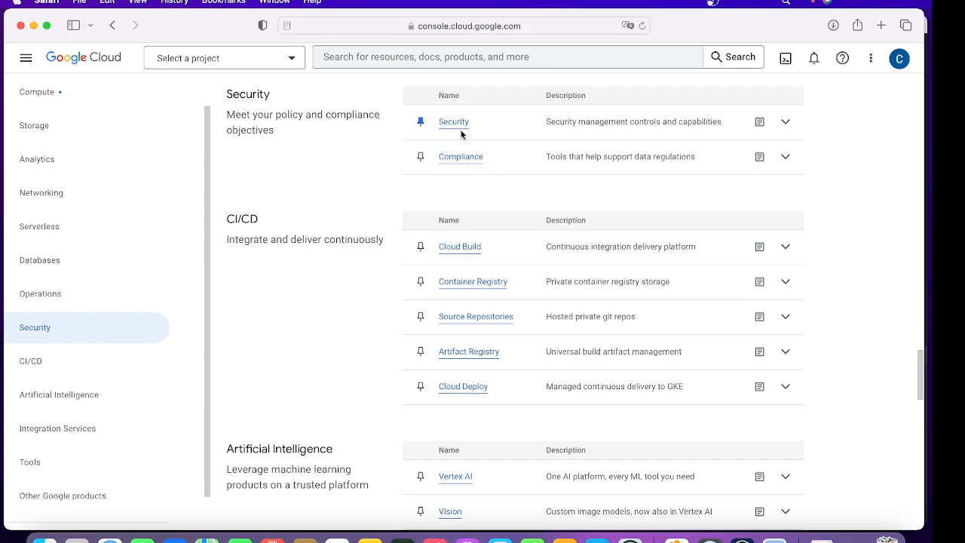
mouse_move(285, 154)
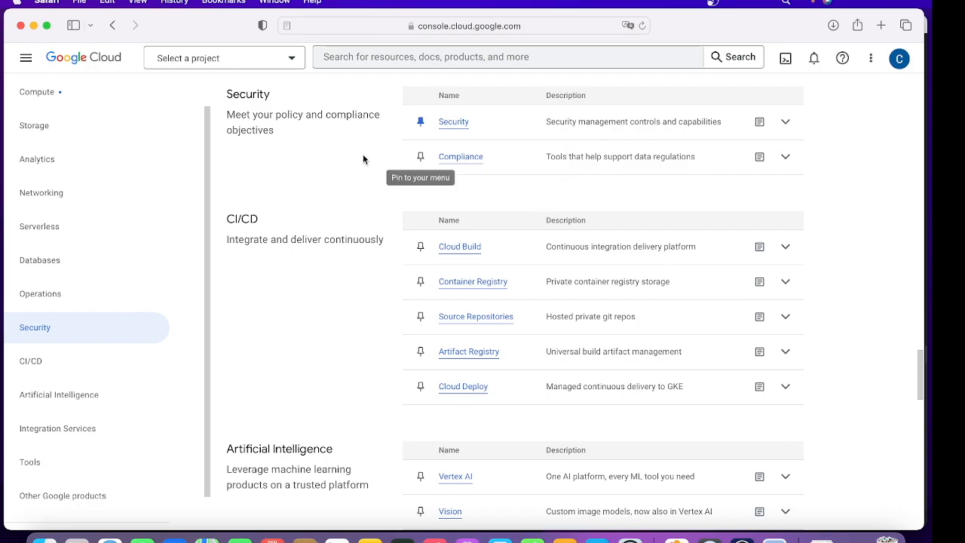
mouse_move(30, 360)
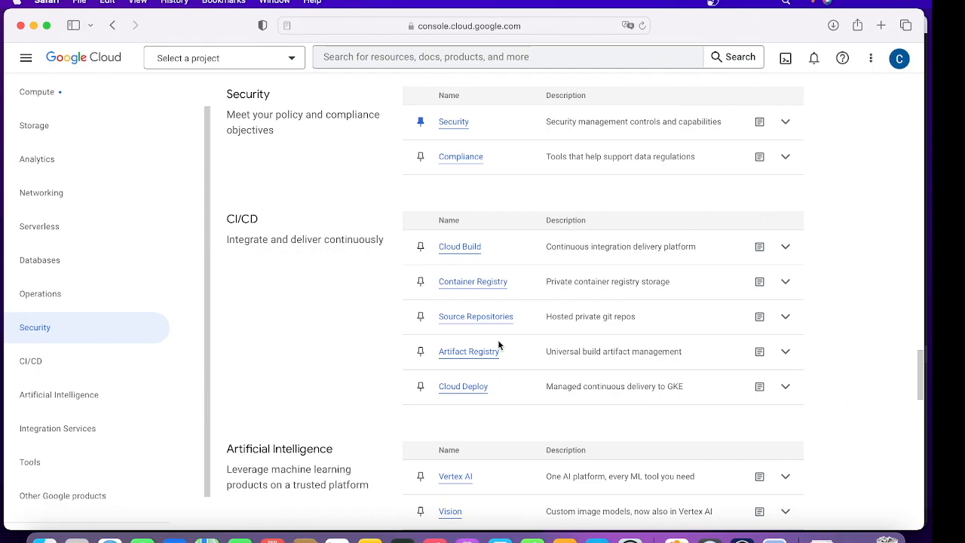
mouse_move(486, 323)
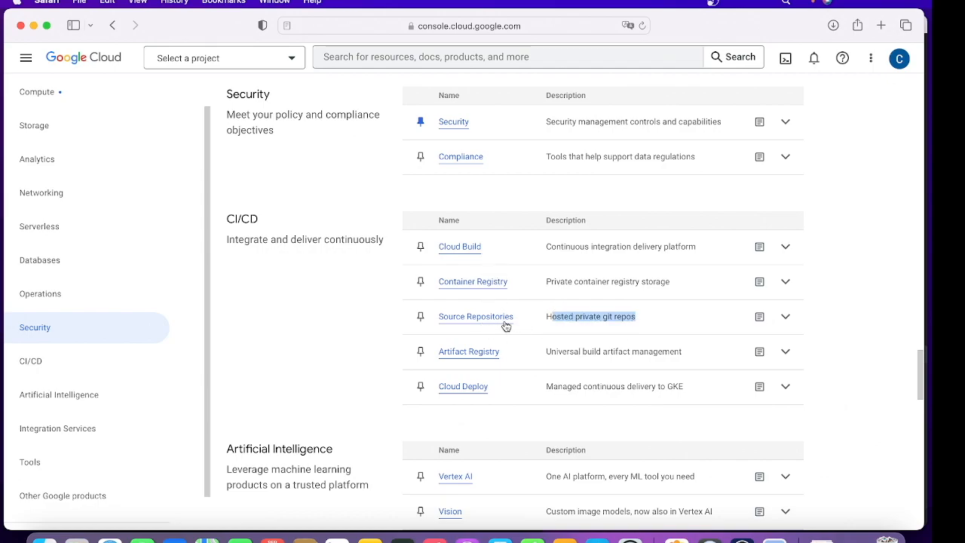
Step: Expand Cloud Build's details in CI/CD, then scroll down to the Tools section with Endpoints and Apigee
click(784, 247)
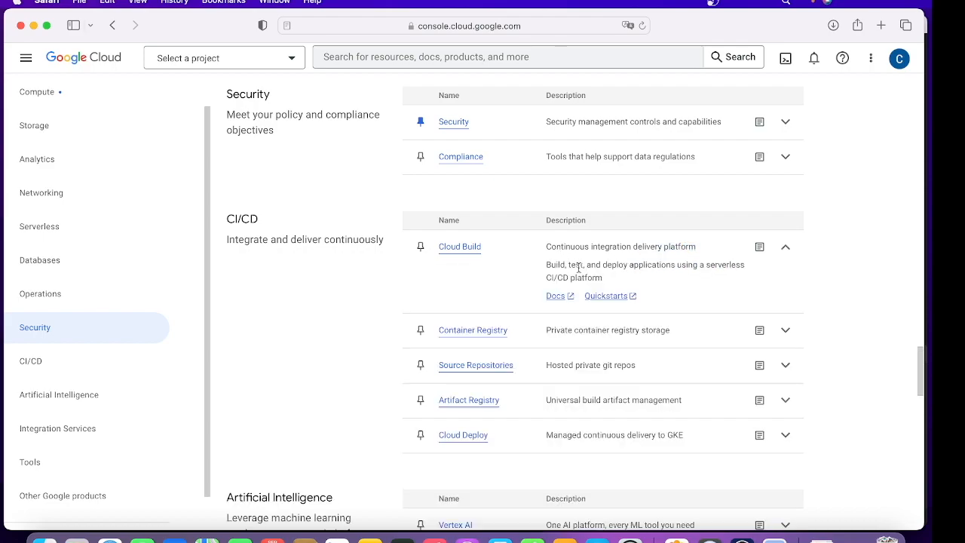
mouse_move(555, 332)
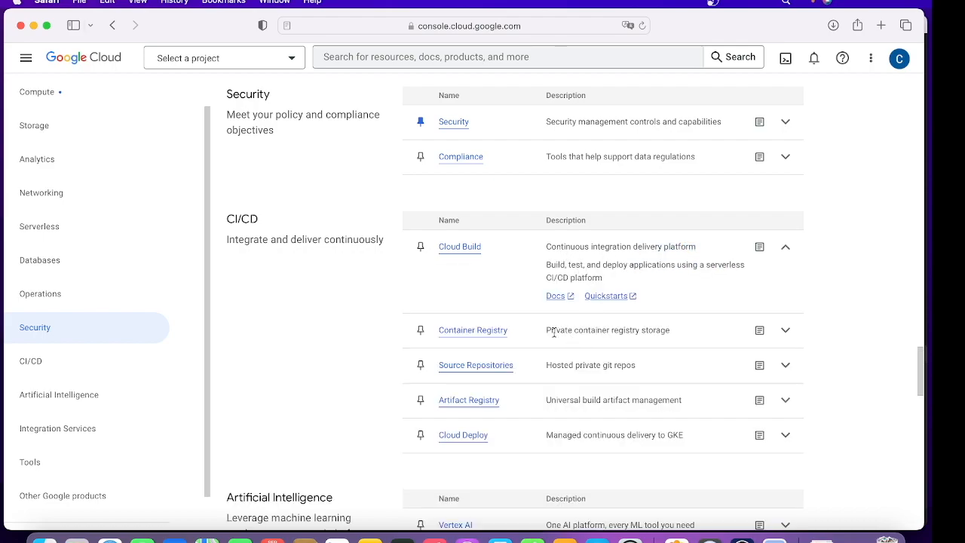
double_click(580, 330)
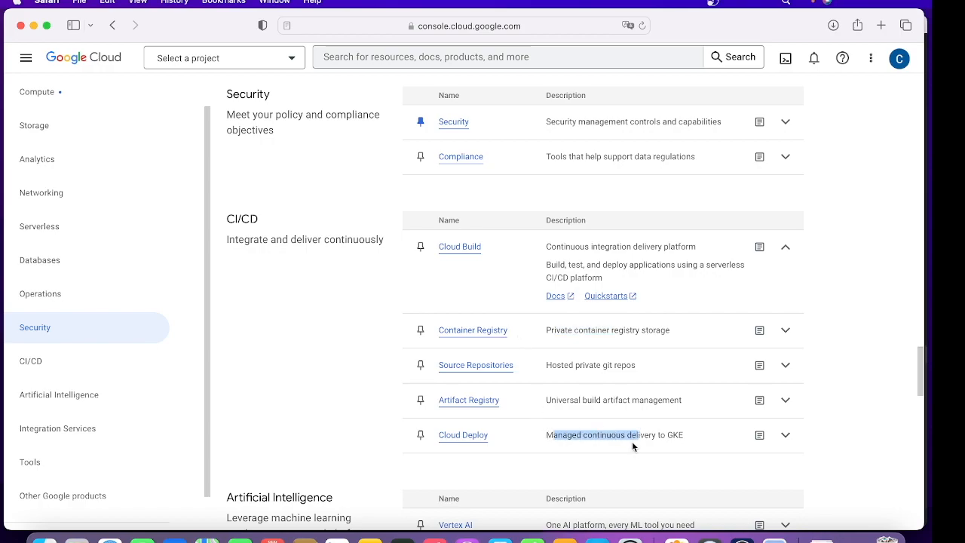
mouse_move(549, 398)
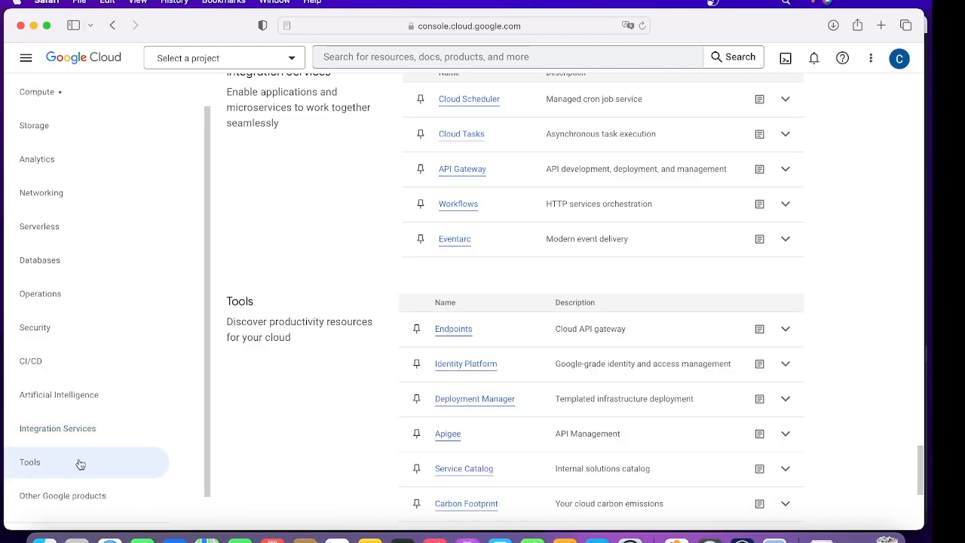
scroll(down, 3)
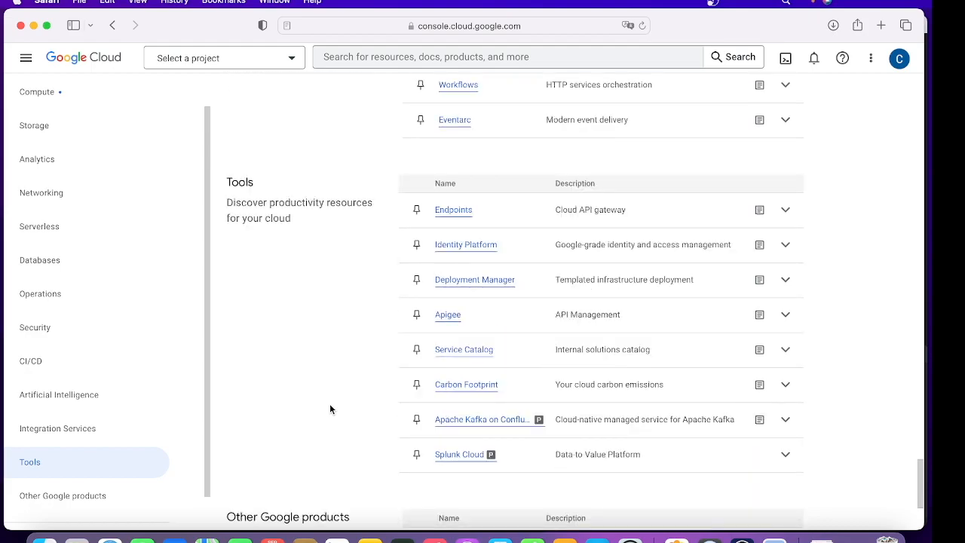
mouse_move(211, 250)
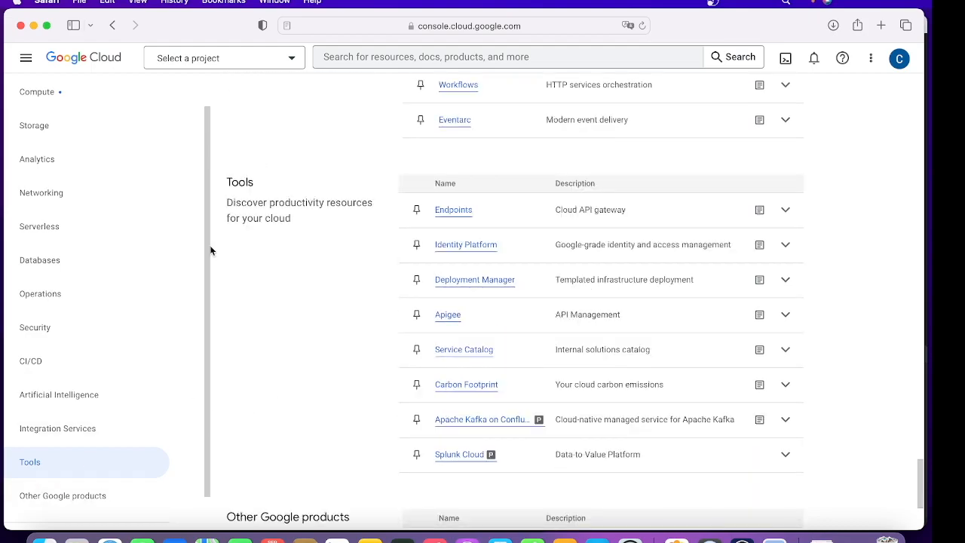
mouse_move(299, 367)
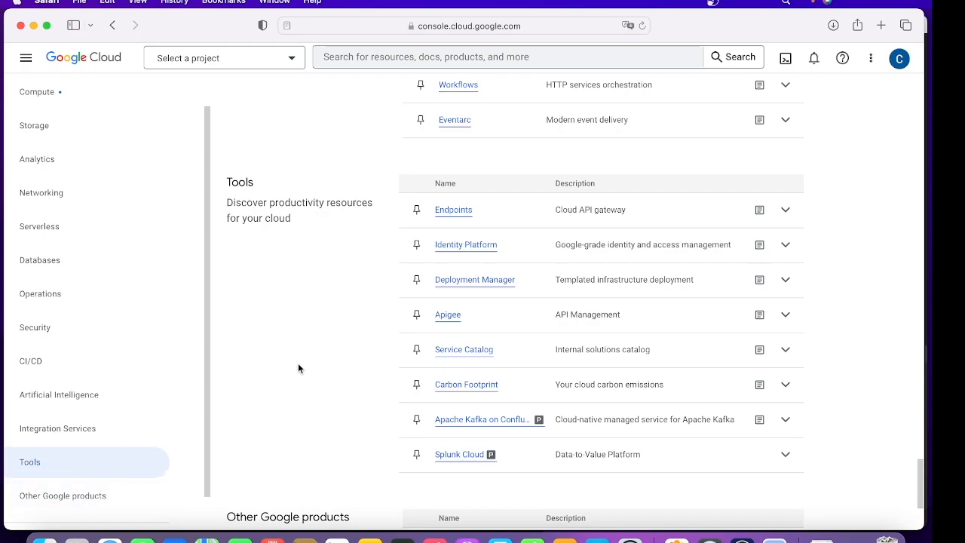
mouse_move(274, 443)
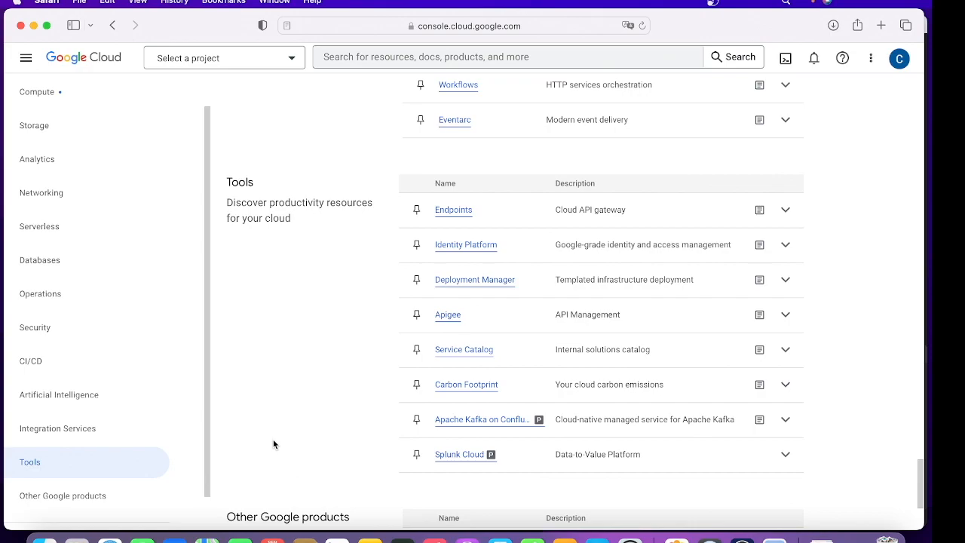
mouse_move(218, 368)
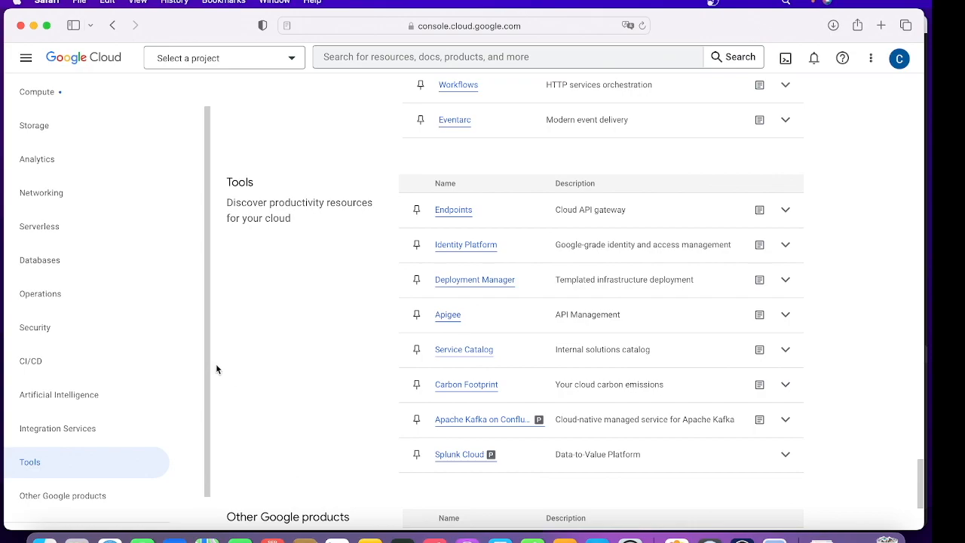
scroll(down, 3)
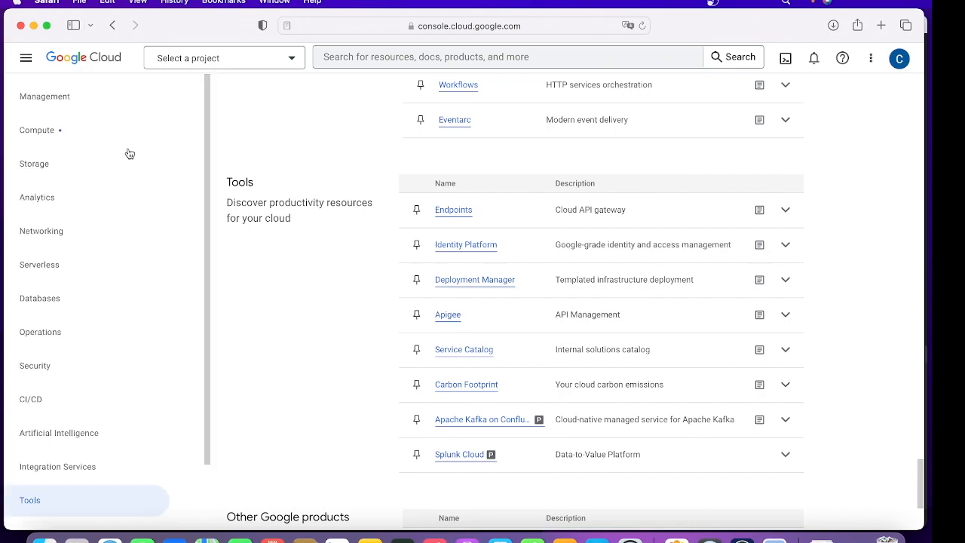
mouse_move(96, 68)
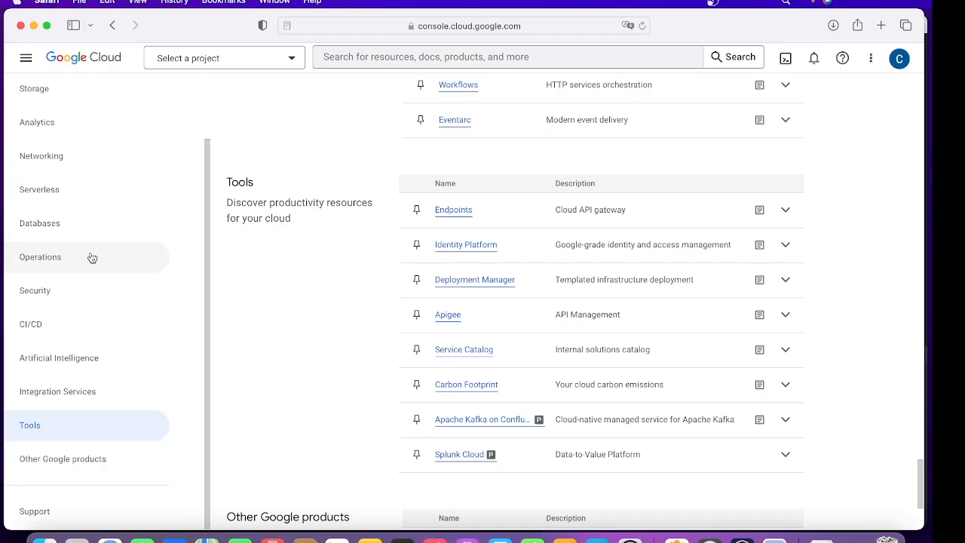
scroll(down, 3)
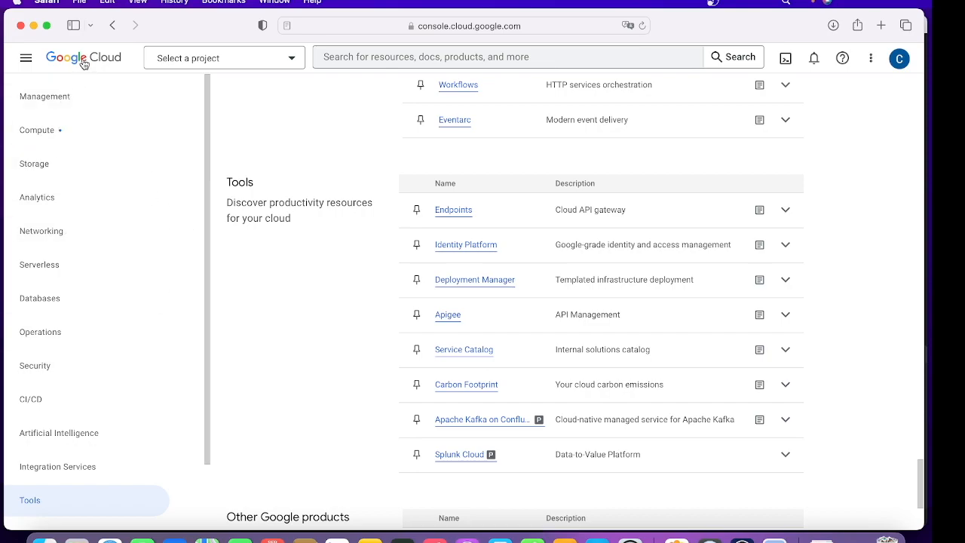
Step: Pin Endpoints to the menu and go to the IAM permissions page for My First Project
click(416, 210)
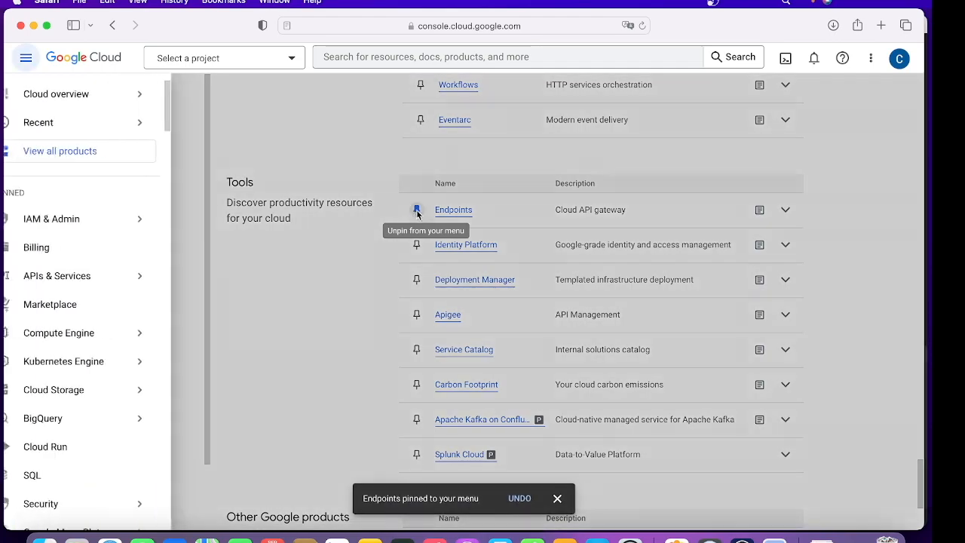
click(51, 218)
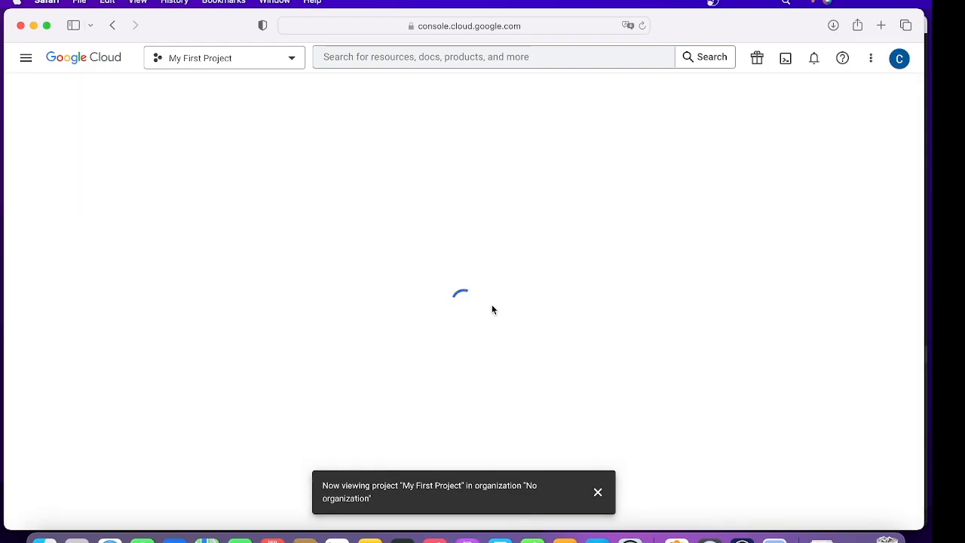
mouse_move(564, 322)
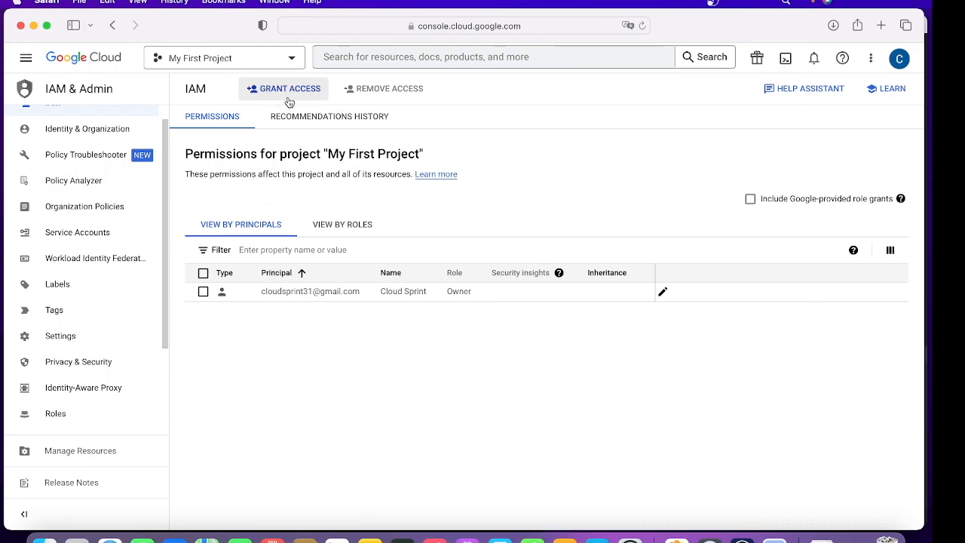
Step: Start Grant Access for My First Project and cancel it without saving
click(284, 88)
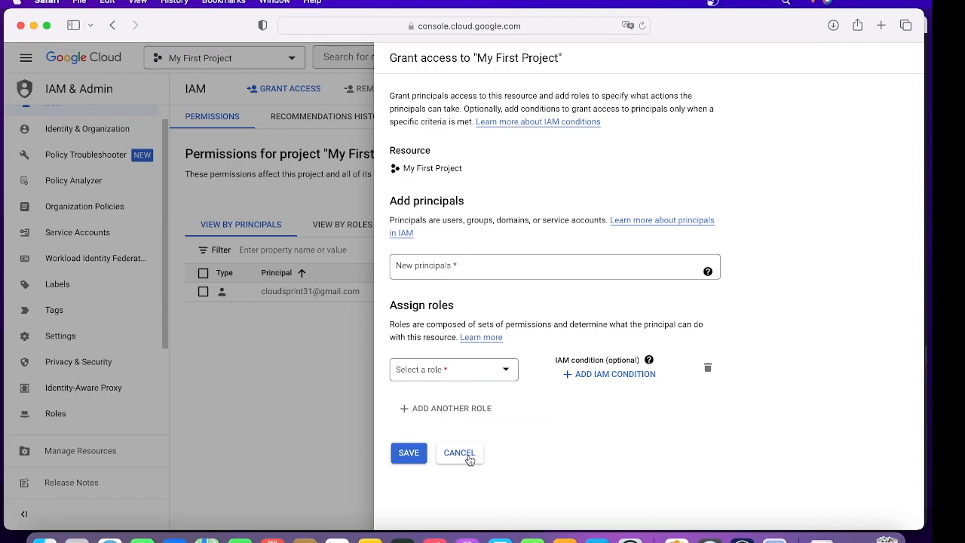
click(458, 452)
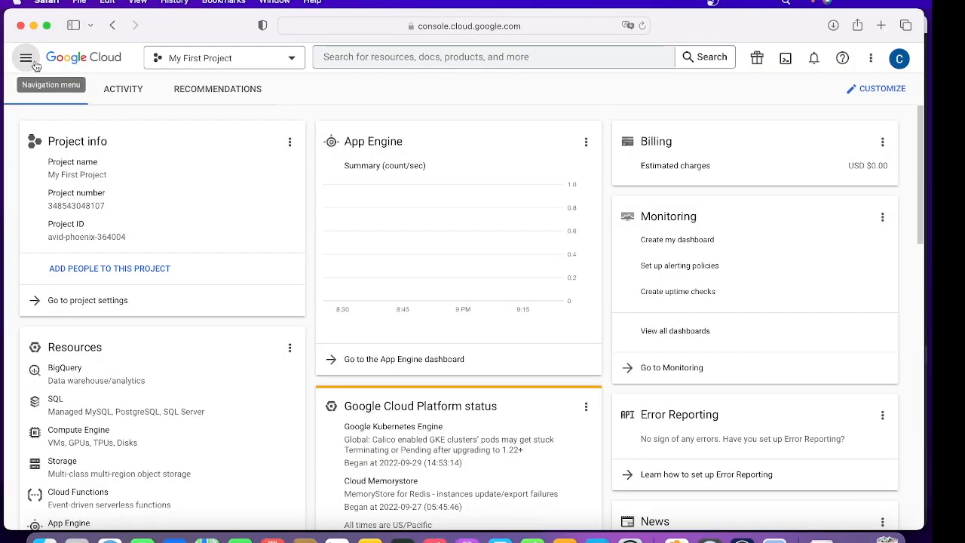
Step: Close the navigation menu and bring up the console search suggestions with recent search 'market'
click(27, 57)
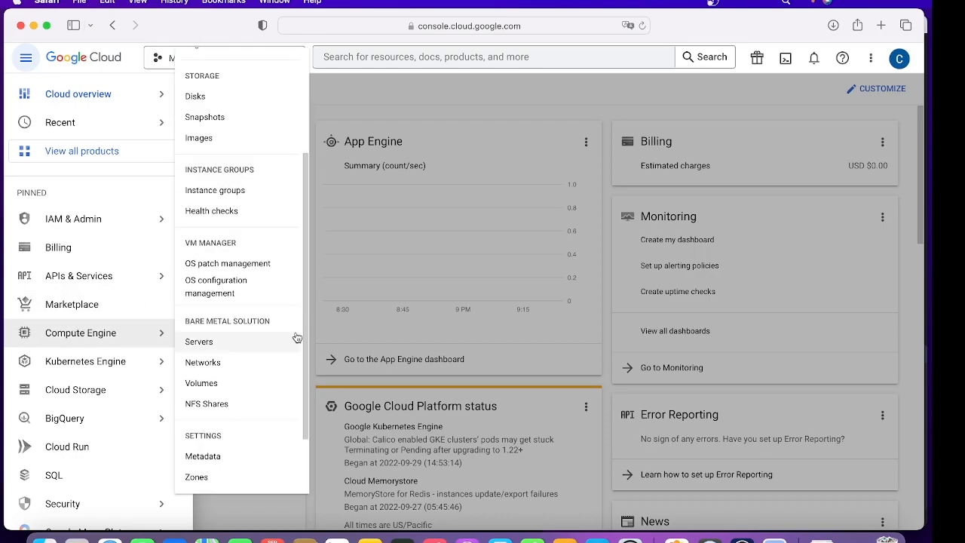
mouse_move(386, 87)
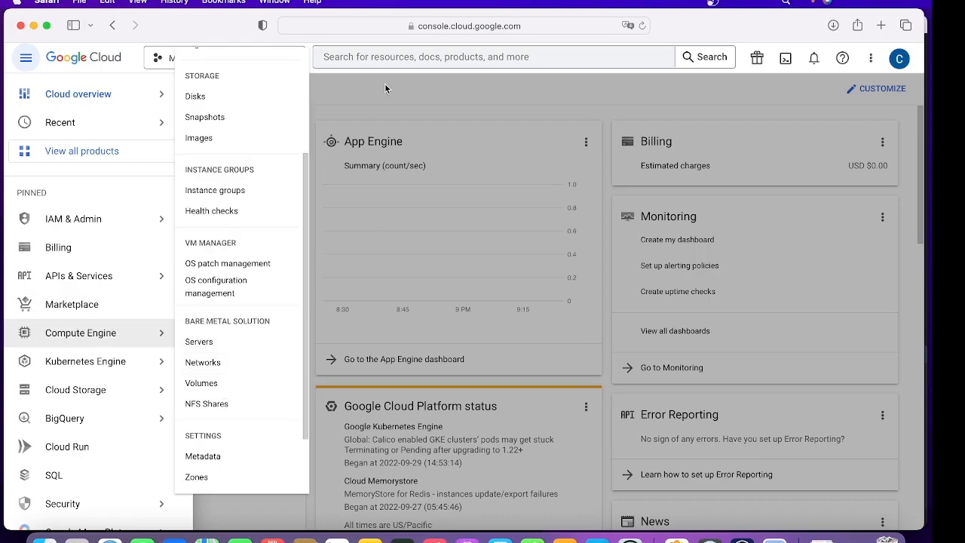
click(495, 58)
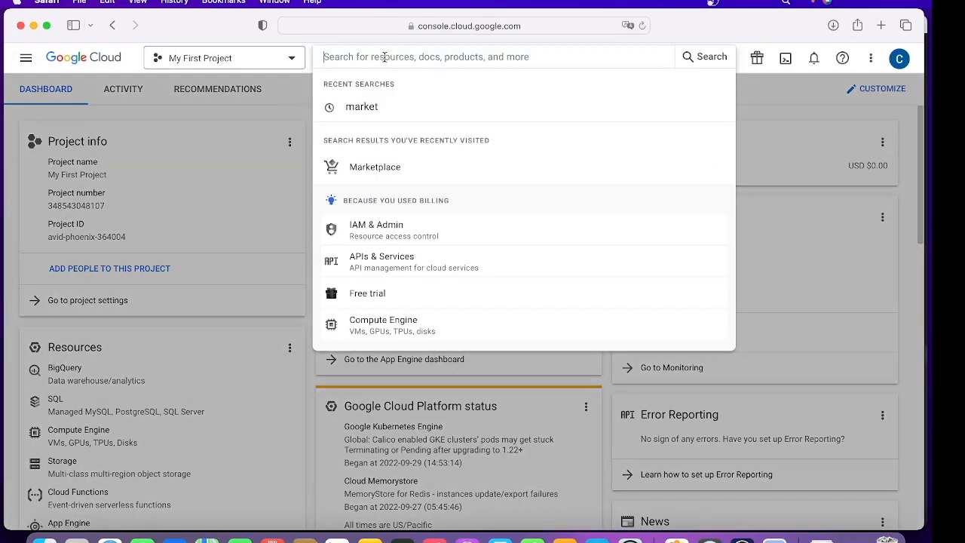
Step: Search for 'marke' to reach the Marketplace page and its WordPress listing
text(marke)
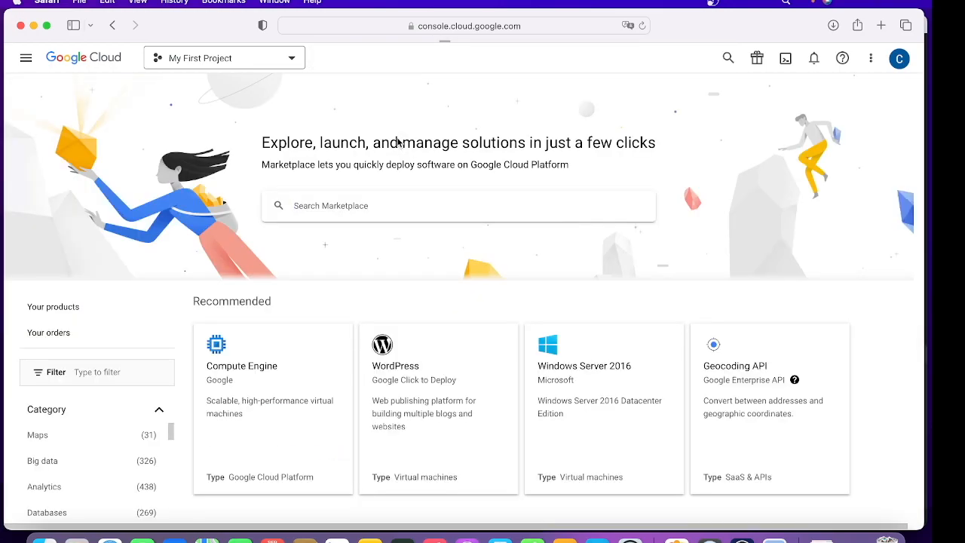
mouse_move(262, 119)
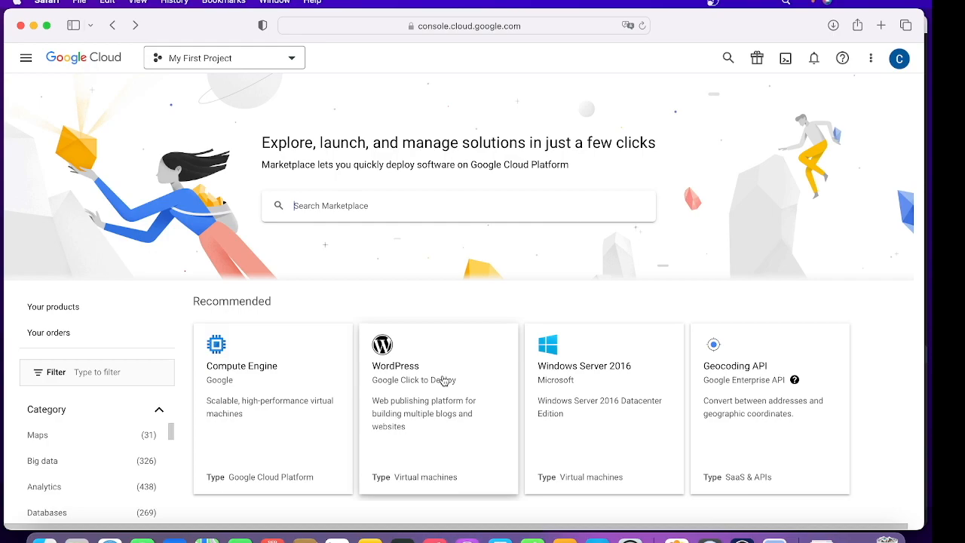
mouse_move(444, 368)
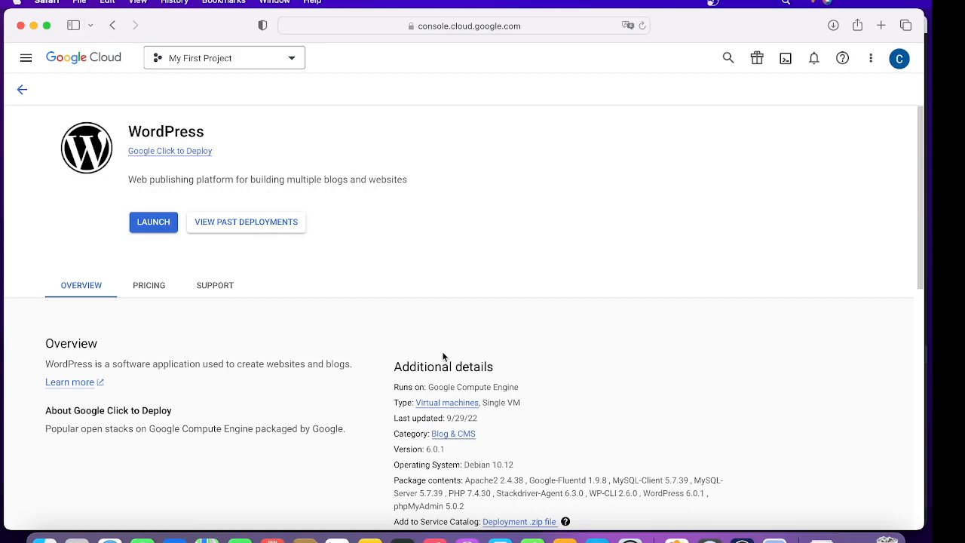
mouse_move(249, 279)
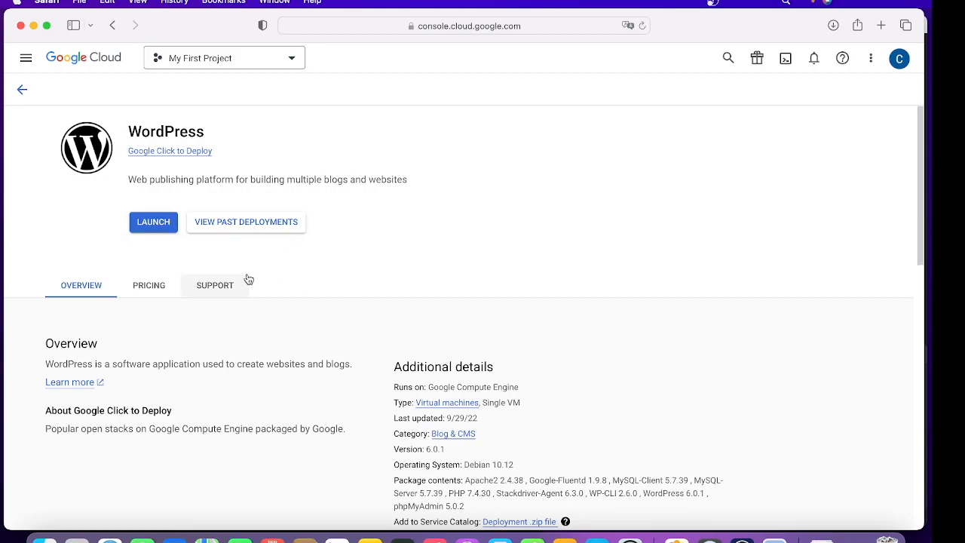
mouse_move(272, 424)
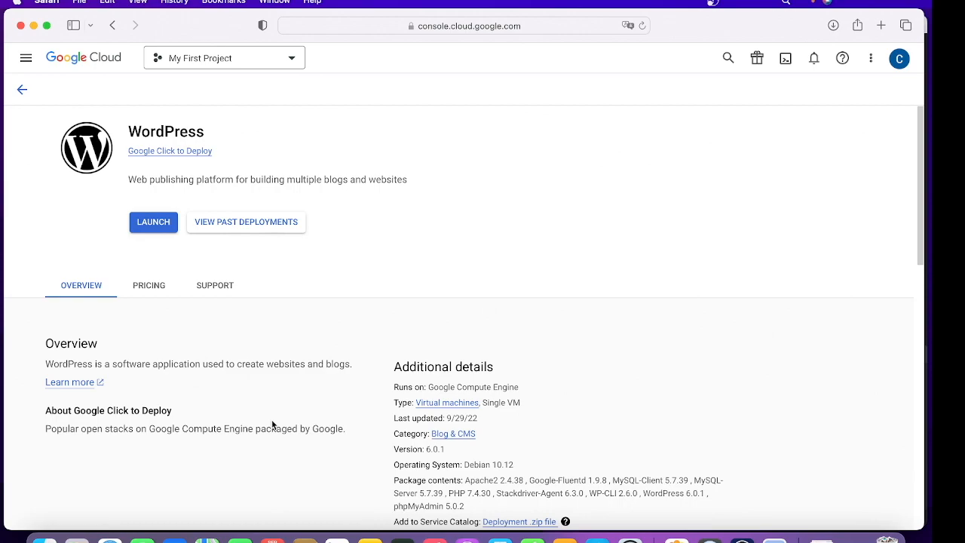
mouse_move(154, 221)
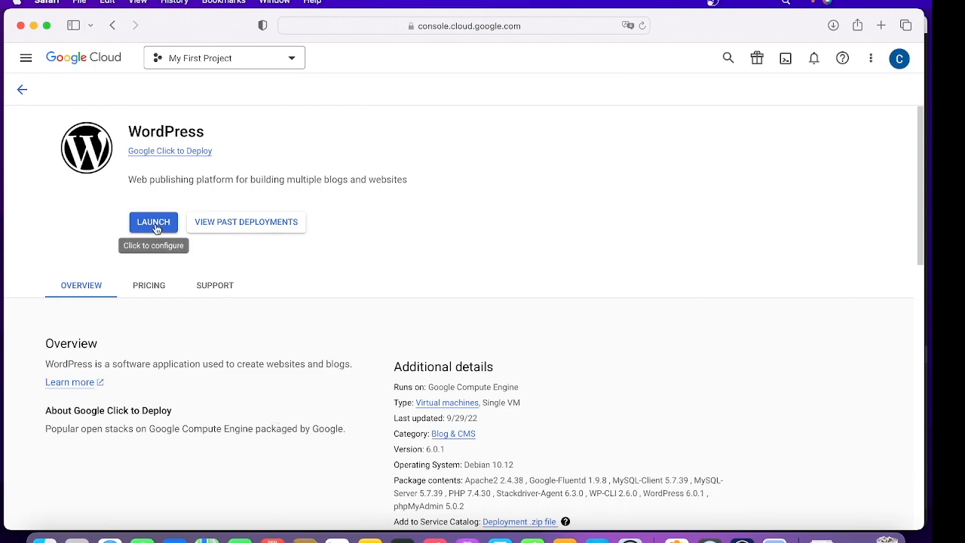
mouse_move(181, 254)
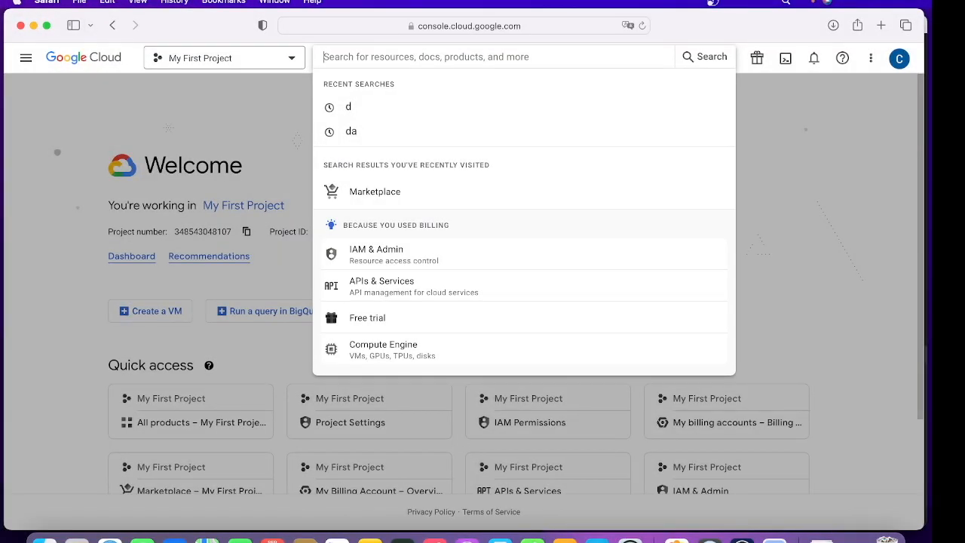
Step: Search 'sql workspace', visit the Cloud SQL Instances page, browse the Recent menu and return to the Welcome page
text(sql workspace)
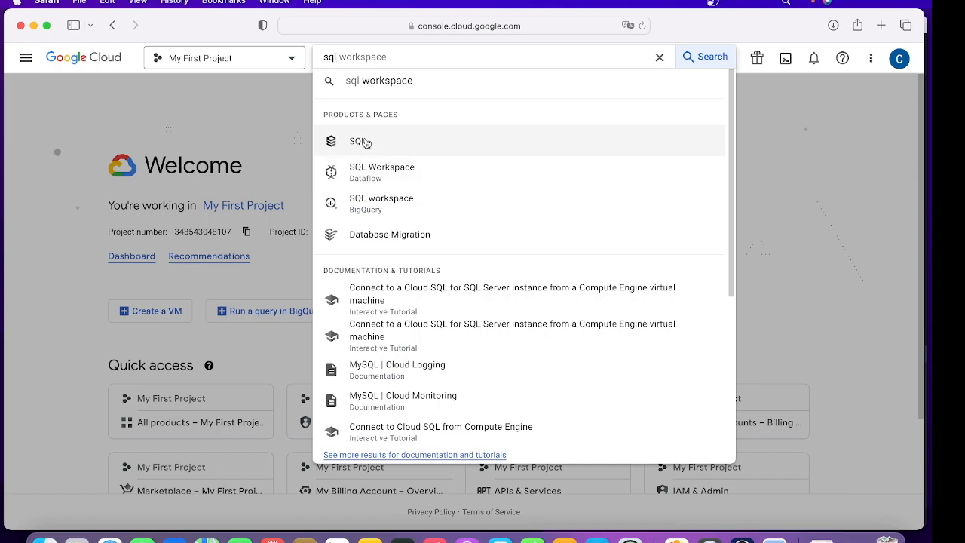
click(359, 142)
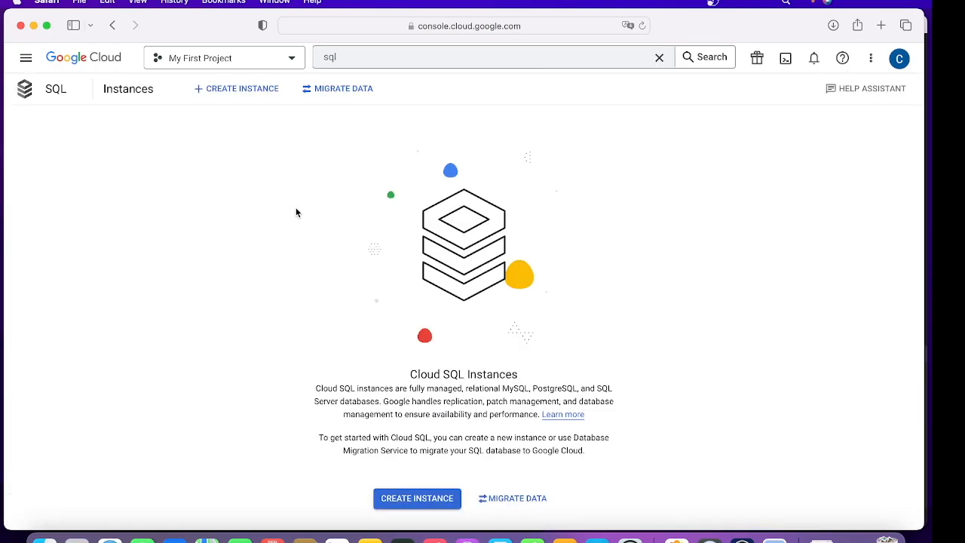
mouse_move(512, 498)
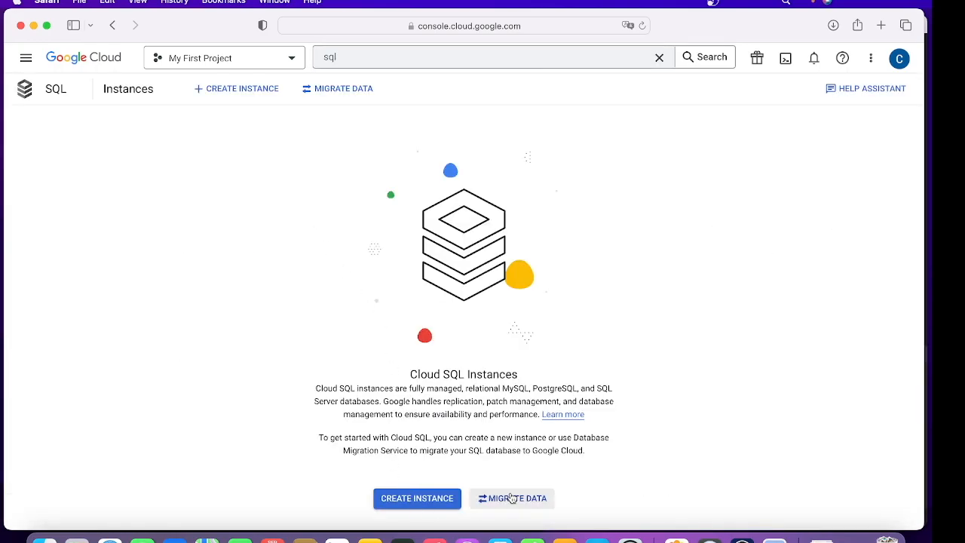
click(26, 57)
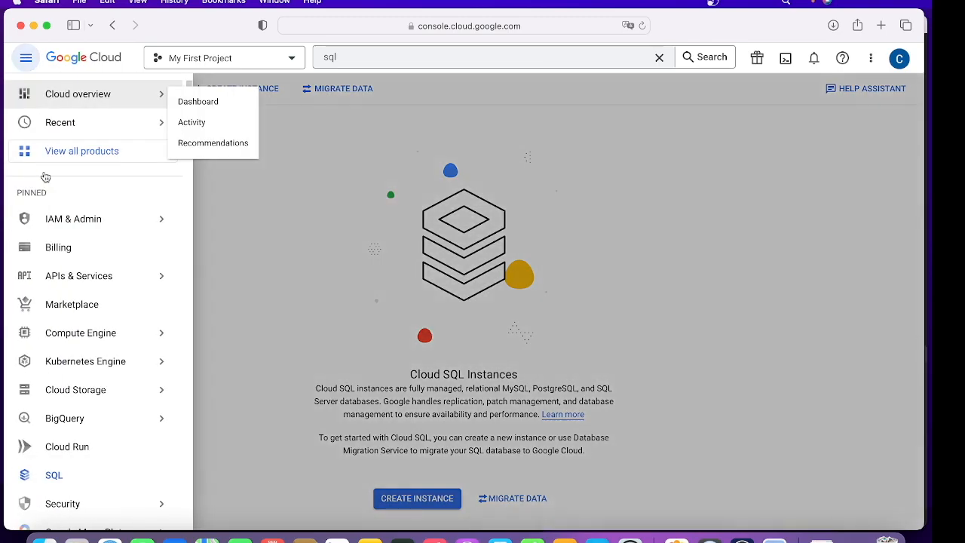
click(60, 122)
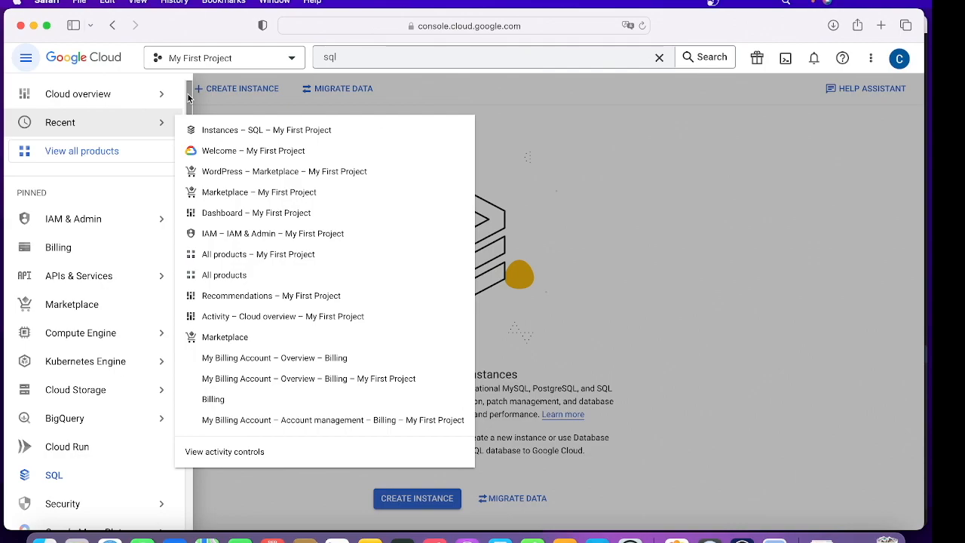
mouse_move(645, 256)
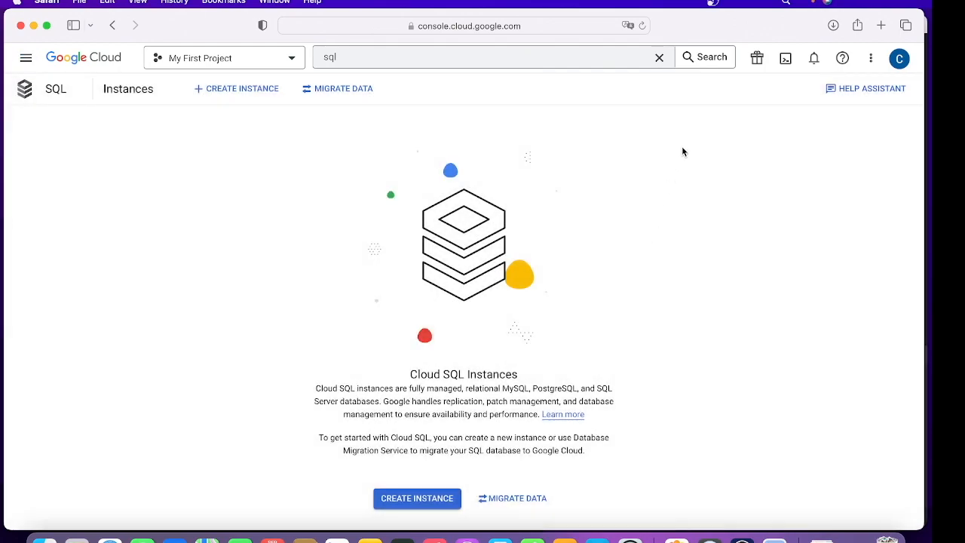
mouse_move(46, 63)
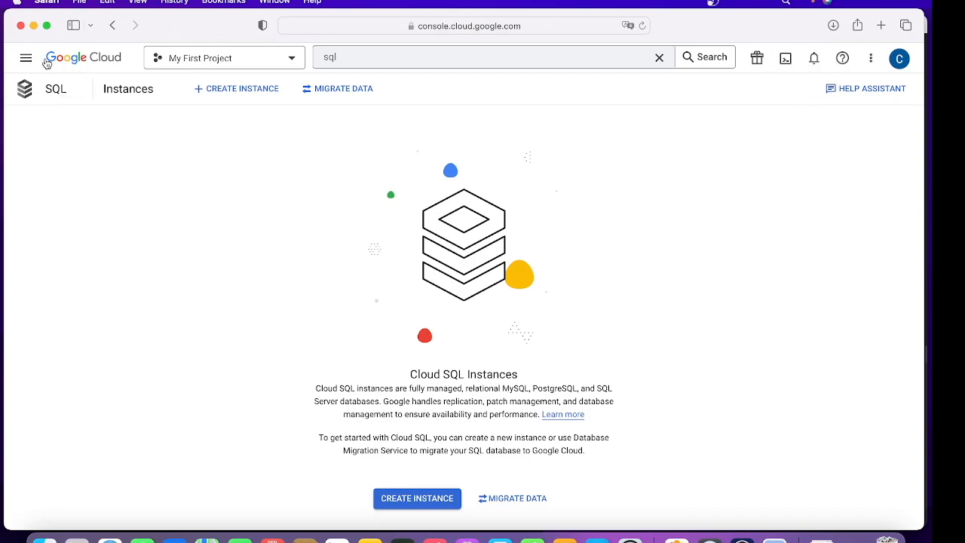
click(84, 57)
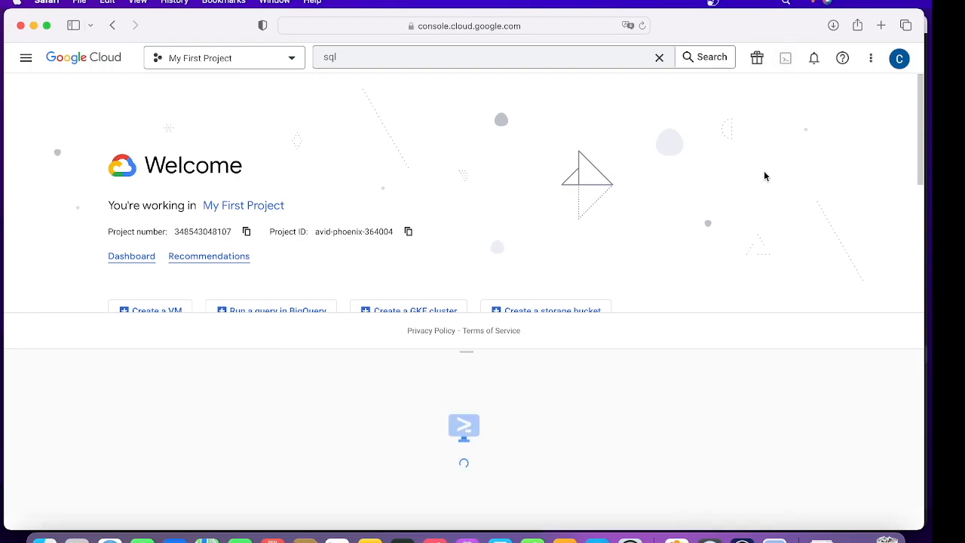
Step: Start a Cloud Shell session, list README-cloudshell.txt with ls, then close the terminal session
click(784, 57)
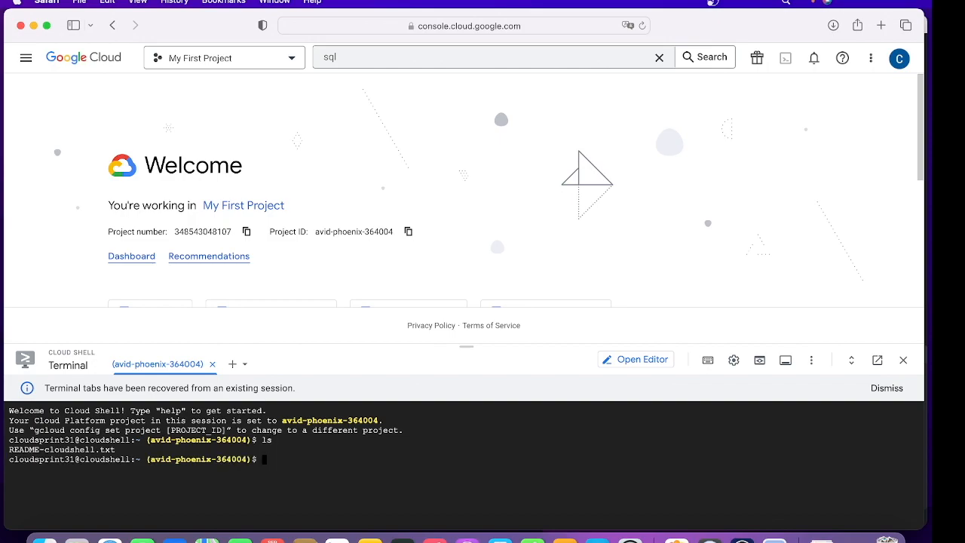
click(887, 387)
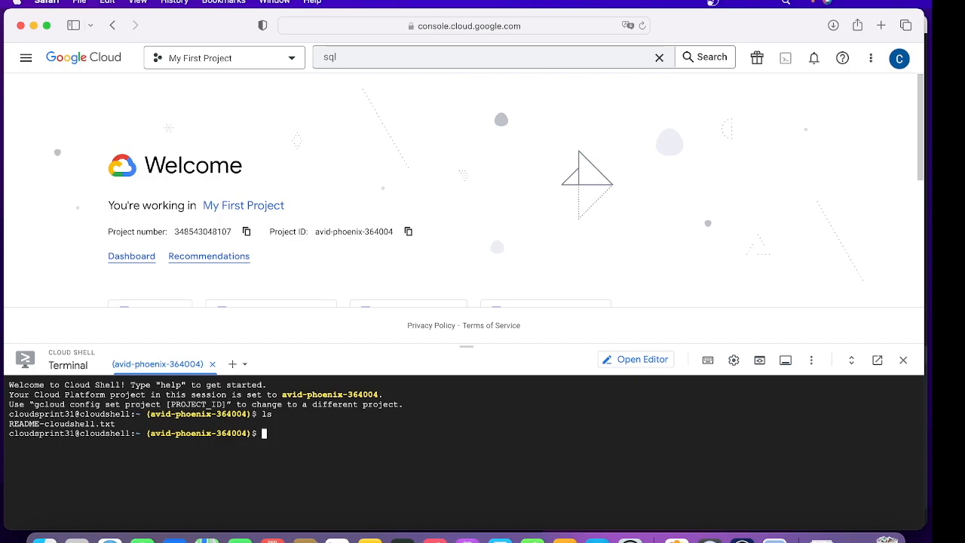
mouse_move(414, 473)
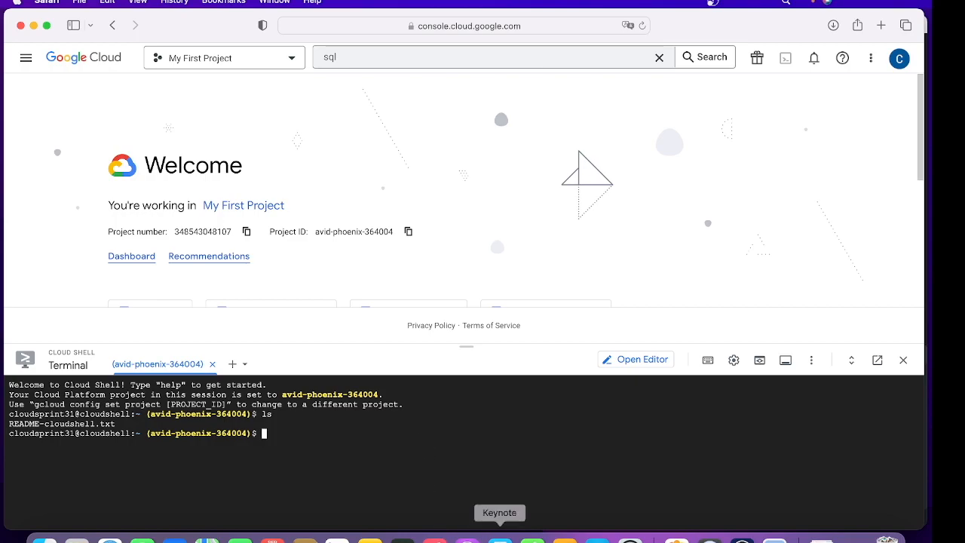
click(212, 363)
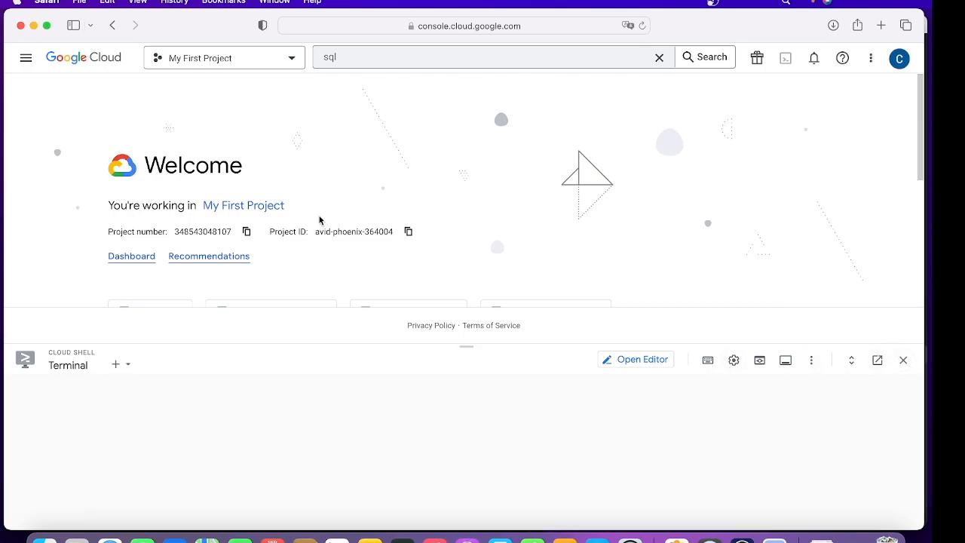
Step: Go to the Billing overview showing ₹23,990 free trial credit with 90 days remaining
click(26, 57)
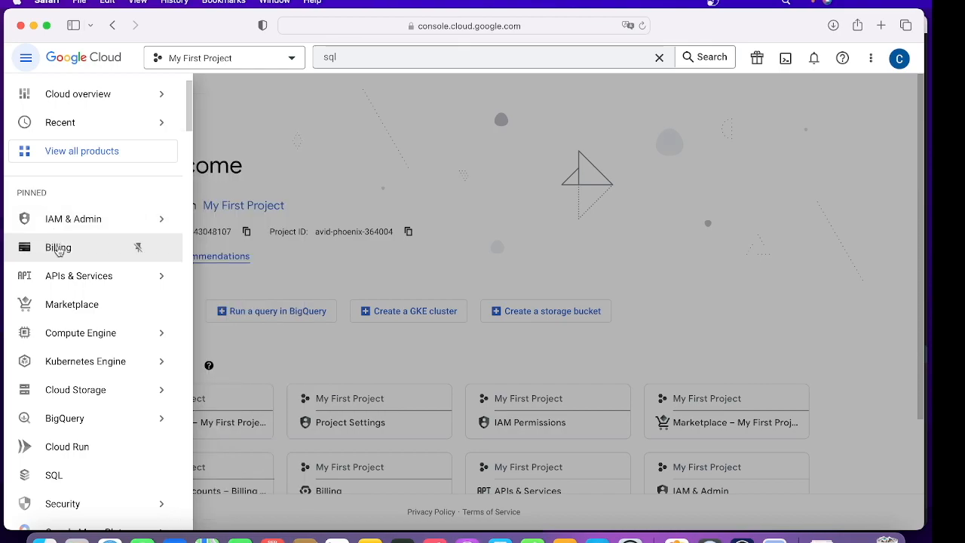
click(26, 57)
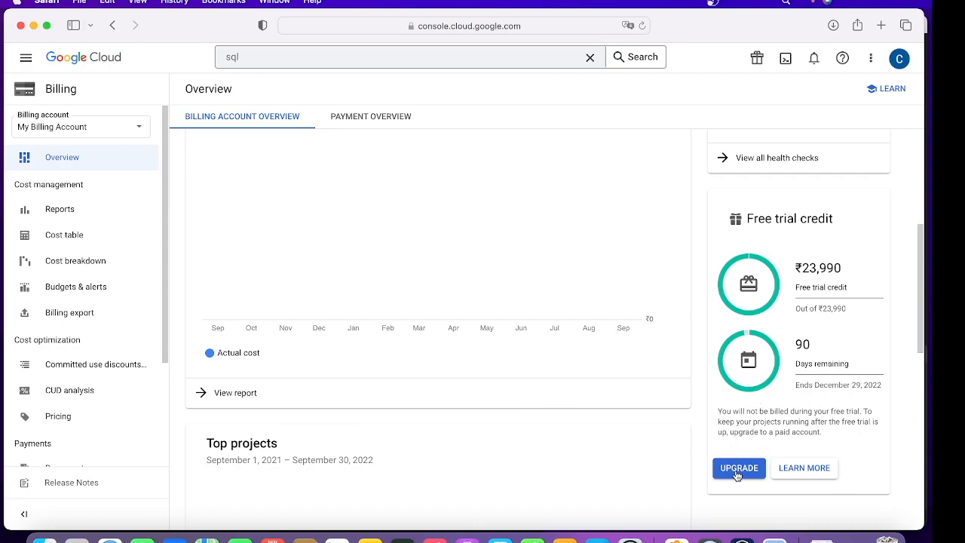
mouse_move(749, 480)
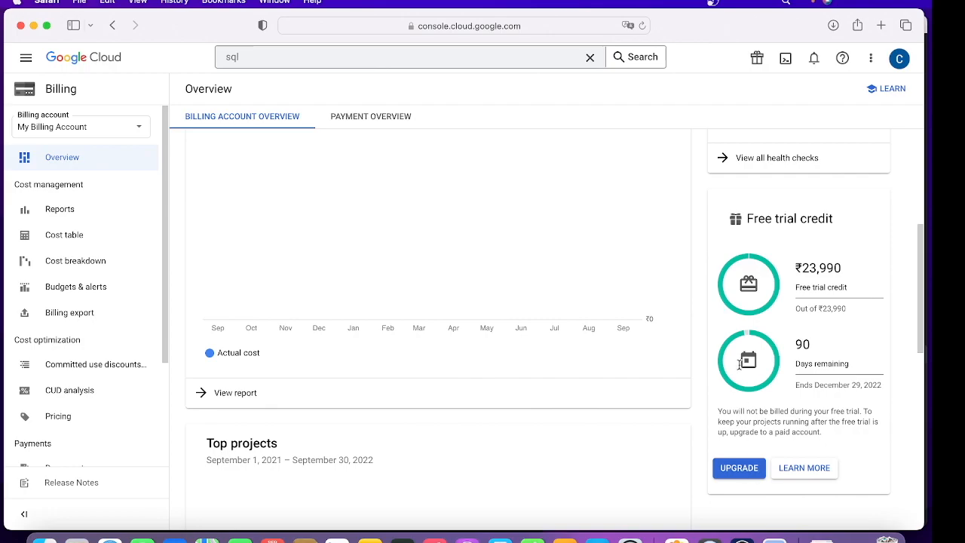
mouse_move(757, 350)
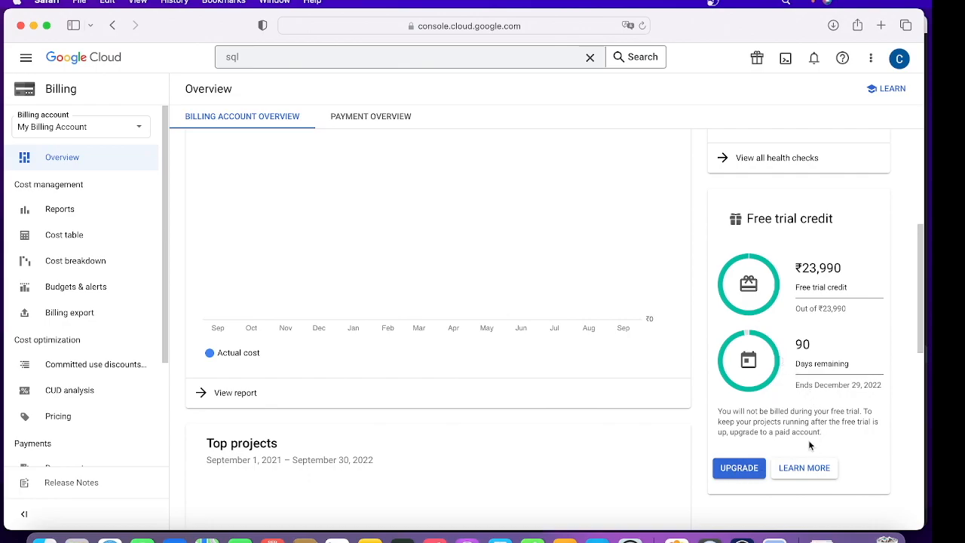
mouse_move(907, 285)
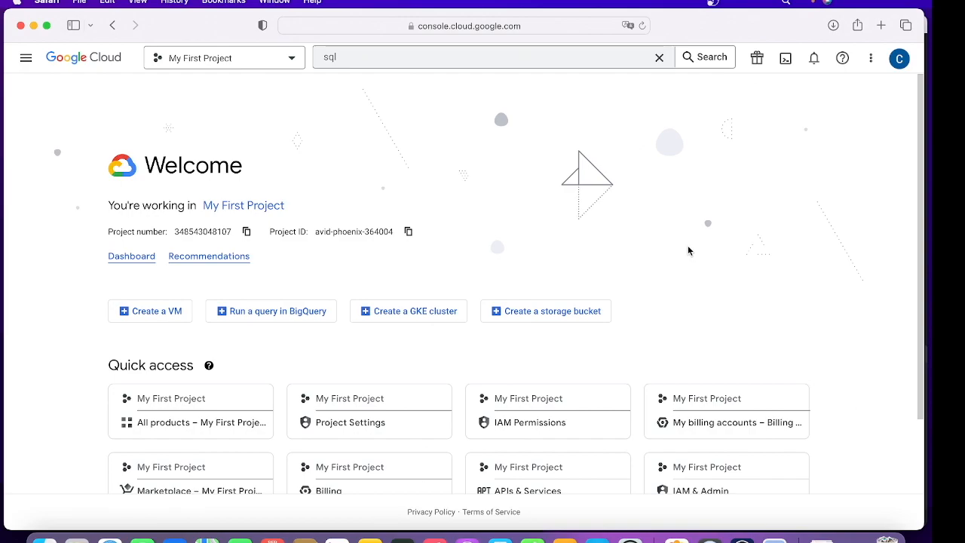
mouse_move(683, 240)
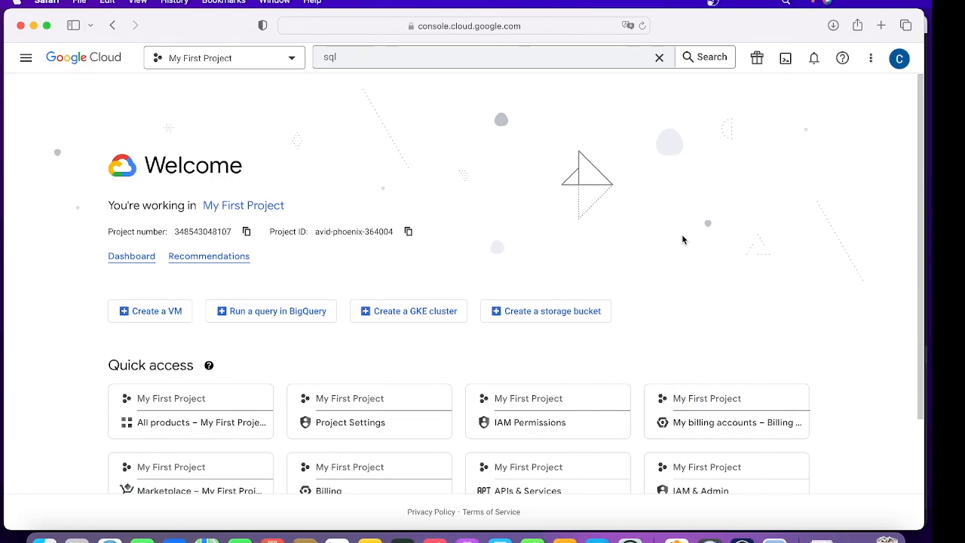